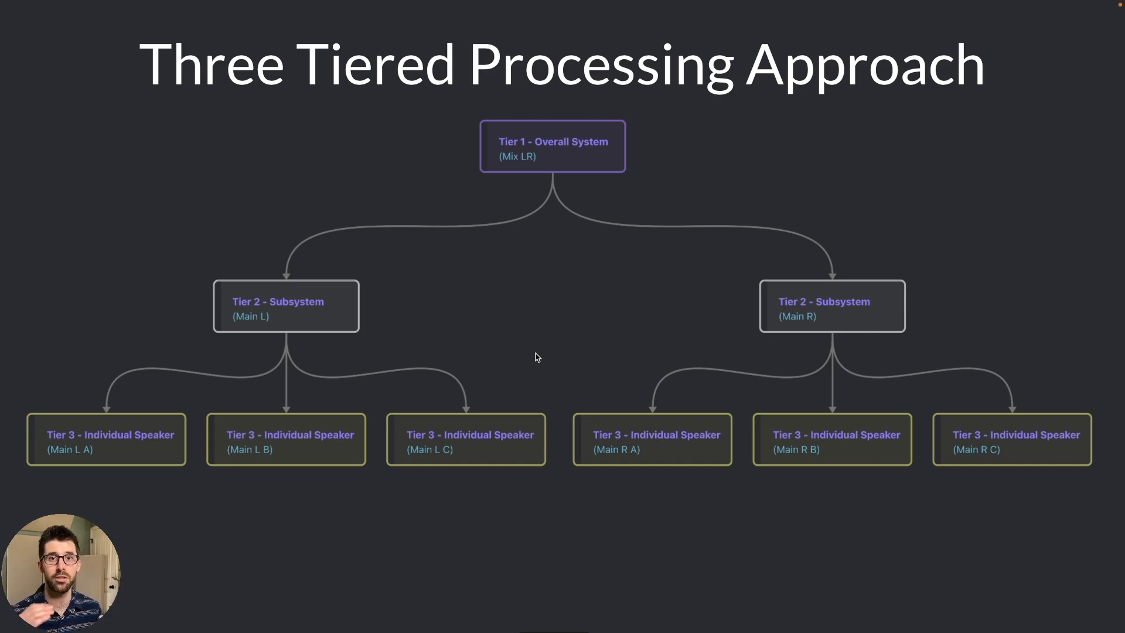
{"action": "mouse_move", "coordinate": [787, 303]}
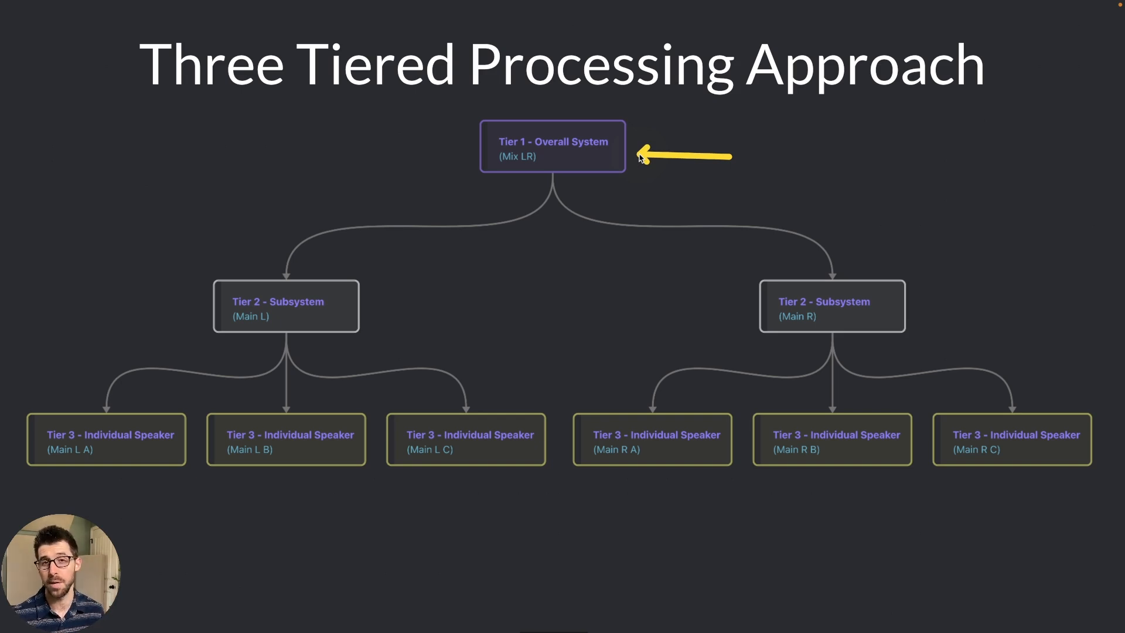
{"action": "mouse_move", "coordinate": [658, 179]}
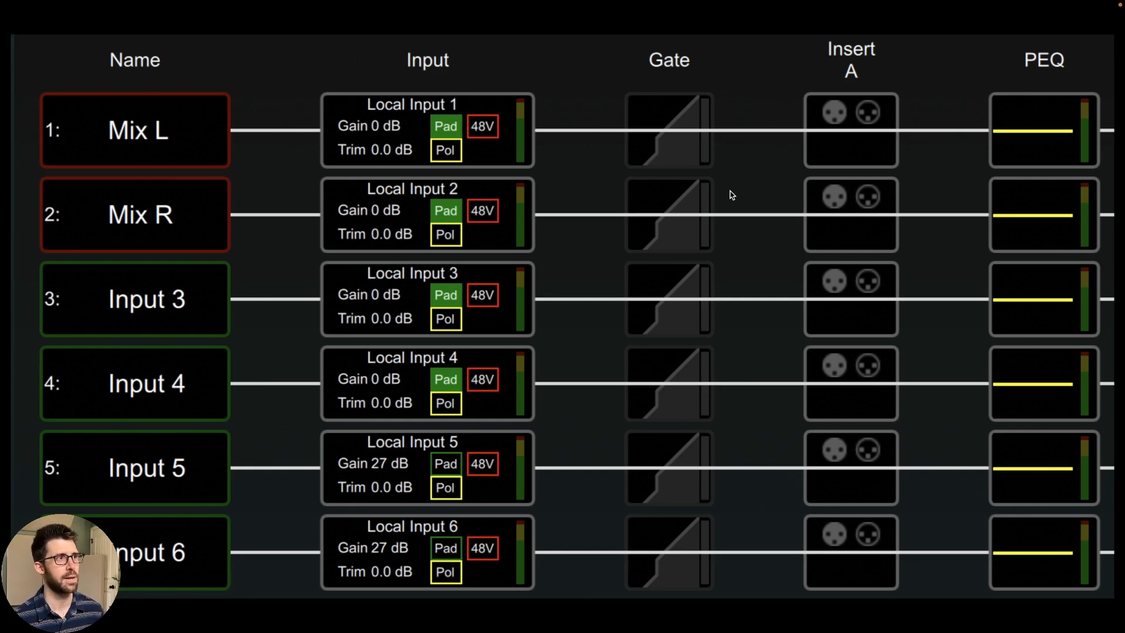
{"action": "mouse_move", "coordinate": [209, 205]}
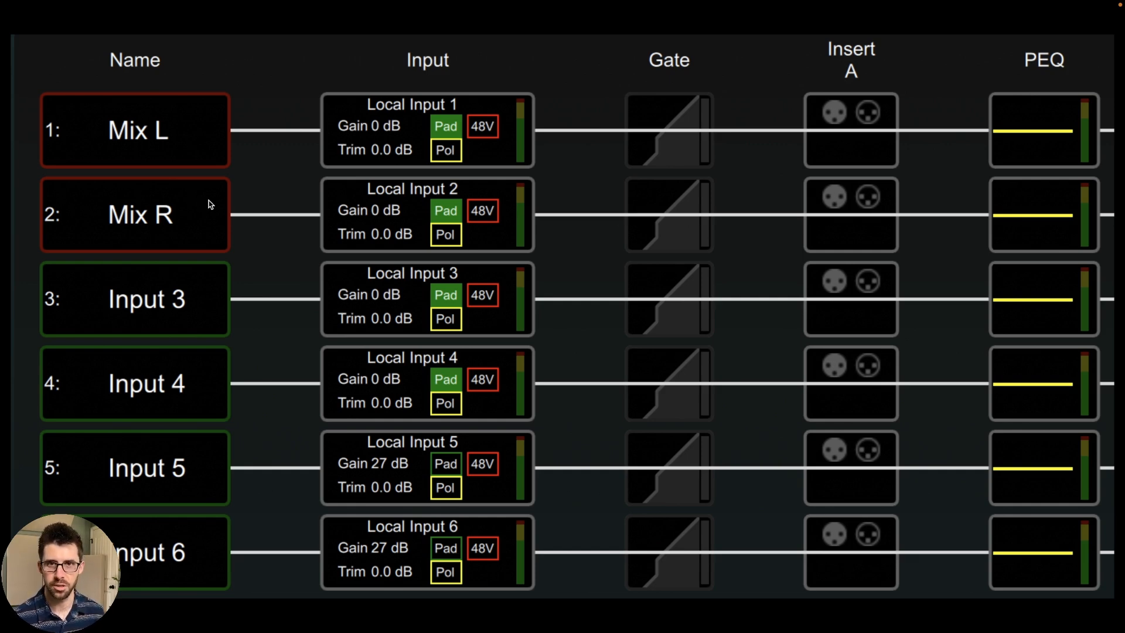
{"action": "mouse_move", "coordinate": [204, 200]}
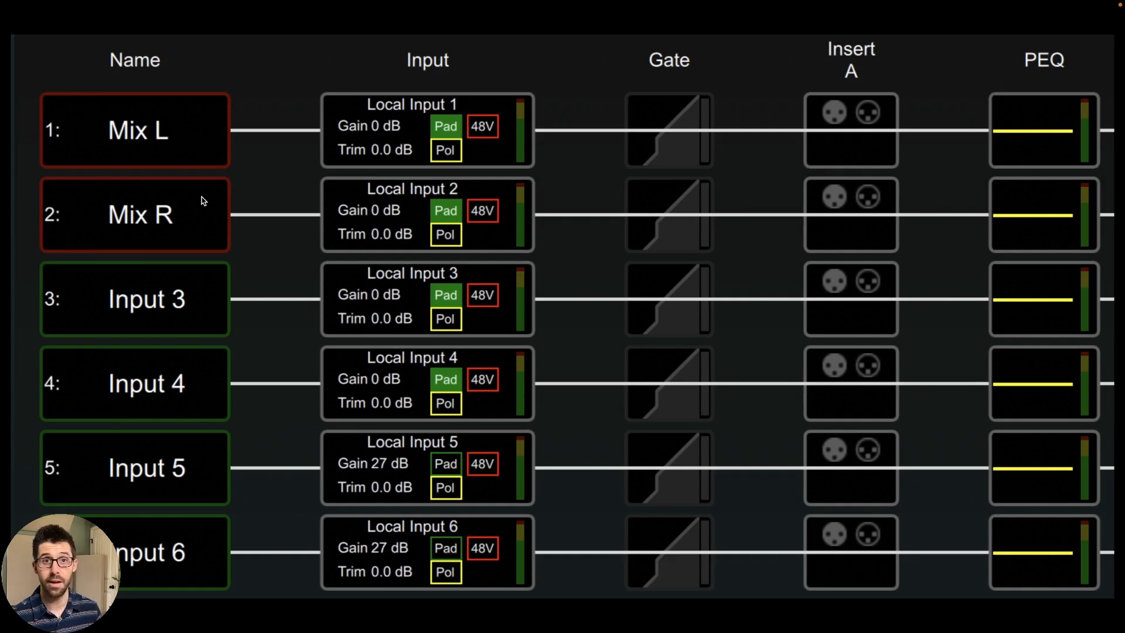
{"action": "mouse_move", "coordinate": [520, 168]}
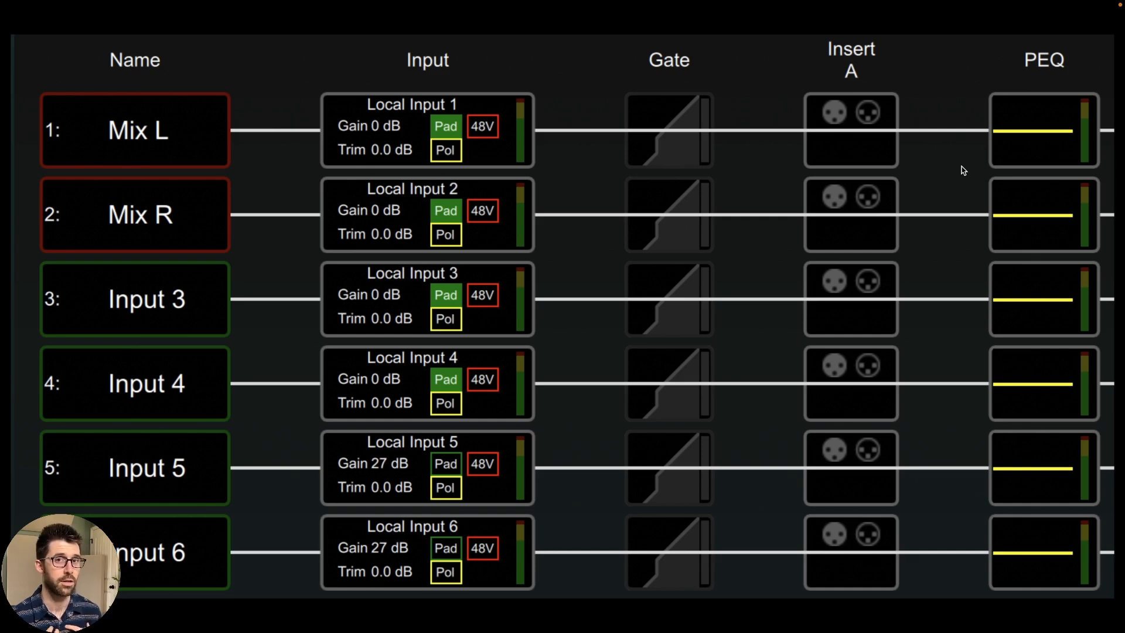
{"action": "mouse_move", "coordinate": [991, 135]}
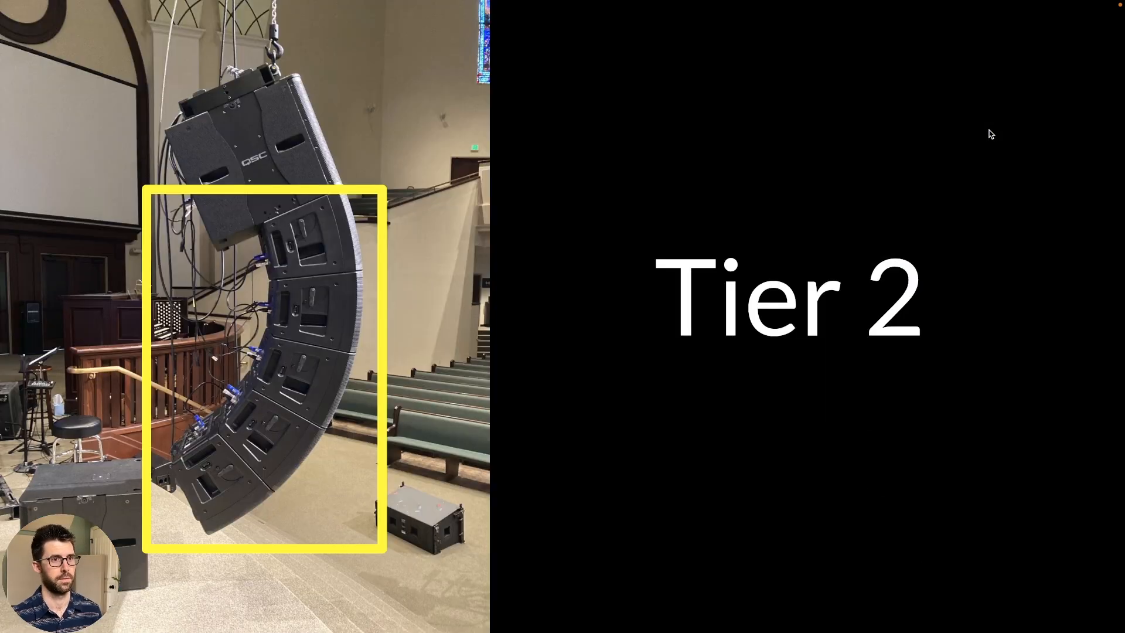
{"action": "mouse_move", "coordinate": [499, 260]}
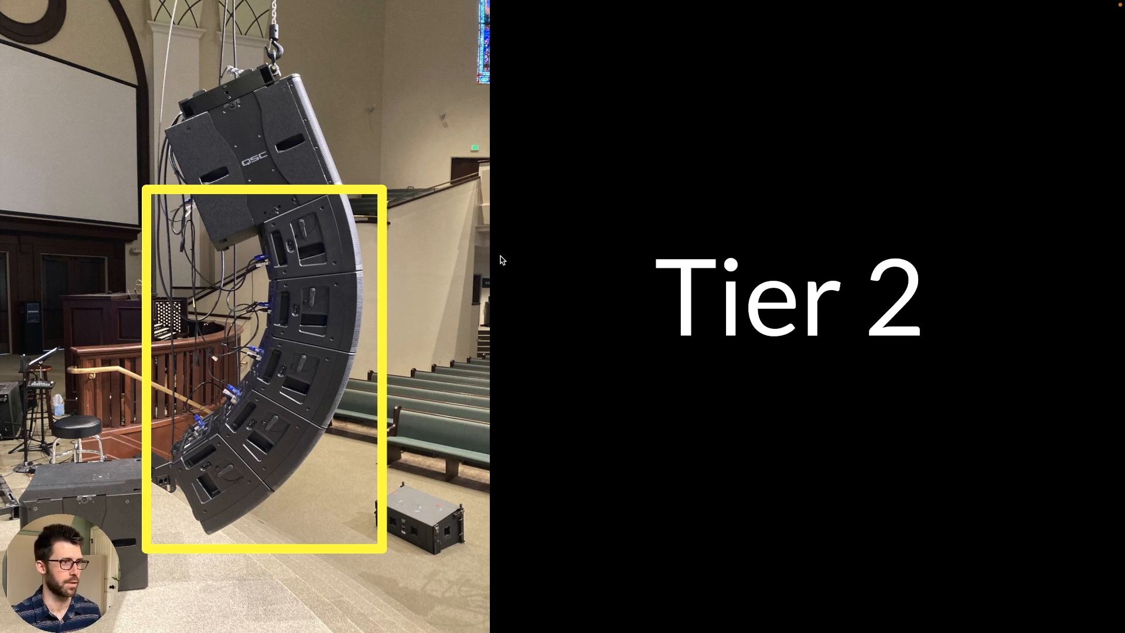
{"action": "mouse_move", "coordinate": [236, 131]}
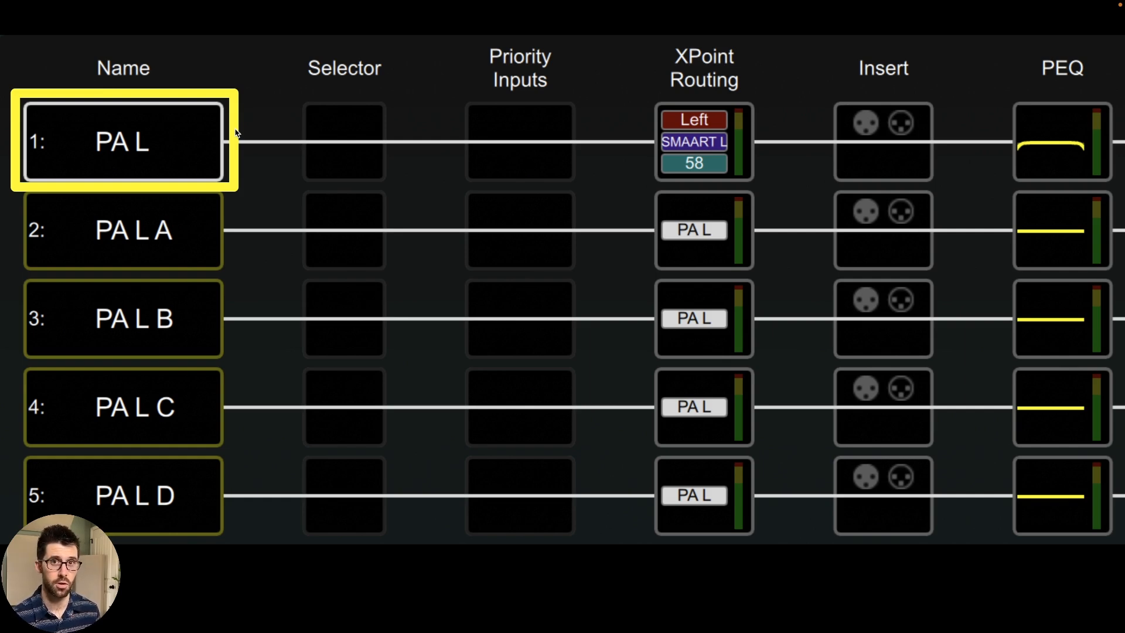
{"action": "mouse_move", "coordinate": [724, 132]}
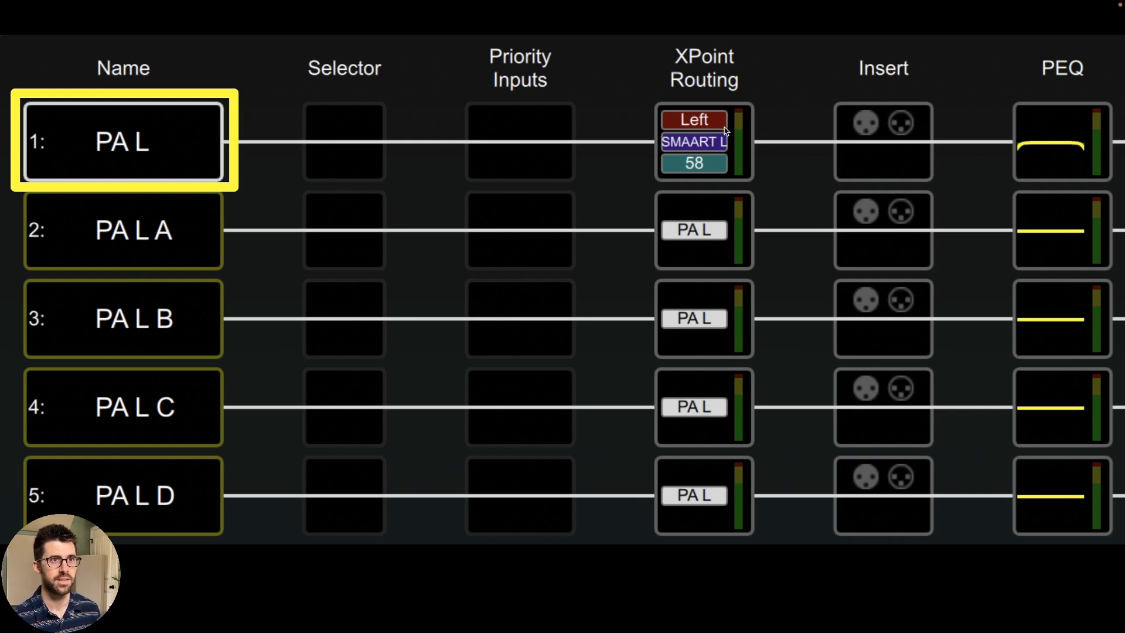
{"action": "mouse_move", "coordinate": [706, 132]}
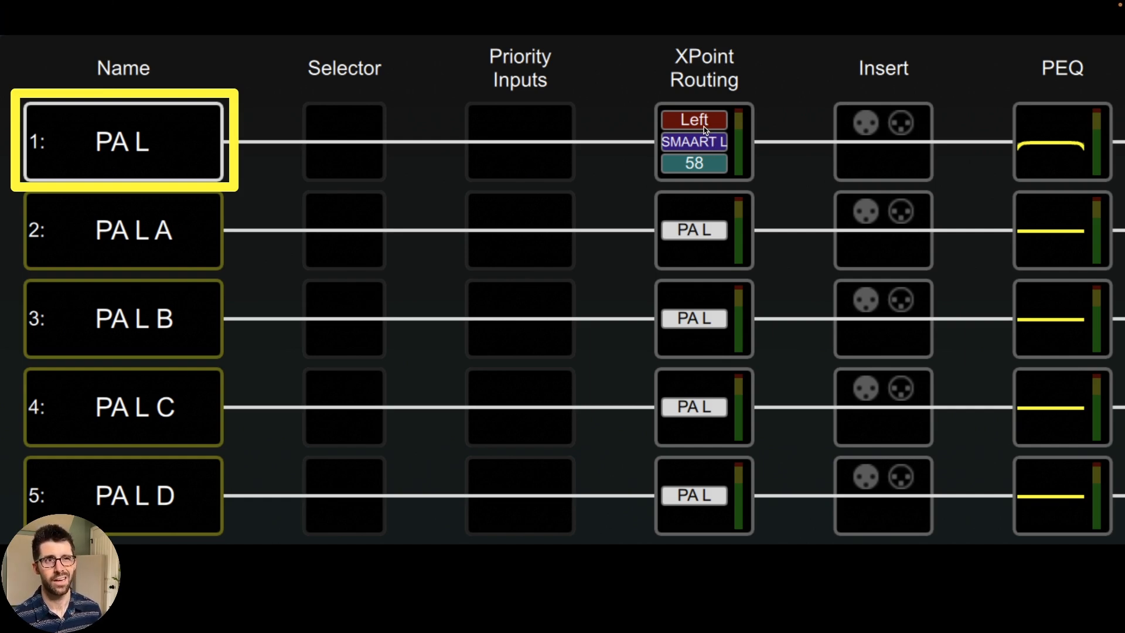
{"action": "mouse_move", "coordinate": [705, 162]}
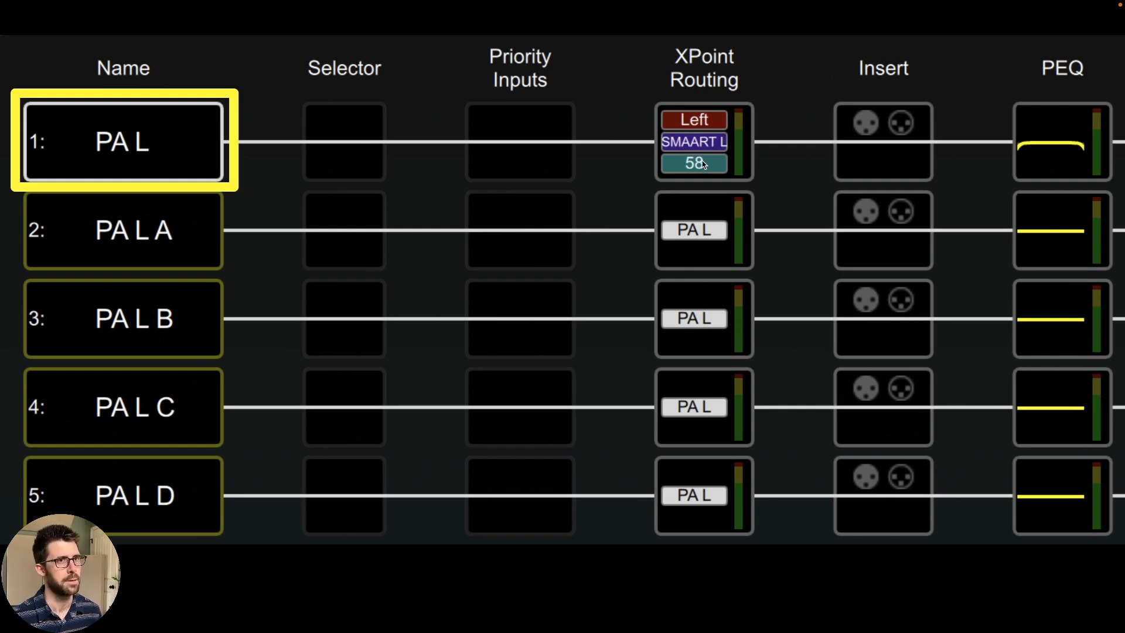
{"action": "mouse_move", "coordinate": [86, 153]}
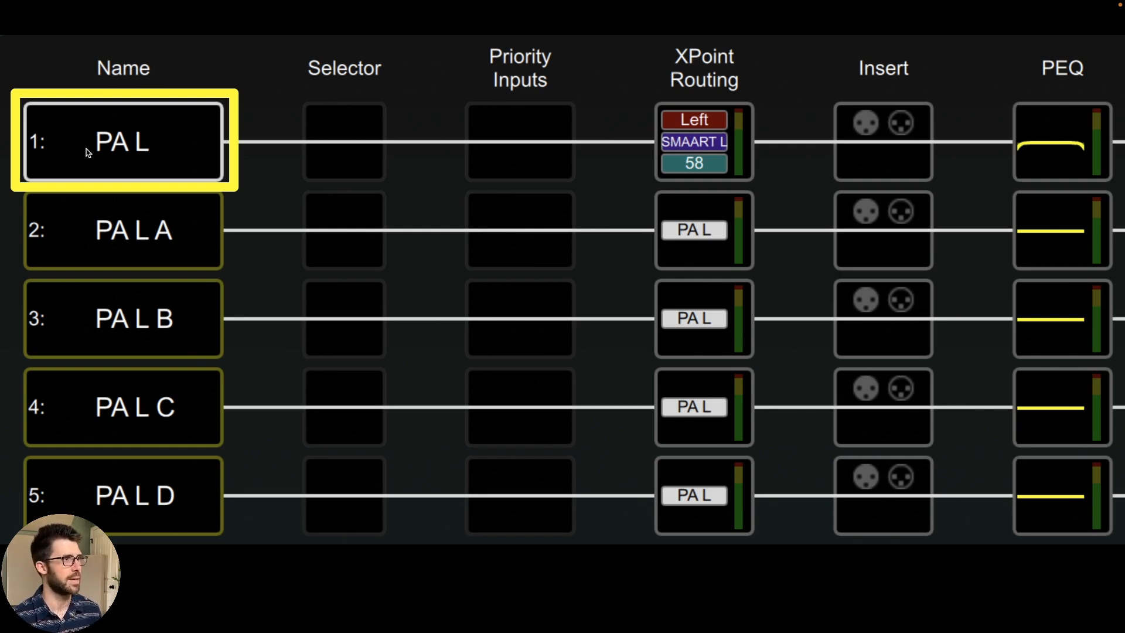
{"action": "mouse_move", "coordinate": [372, 233]}
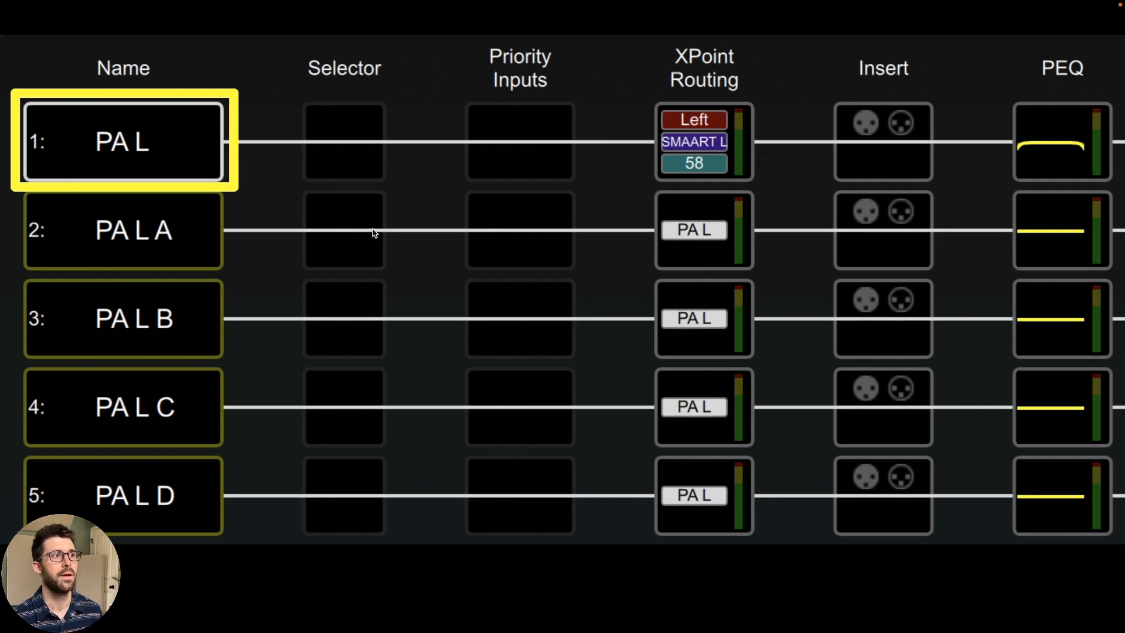
{"action": "mouse_move", "coordinate": [703, 457]}
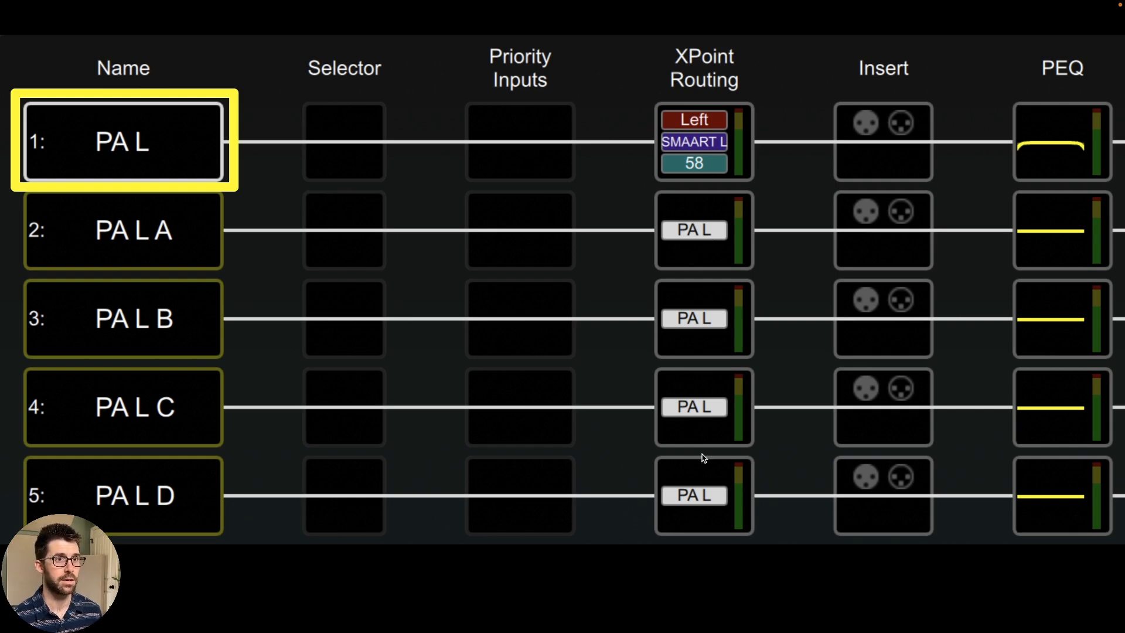
{"action": "mouse_move", "coordinate": [682, 271]}
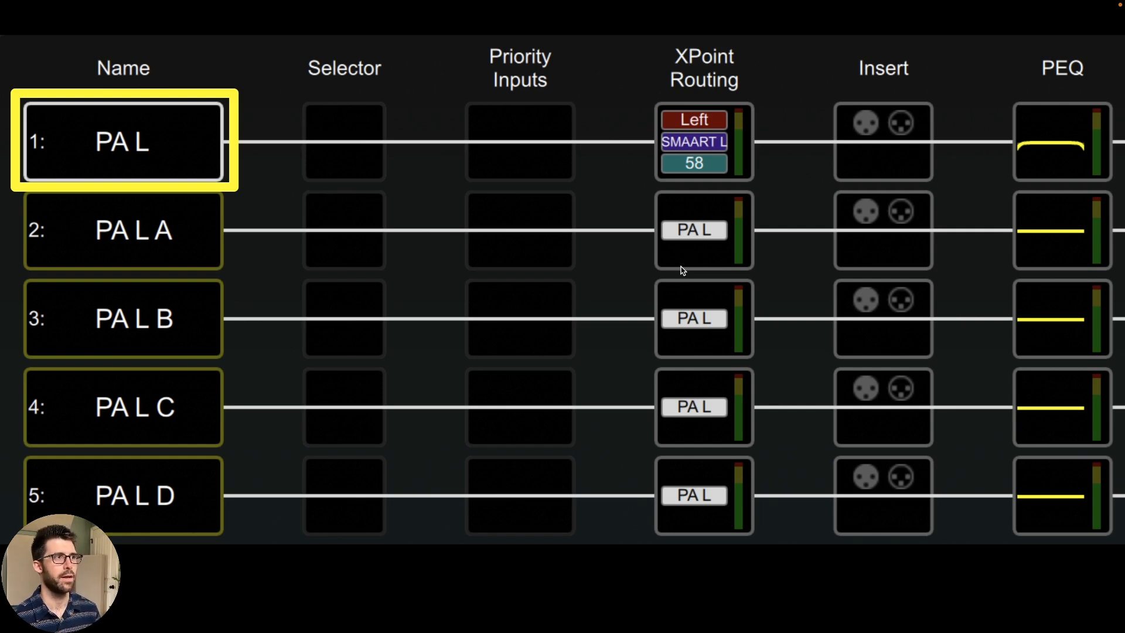
{"action": "mouse_move", "coordinate": [836, 178]}
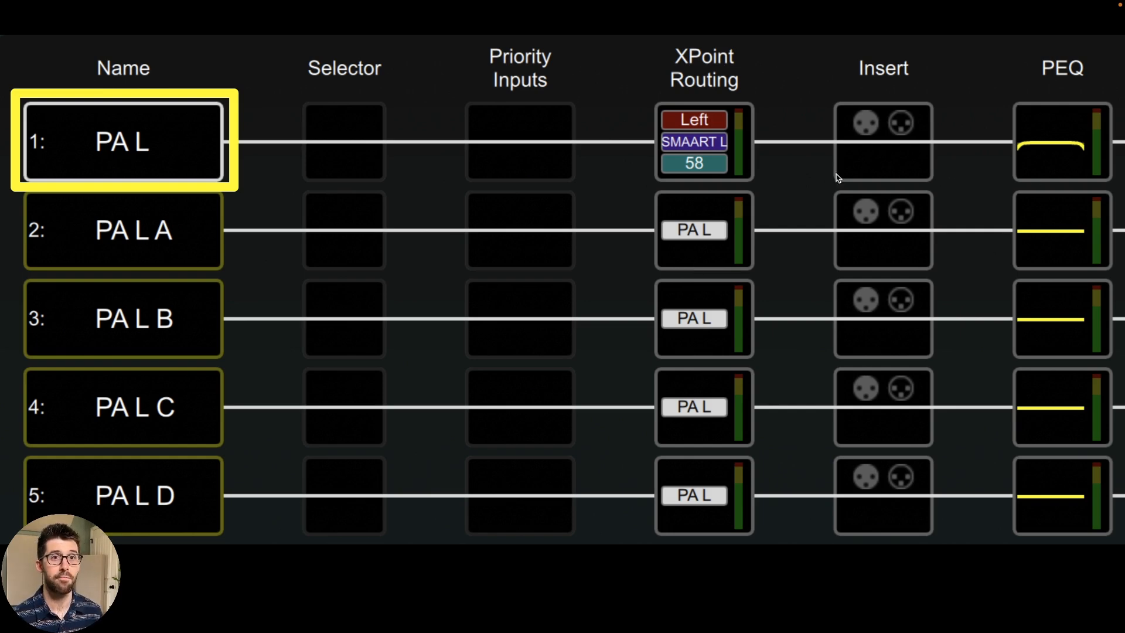
{"action": "mouse_move", "coordinate": [1046, 149]}
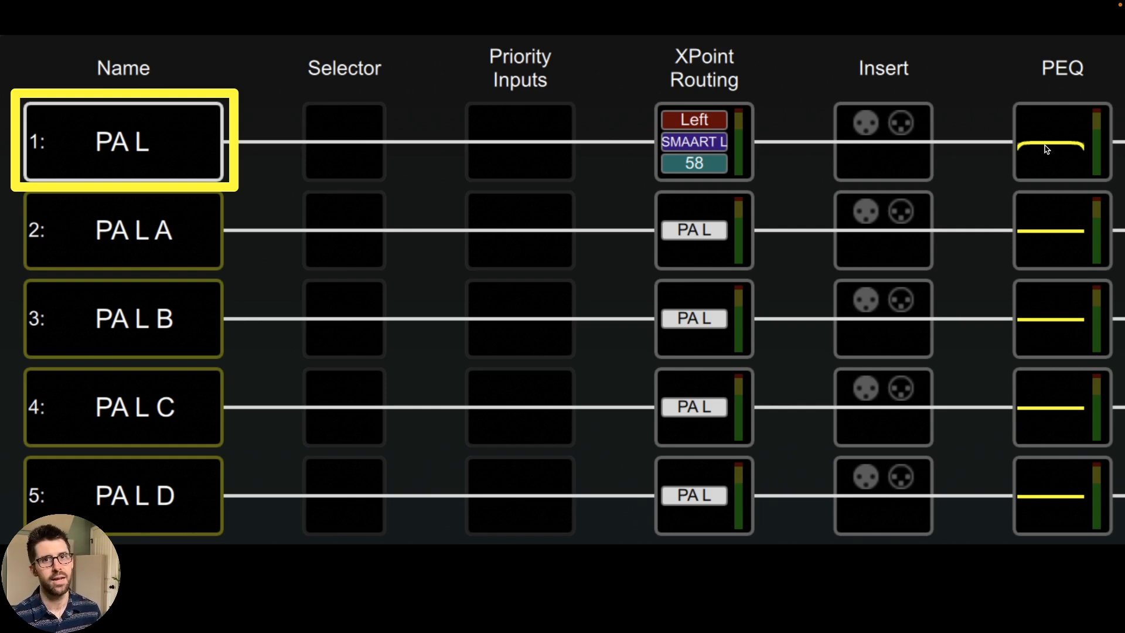
{"action": "mouse_move", "coordinate": [779, 159]}
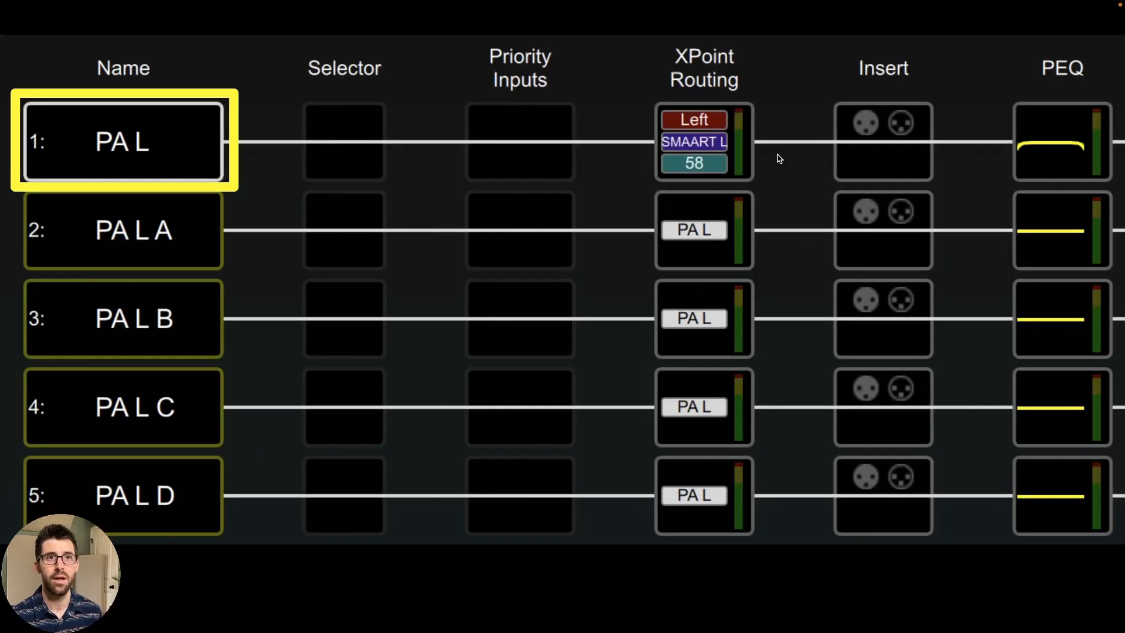
{"action": "mouse_move", "coordinate": [1065, 148]}
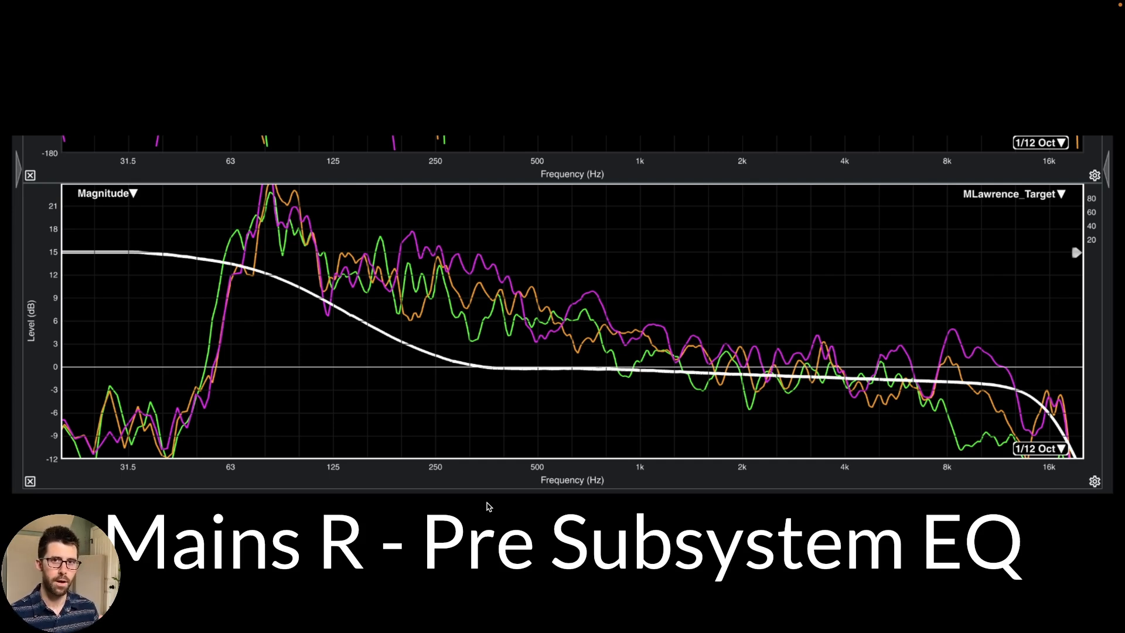
{"action": "mouse_move", "coordinate": [594, 504]}
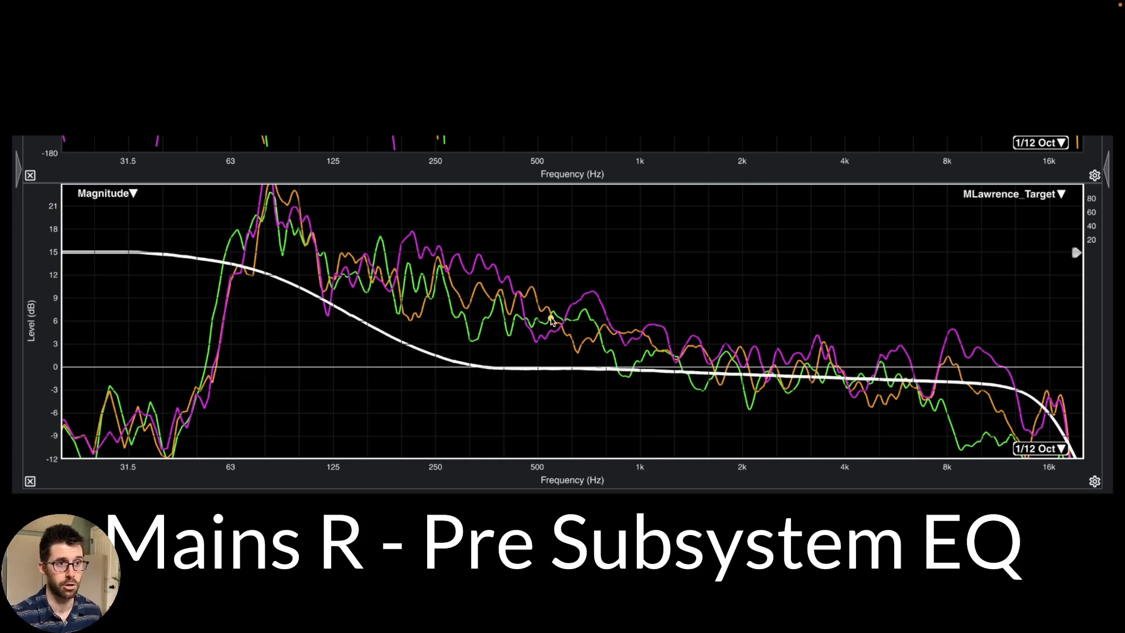
{"action": "mouse_move", "coordinate": [649, 369]}
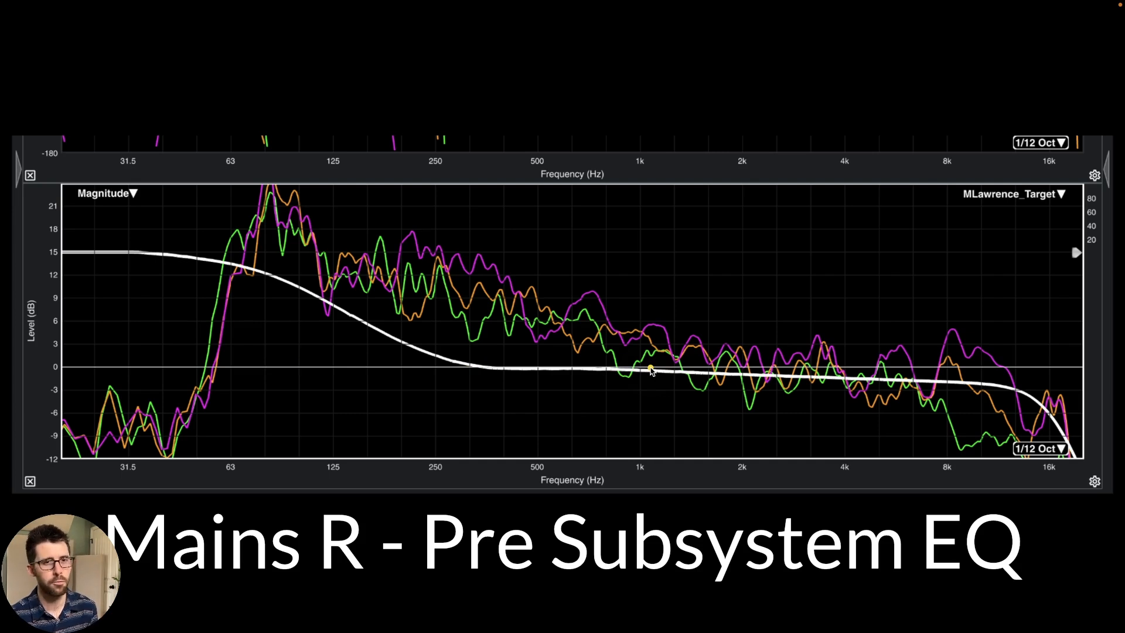
{"action": "mouse_move", "coordinate": [687, 381]}
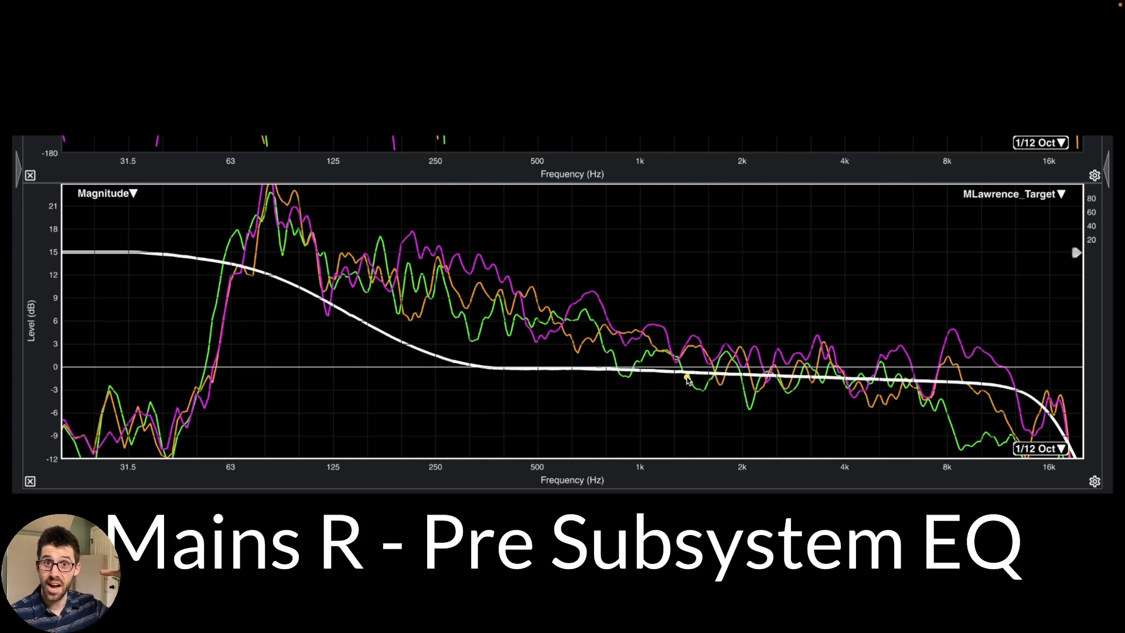
{"action": "mouse_move", "coordinate": [614, 391]}
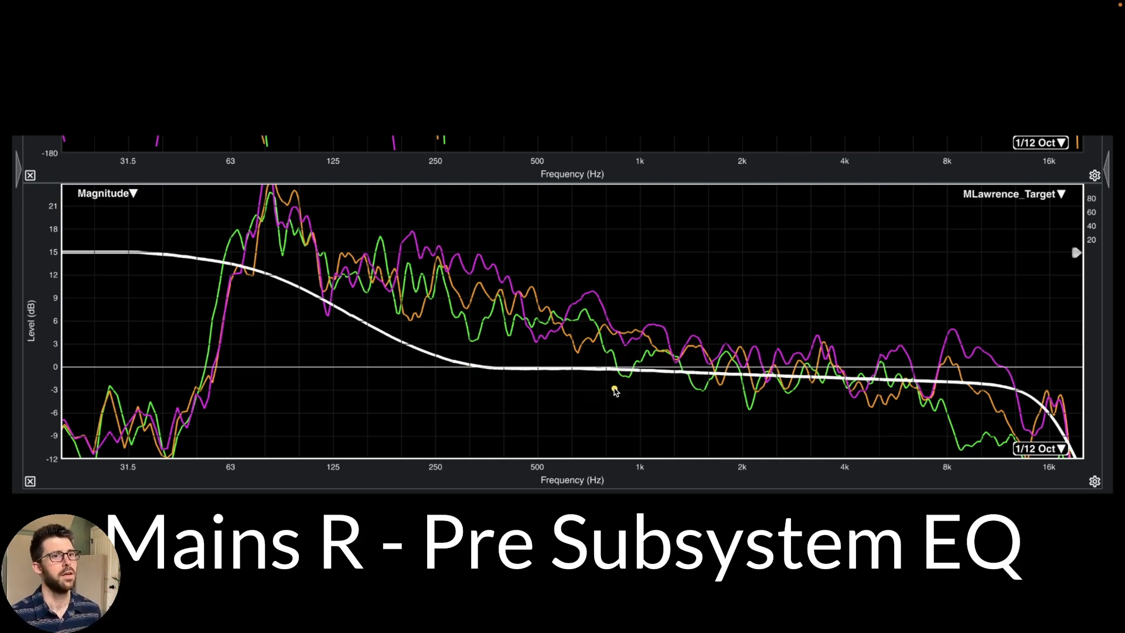
{"action": "mouse_move", "coordinate": [638, 373]}
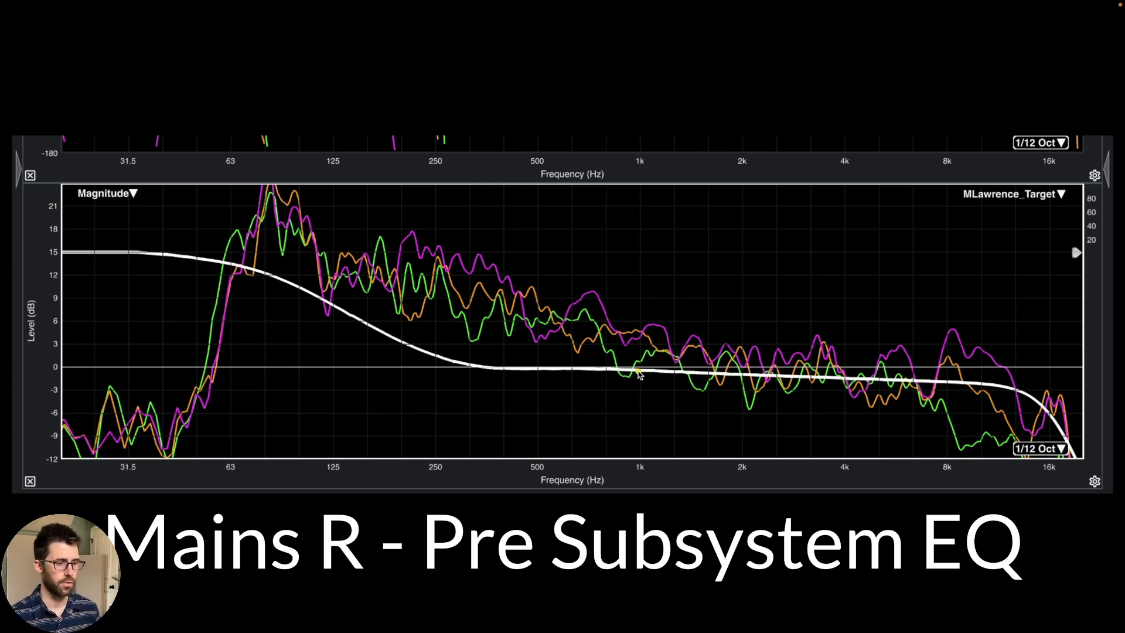
{"action": "mouse_move", "coordinate": [628, 417]}
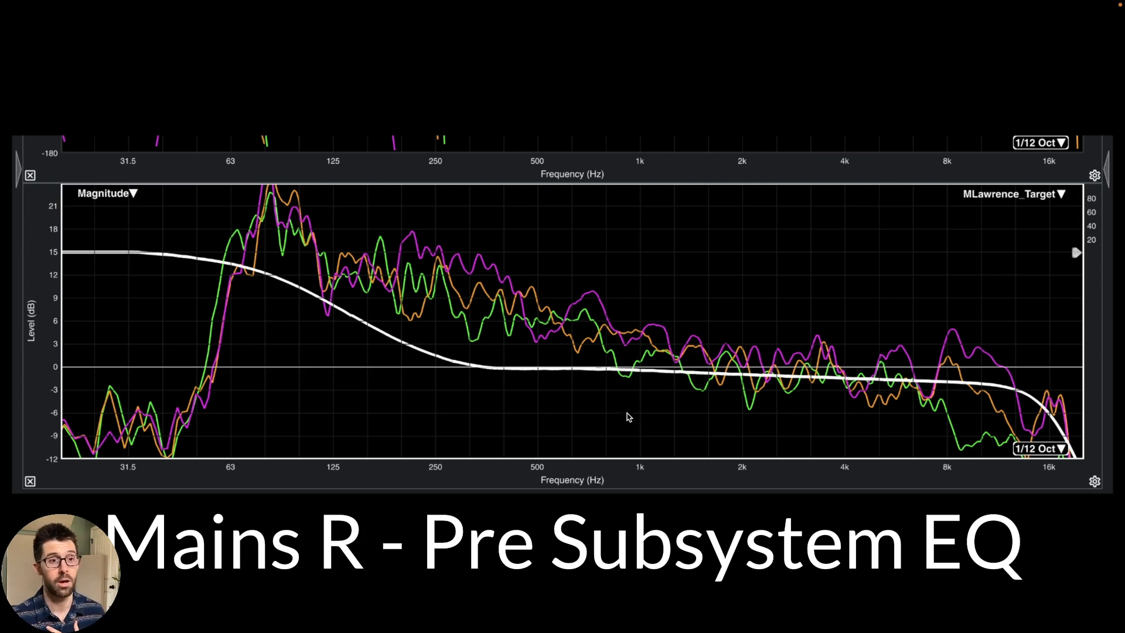
{"action": "mouse_move", "coordinate": [638, 403]}
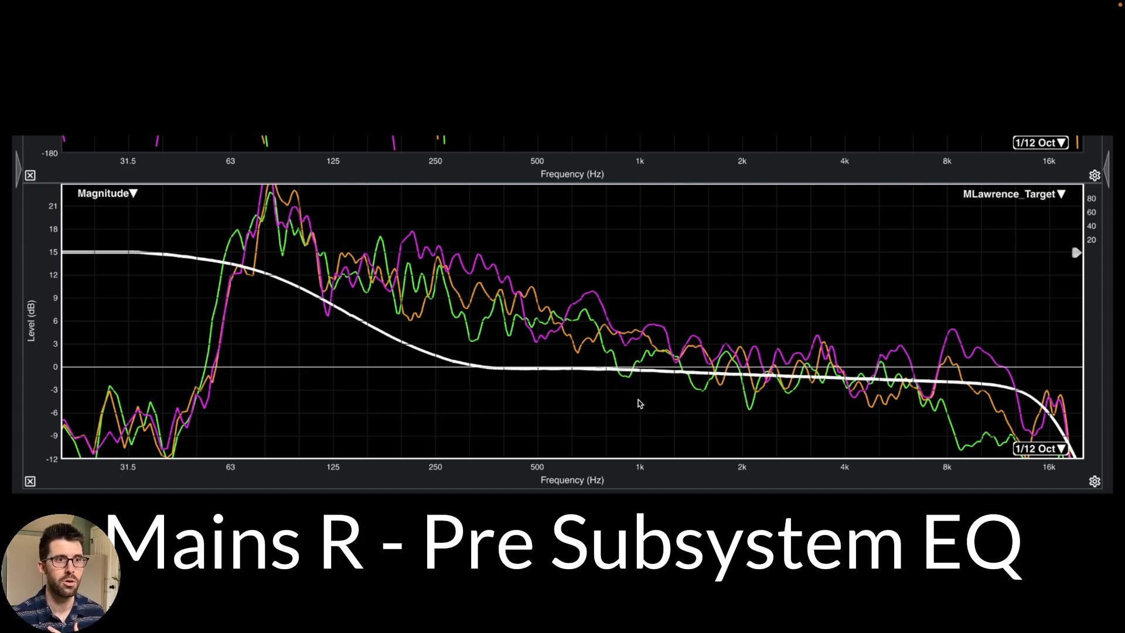
{"action": "mouse_move", "coordinate": [940, 375]}
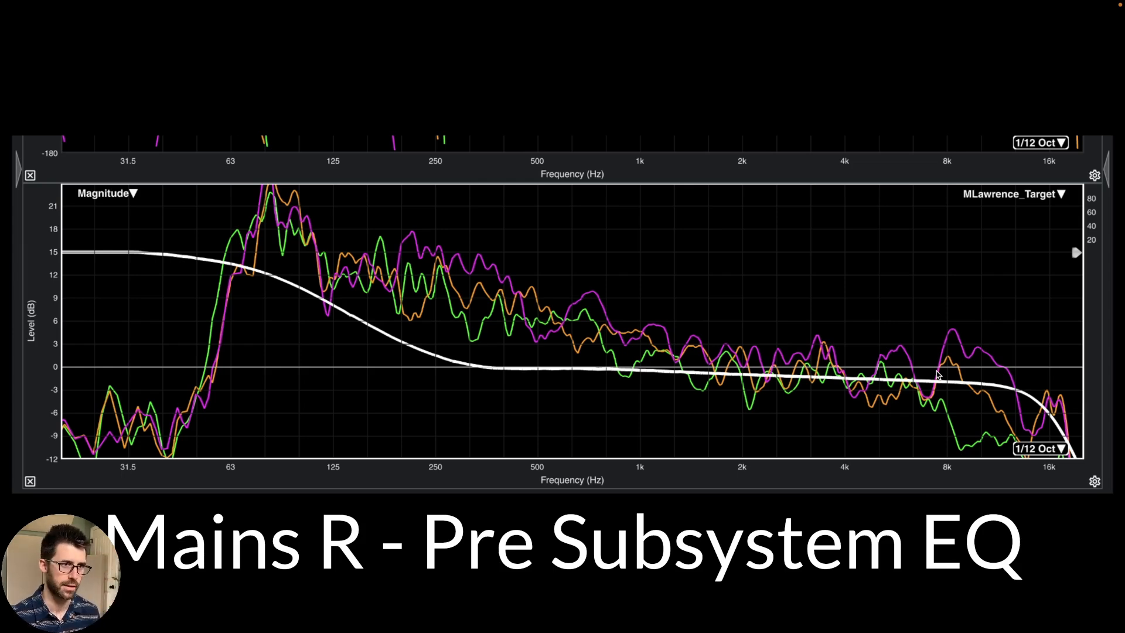
{"action": "mouse_move", "coordinate": [131, 233]}
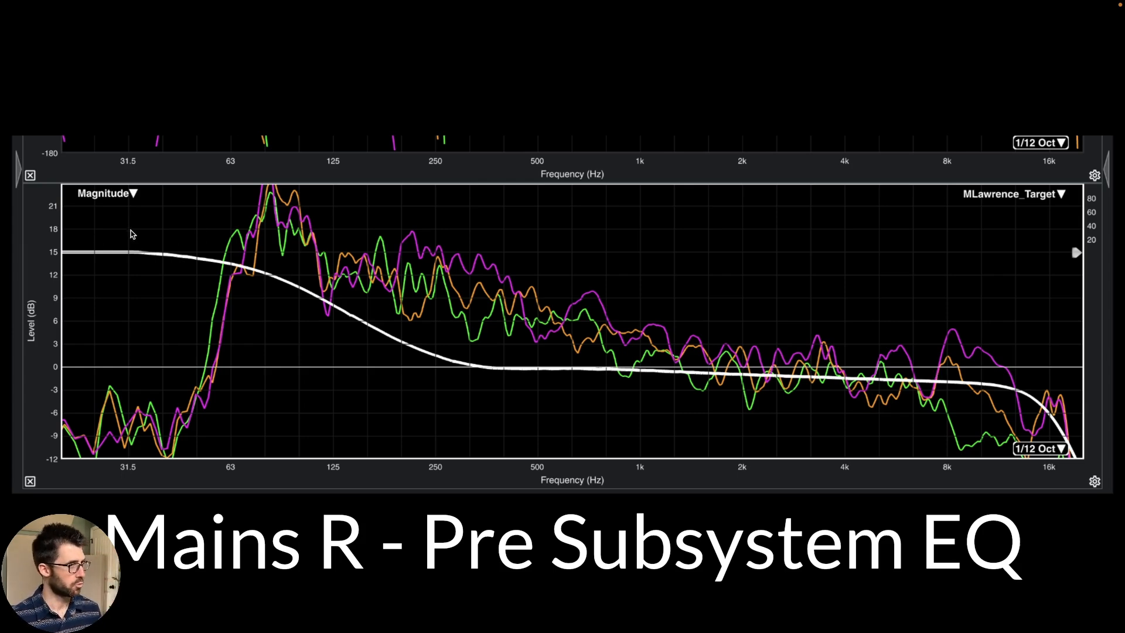
{"action": "mouse_move", "coordinate": [728, 397]}
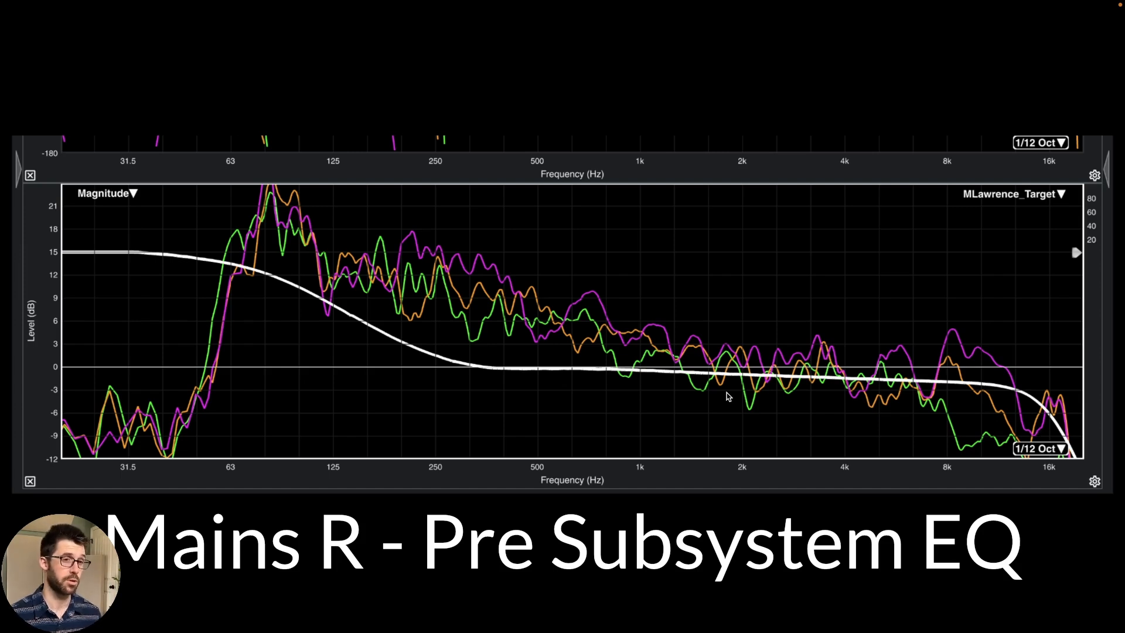
{"action": "mouse_move", "coordinate": [1005, 392]}
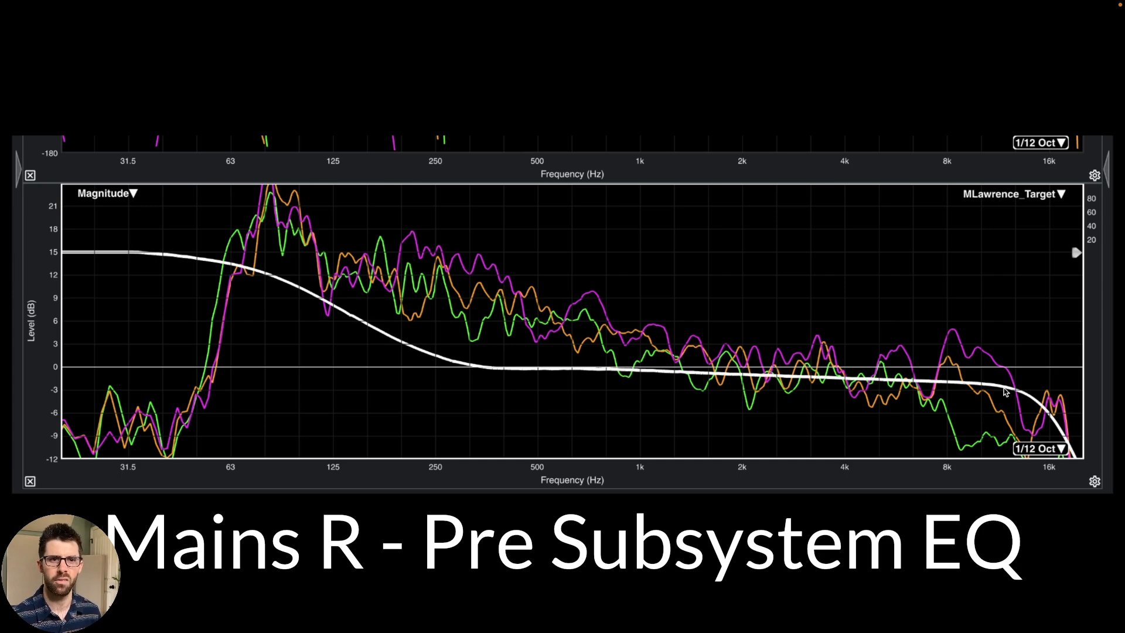
{"action": "mouse_move", "coordinate": [996, 410]}
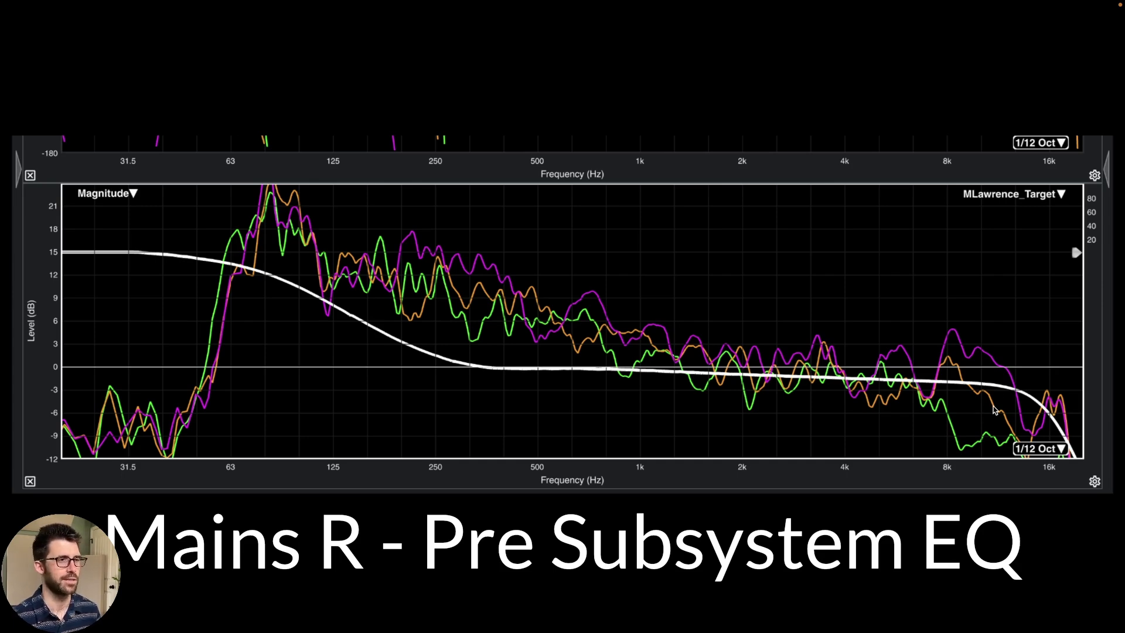
{"action": "mouse_move", "coordinate": [798, 388]}
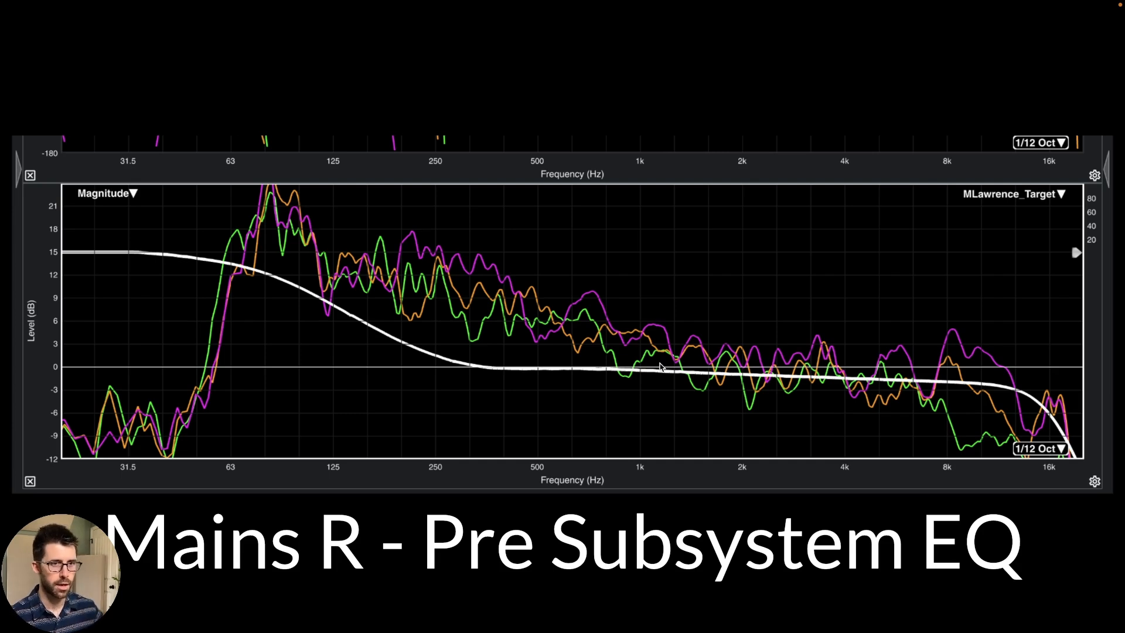
{"action": "mouse_move", "coordinate": [635, 372]}
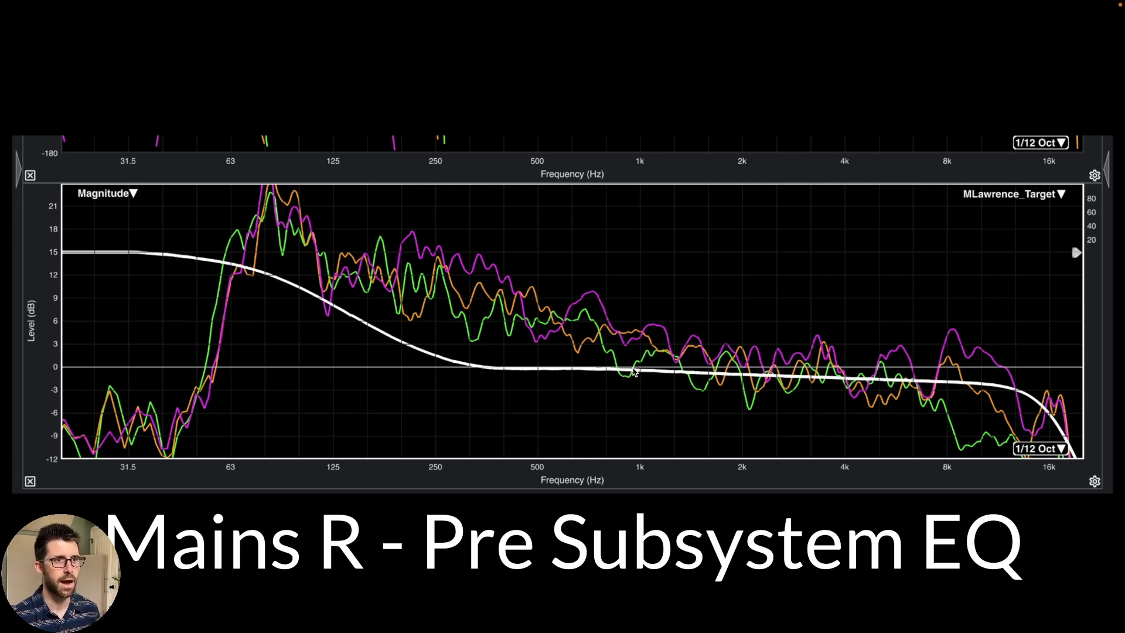
{"action": "mouse_move", "coordinate": [707, 348]}
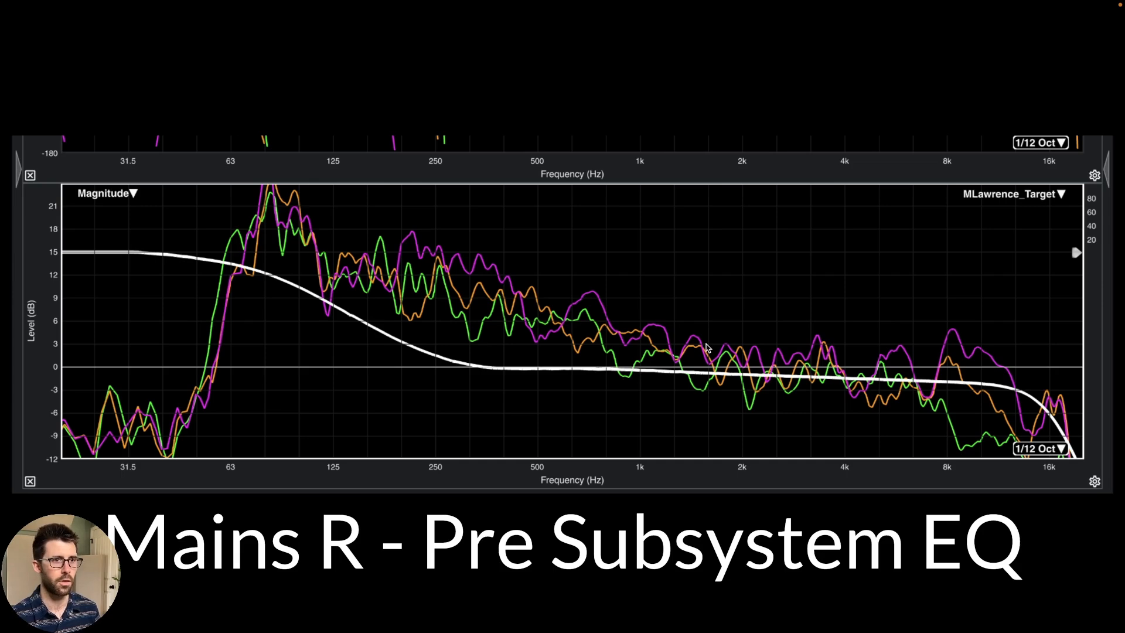
{"action": "mouse_move", "coordinate": [609, 362]}
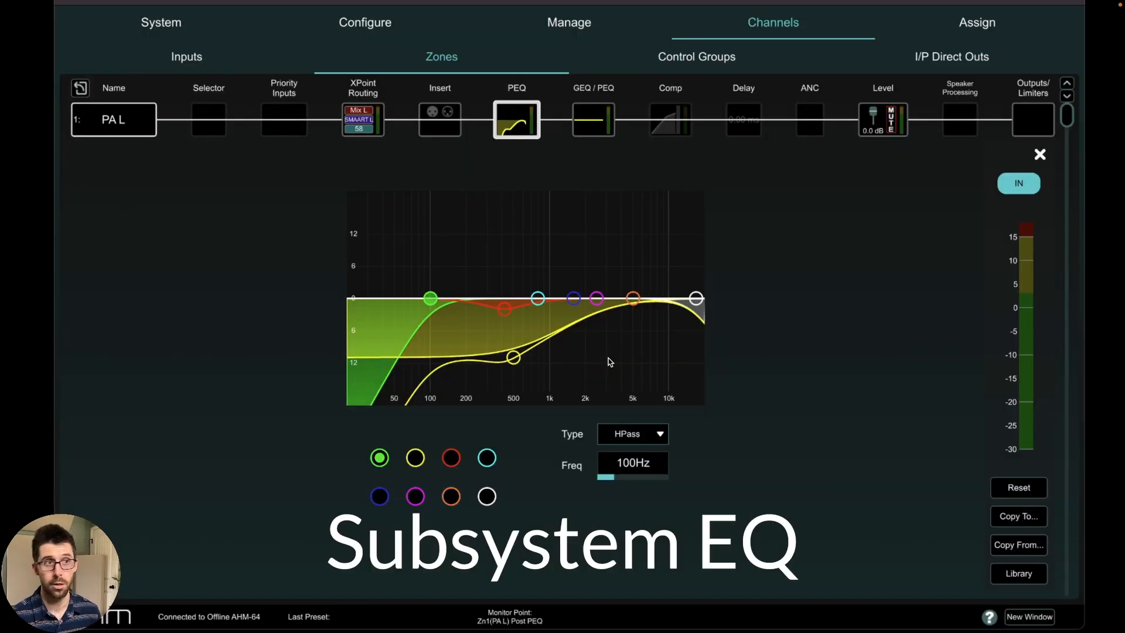
{"action": "mouse_move", "coordinate": [595, 346]}
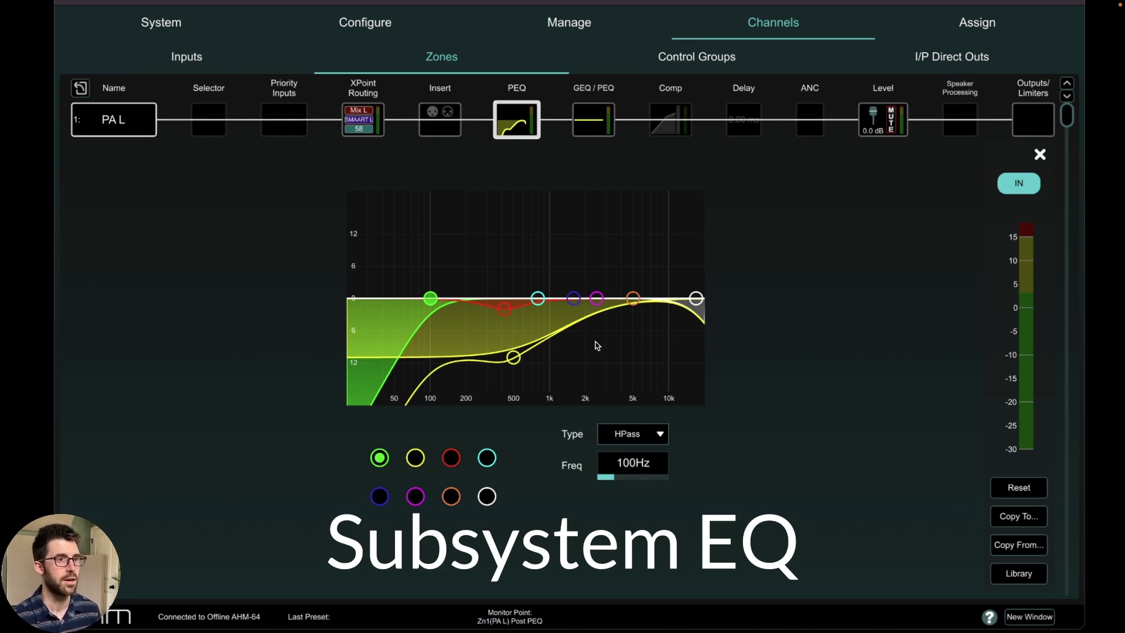
{"action": "mouse_move", "coordinate": [464, 393]}
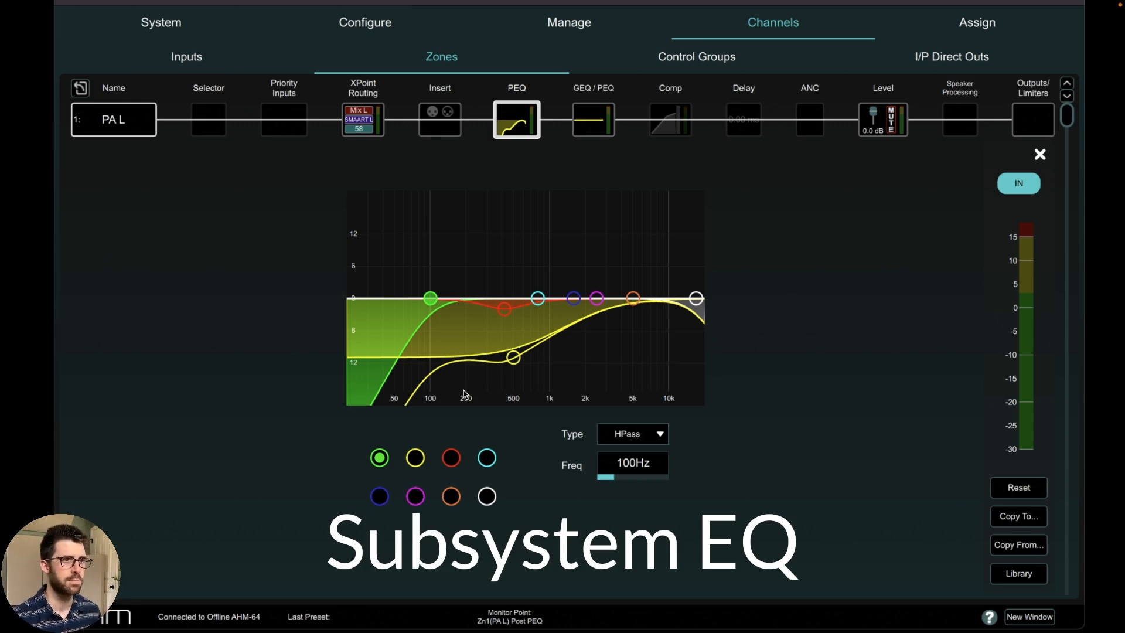
{"action": "mouse_move", "coordinate": [614, 309]}
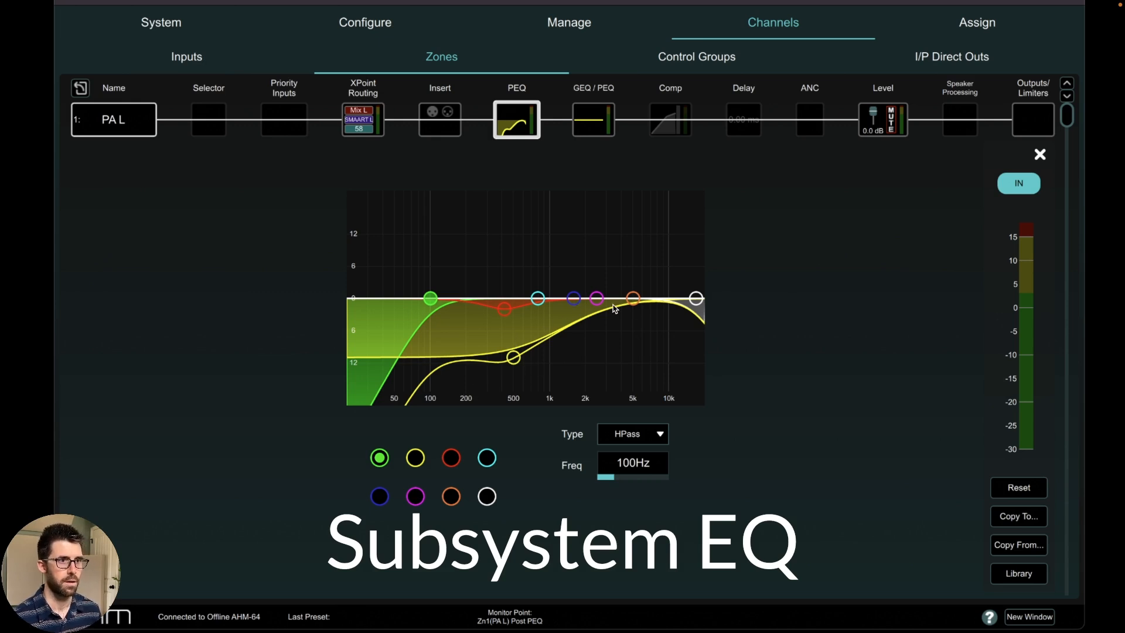
{"action": "mouse_move", "coordinate": [514, 357]}
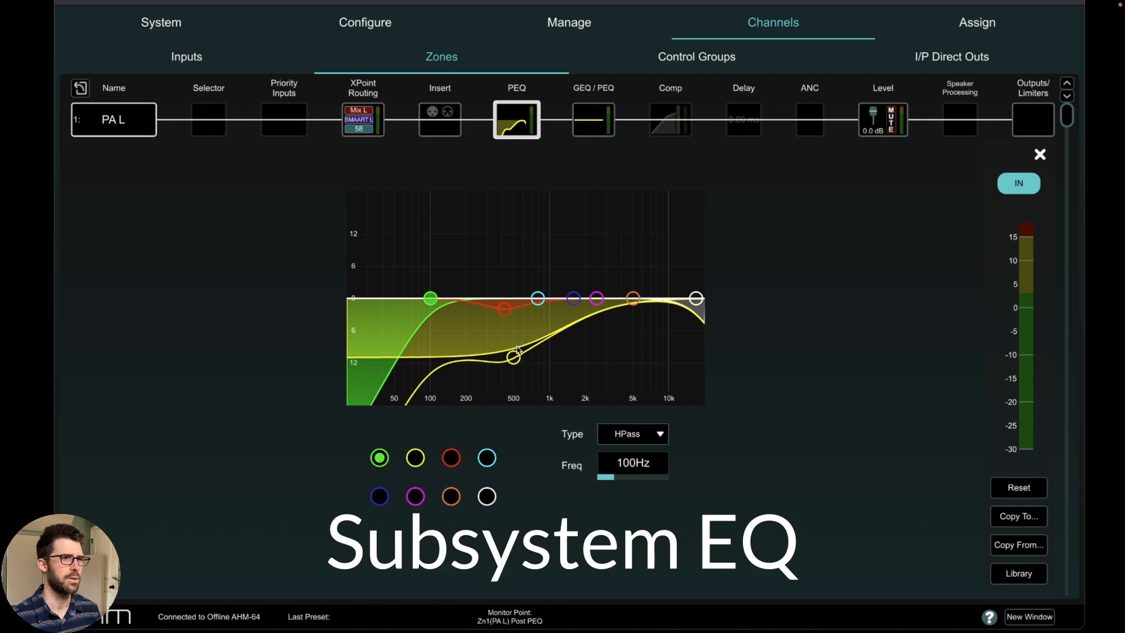
{"action": "mouse_move", "coordinate": [507, 313]}
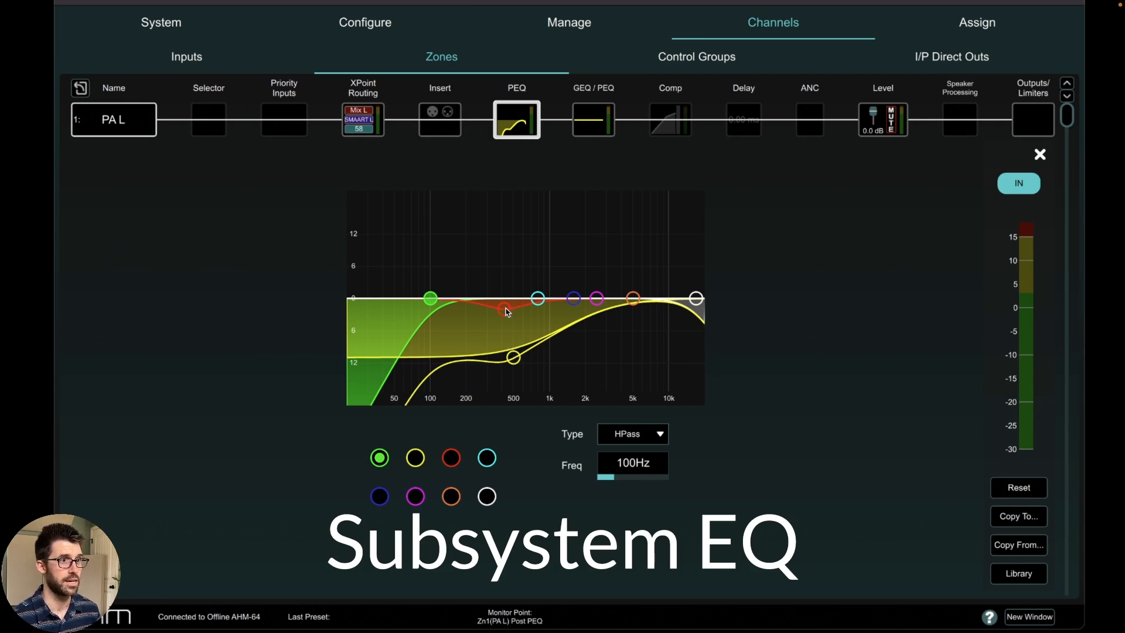
{"action": "mouse_move", "coordinate": [438, 301]}
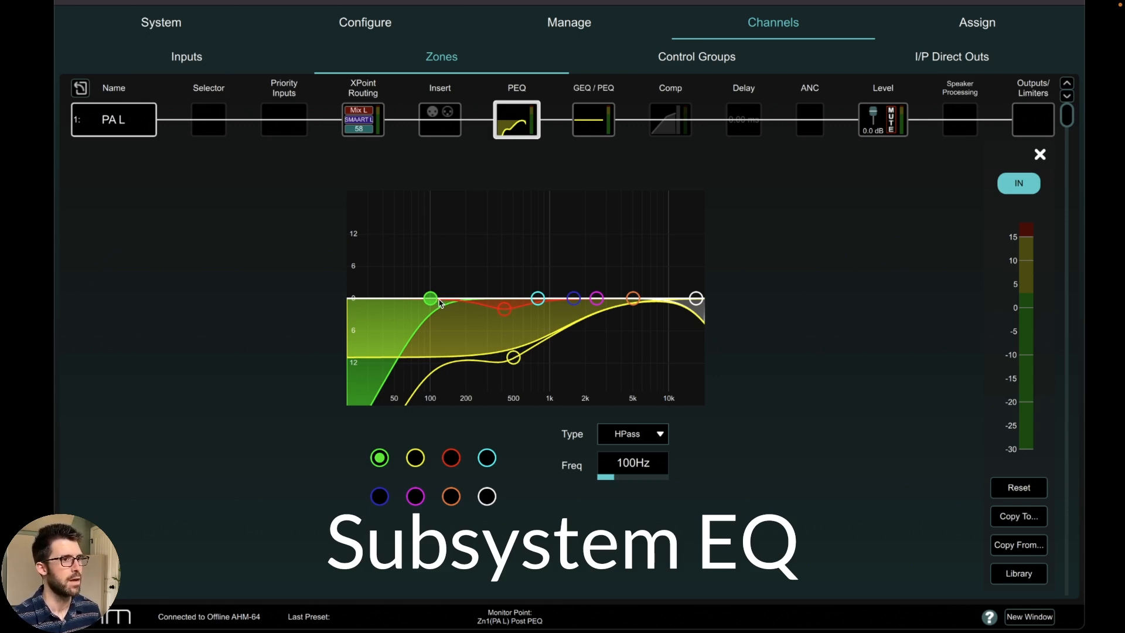
{"action": "mouse_move", "coordinate": [442, 341]}
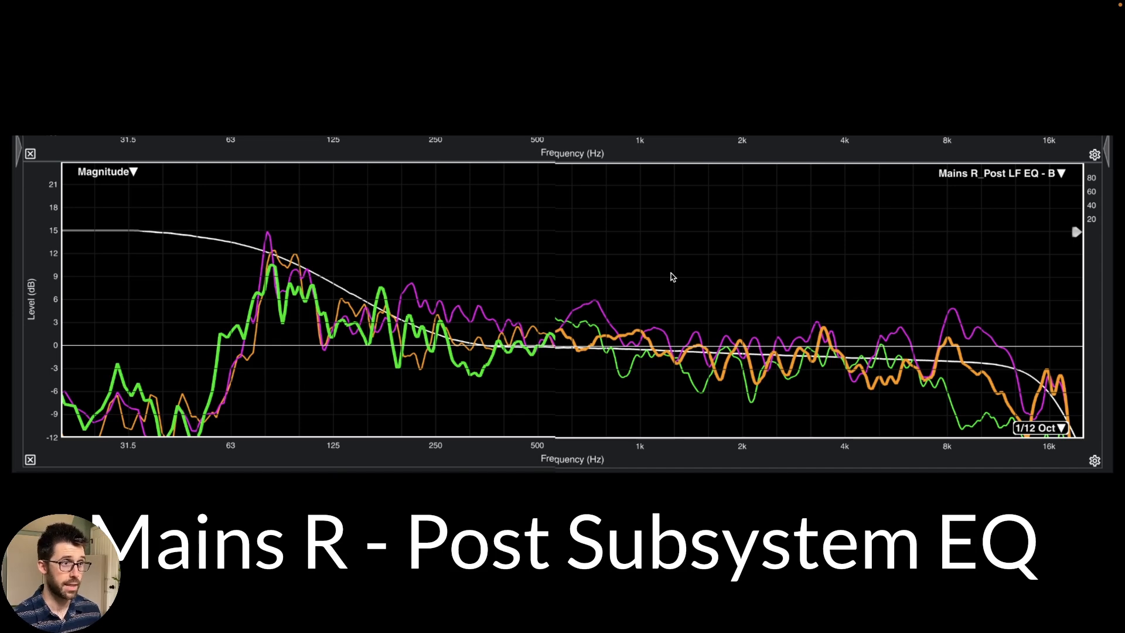
{"action": "mouse_move", "coordinate": [362, 304]}
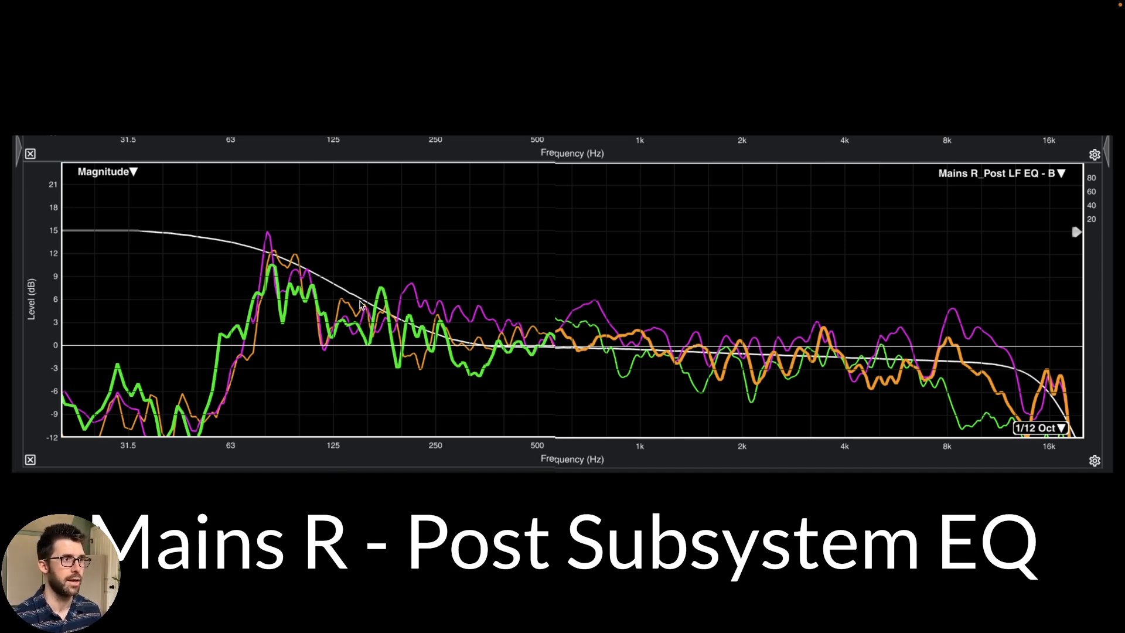
{"action": "mouse_move", "coordinate": [347, 295]}
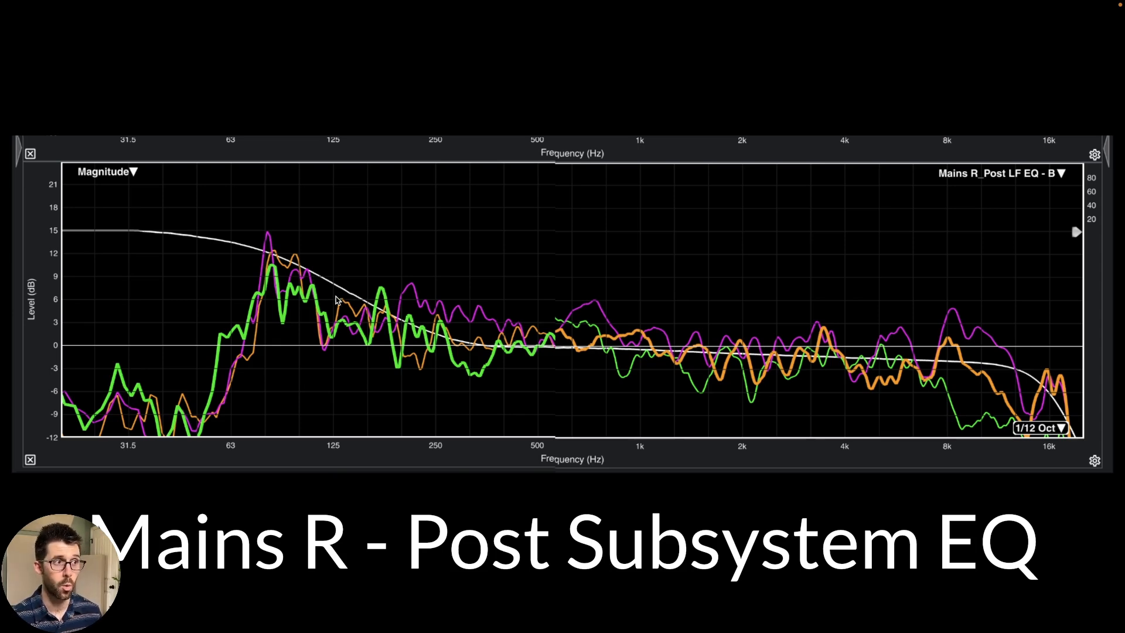
{"action": "mouse_move", "coordinate": [515, 296]}
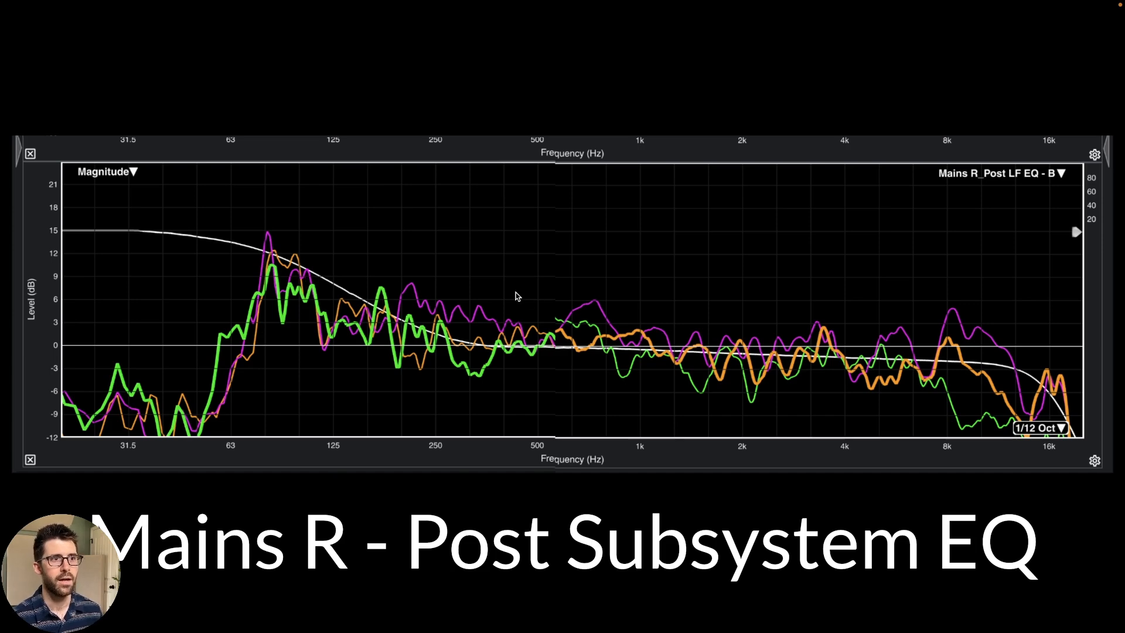
{"action": "mouse_move", "coordinate": [552, 331]}
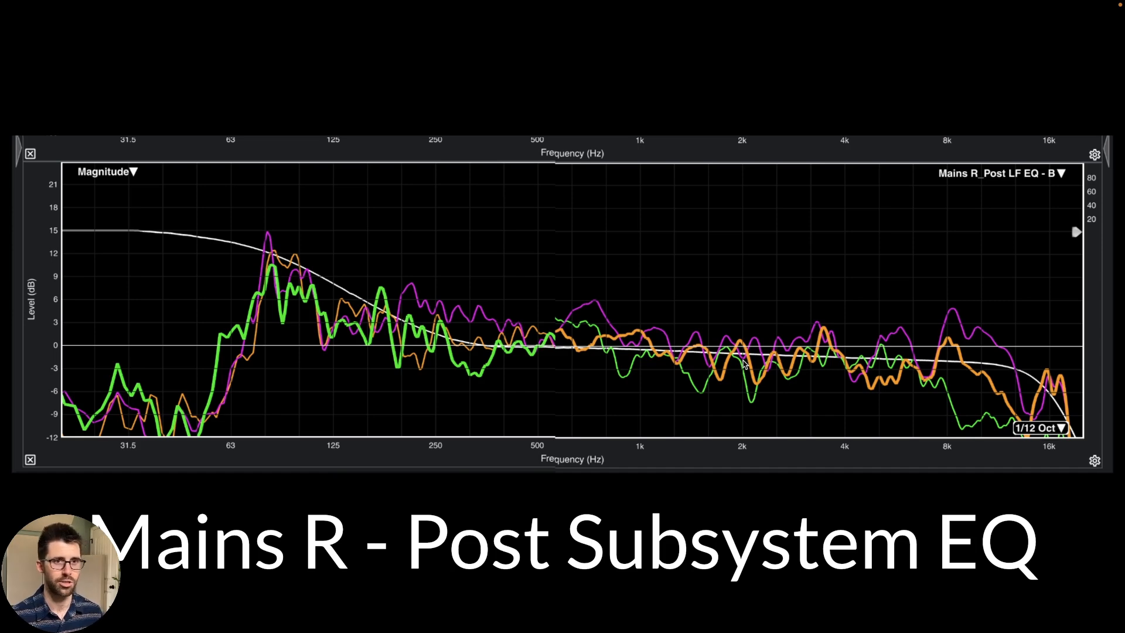
{"action": "mouse_move", "coordinate": [963, 358]}
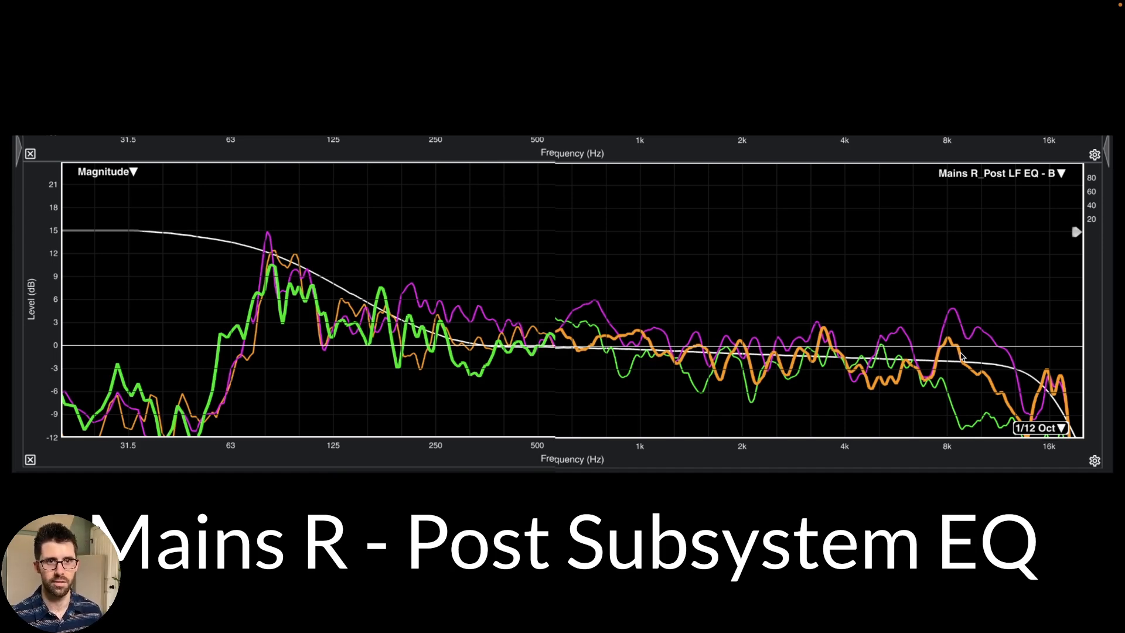
{"action": "mouse_move", "coordinate": [937, 354]}
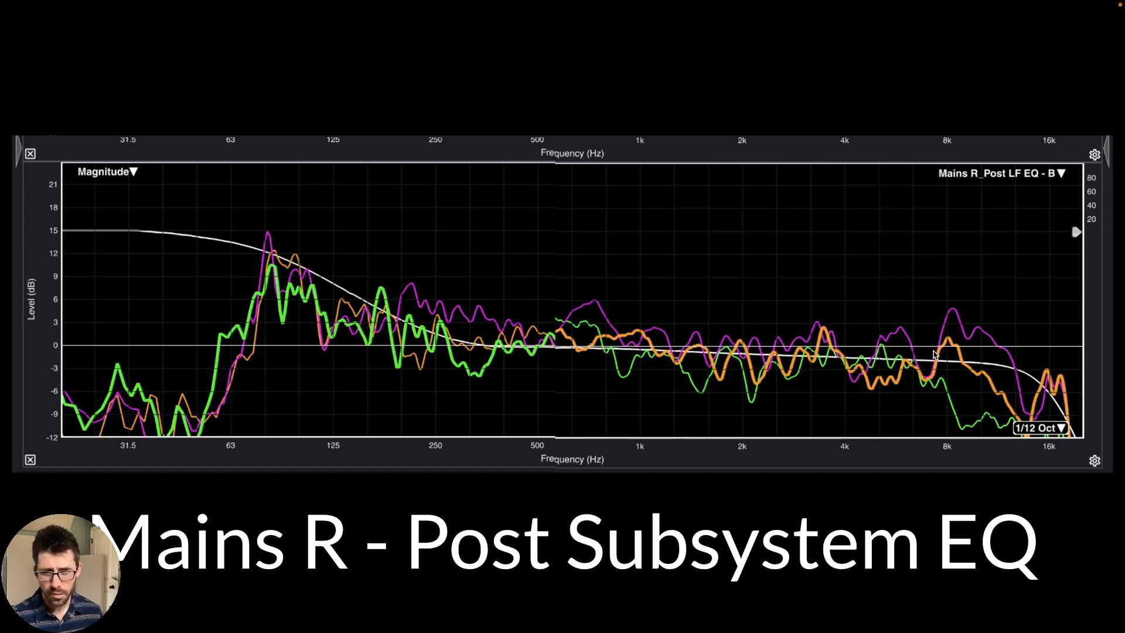
{"action": "mouse_move", "coordinate": [870, 361]}
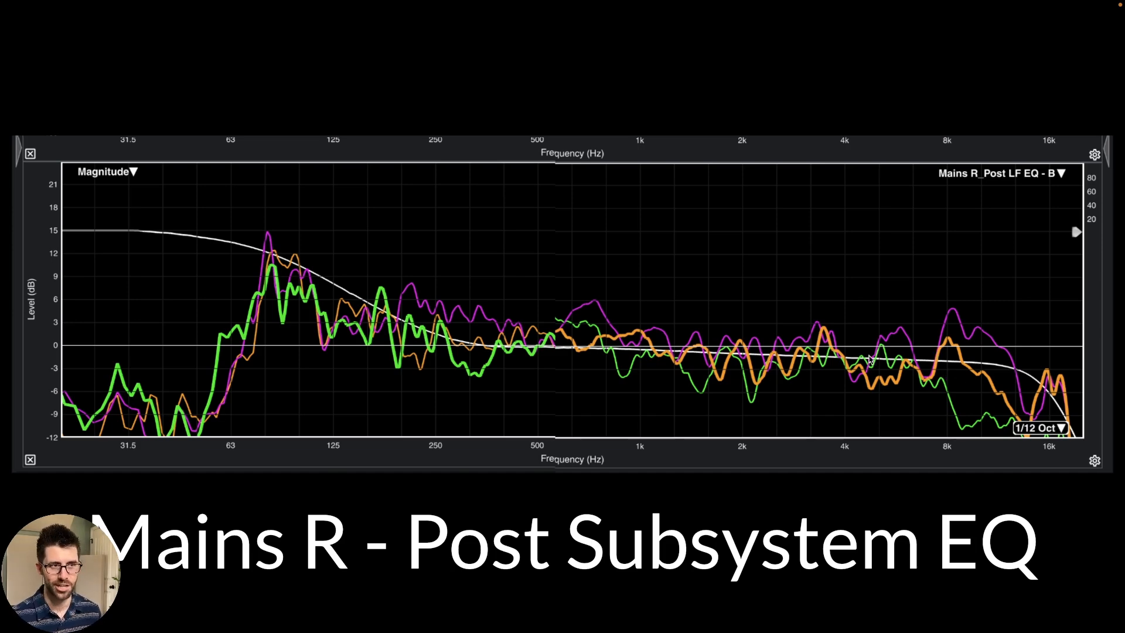
{"action": "mouse_move", "coordinate": [599, 341]}
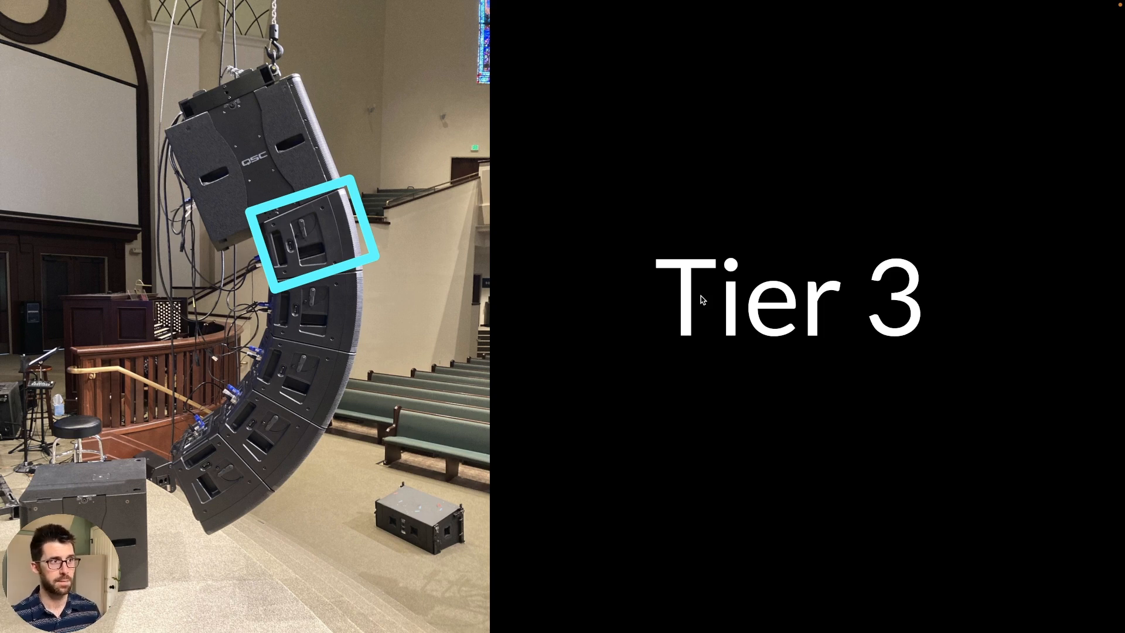
{"action": "mouse_move", "coordinate": [323, 351]}
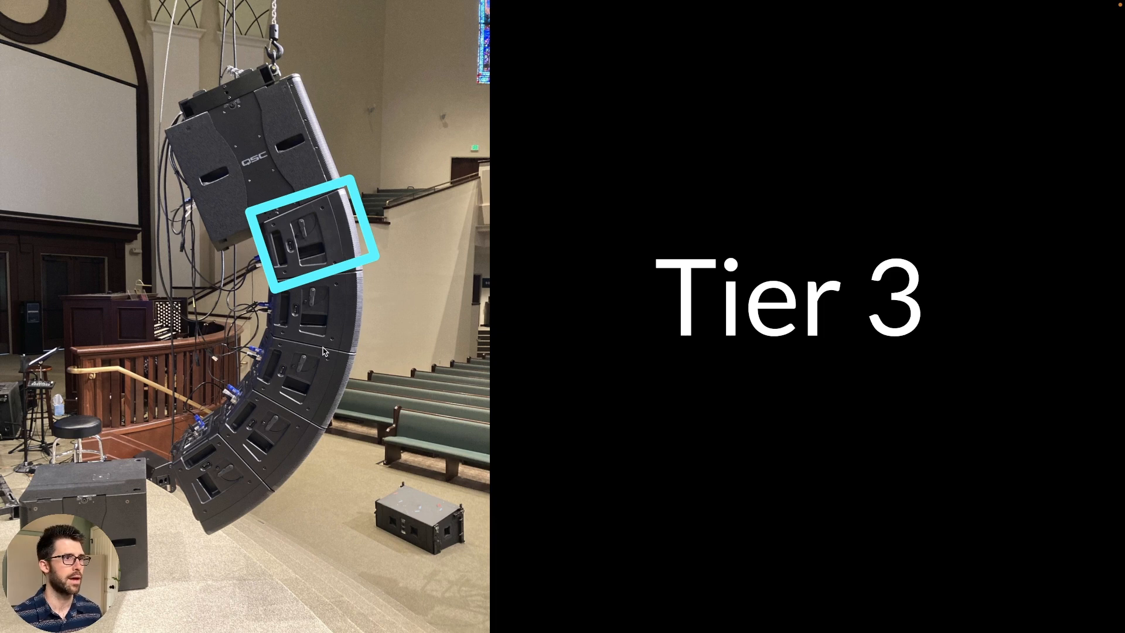
{"action": "mouse_move", "coordinate": [338, 315]}
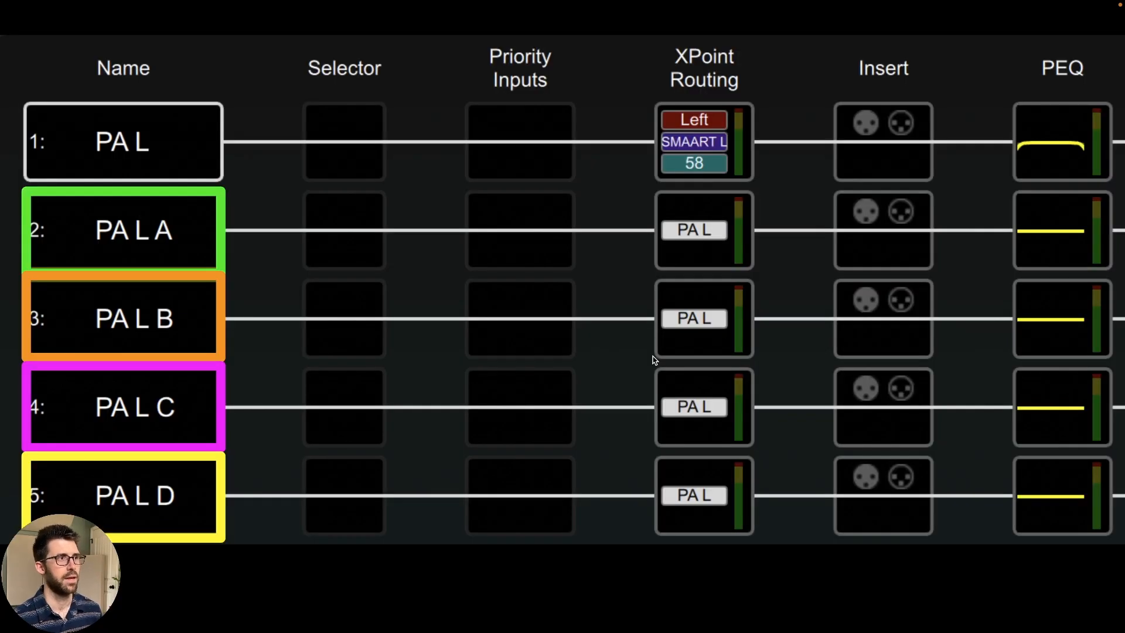
{"action": "mouse_move", "coordinate": [402, 353]}
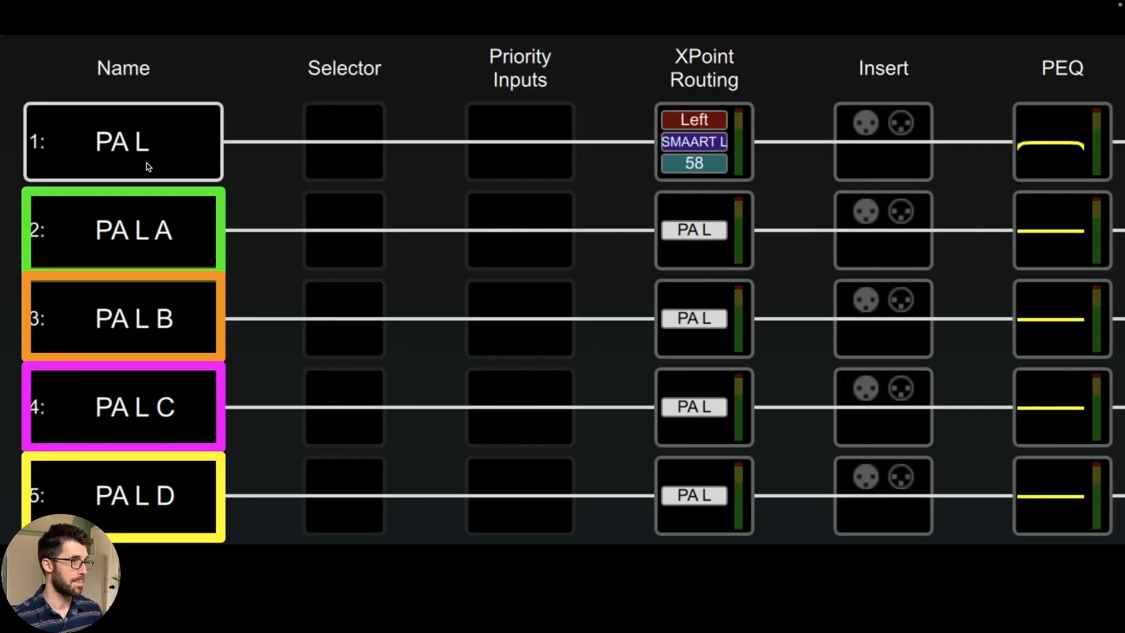
{"action": "mouse_move", "coordinate": [543, 236]}
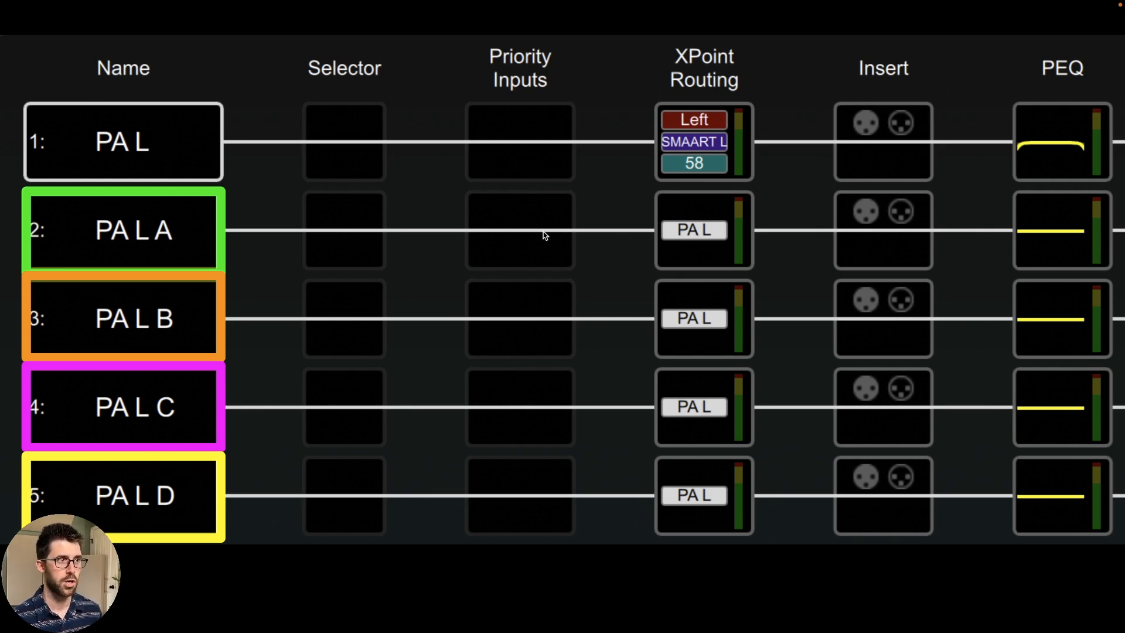
{"action": "mouse_move", "coordinate": [708, 244]}
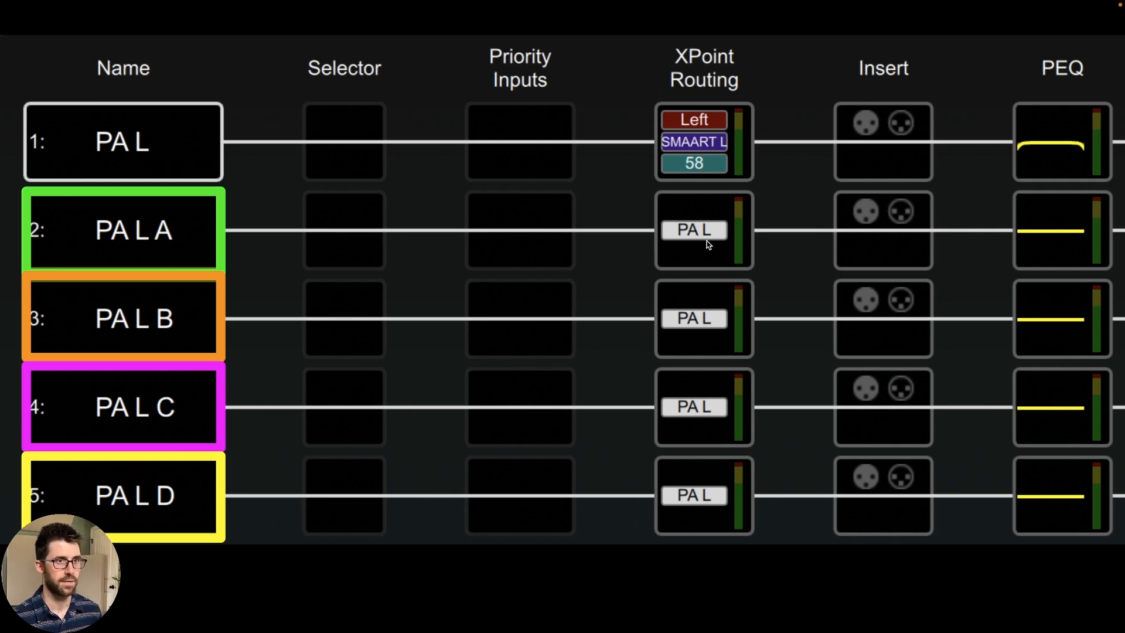
{"action": "mouse_move", "coordinate": [685, 358]}
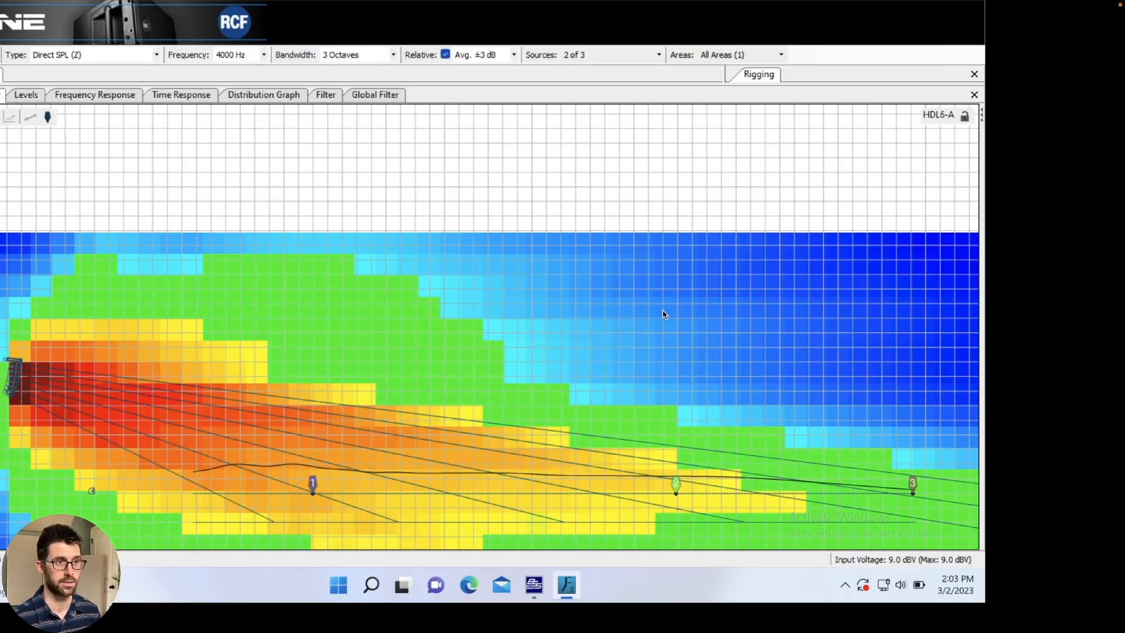
{"action": "mouse_move", "coordinate": [458, 432]}
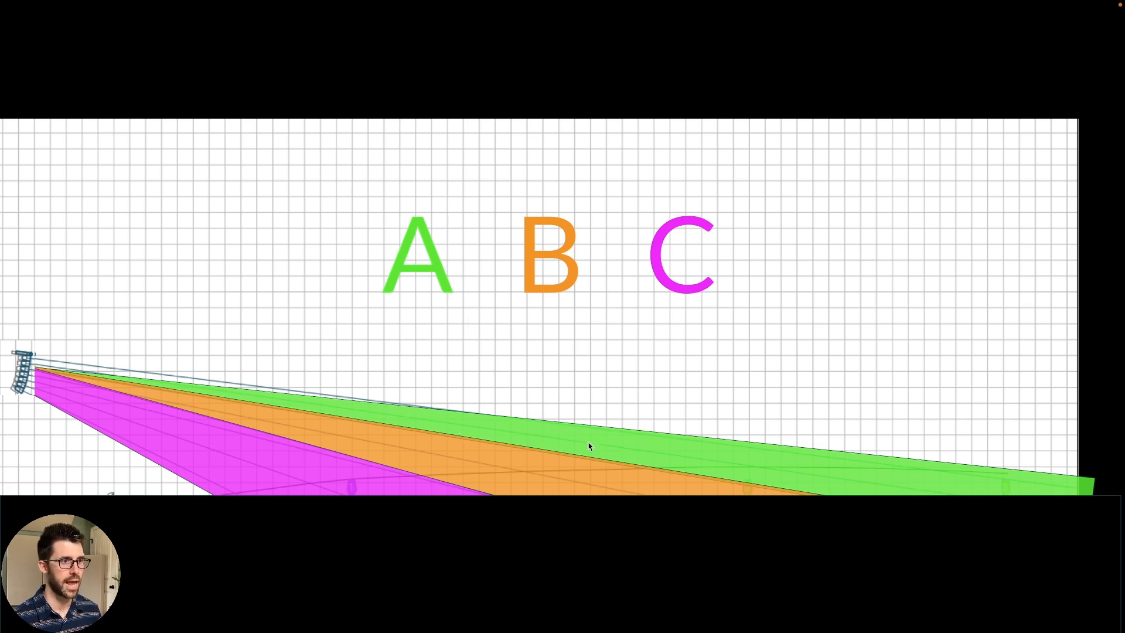
{"action": "mouse_move", "coordinate": [233, 486]}
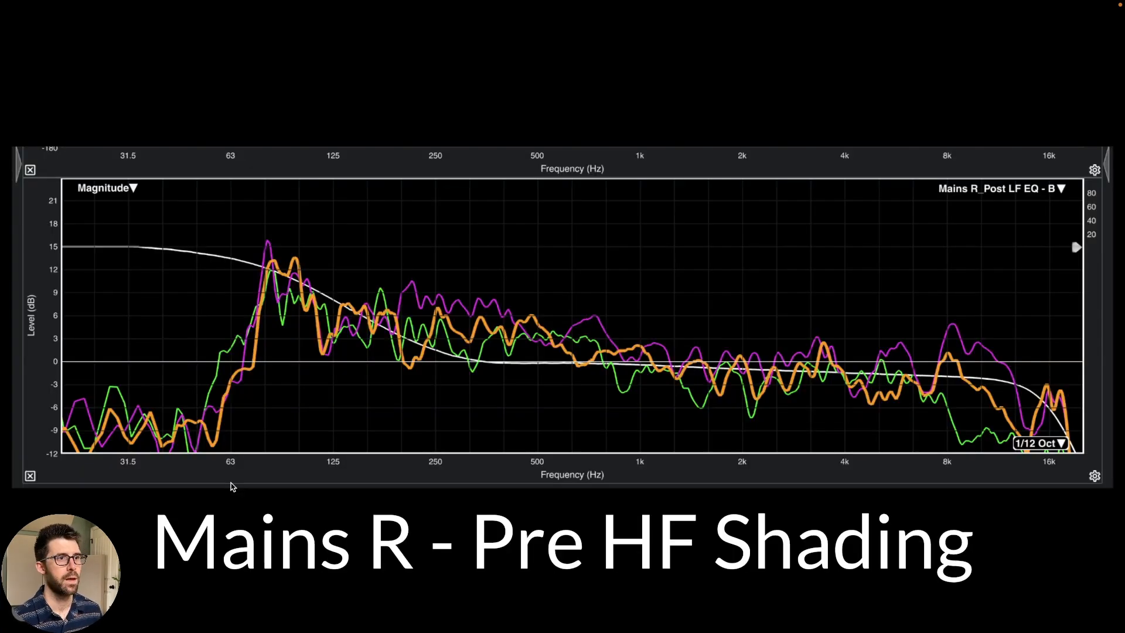
{"action": "mouse_move", "coordinate": [580, 309]}
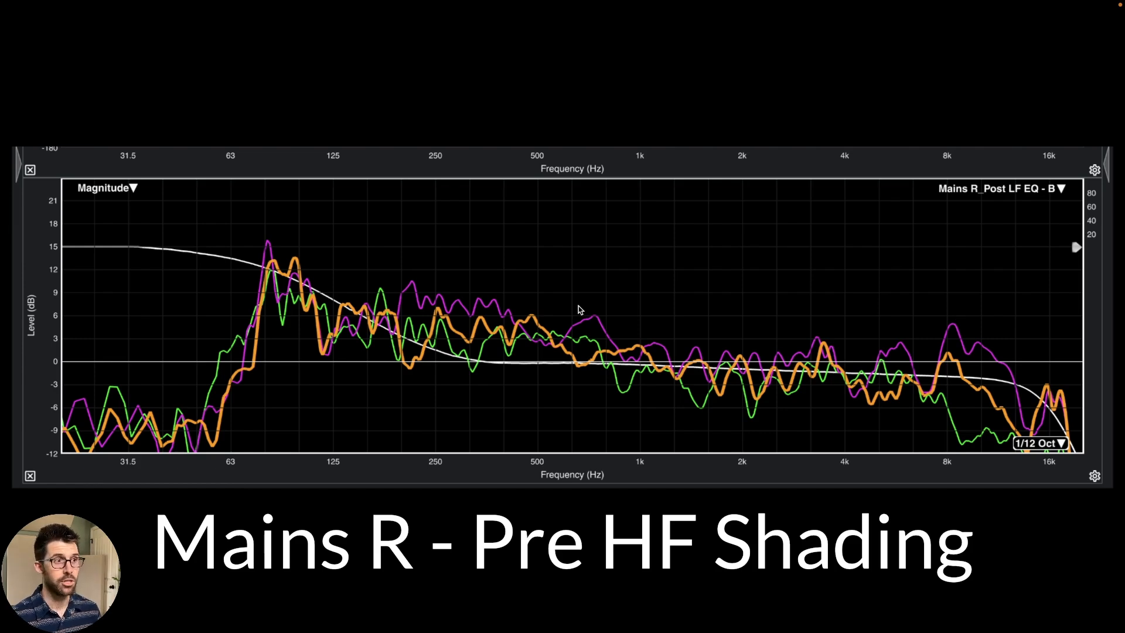
{"action": "mouse_move", "coordinate": [994, 348]}
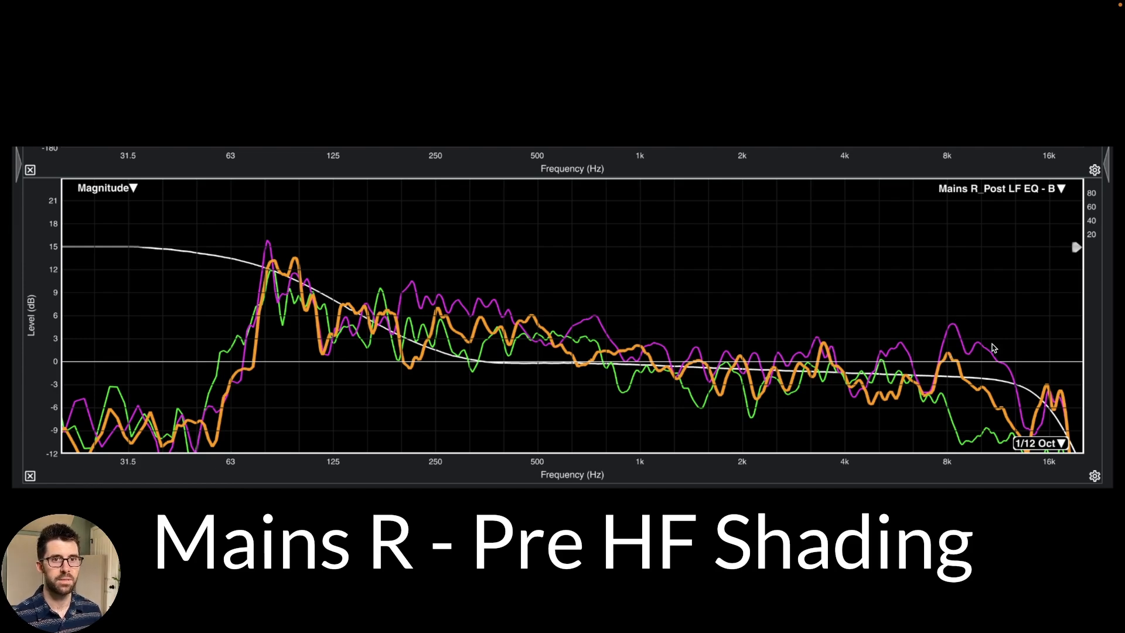
{"action": "mouse_move", "coordinate": [935, 339]}
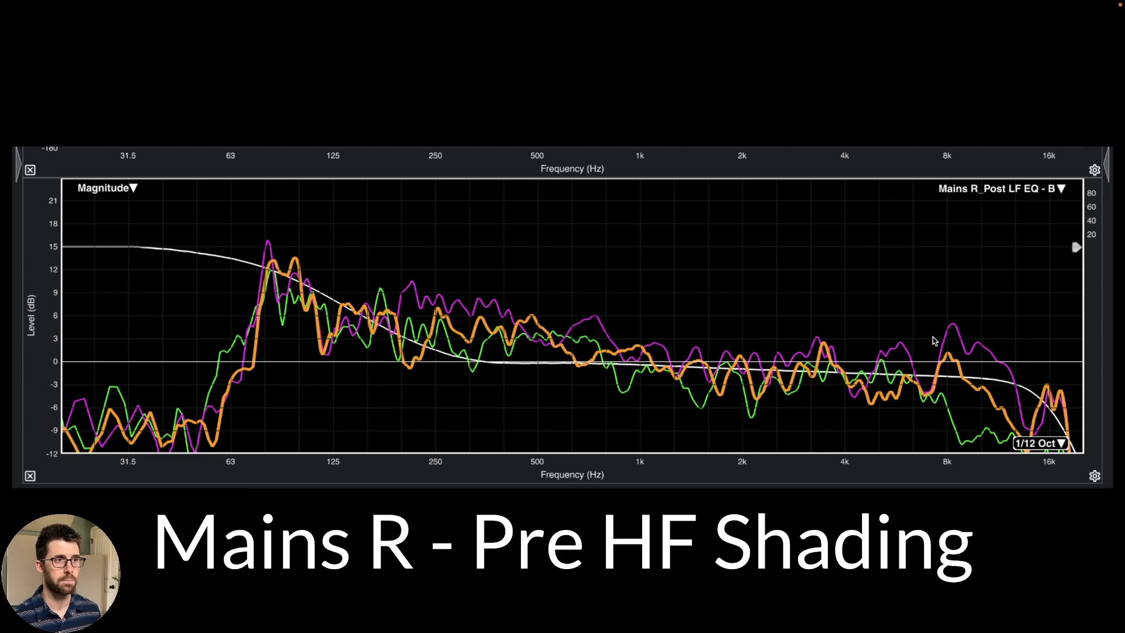
{"action": "mouse_move", "coordinate": [941, 409]}
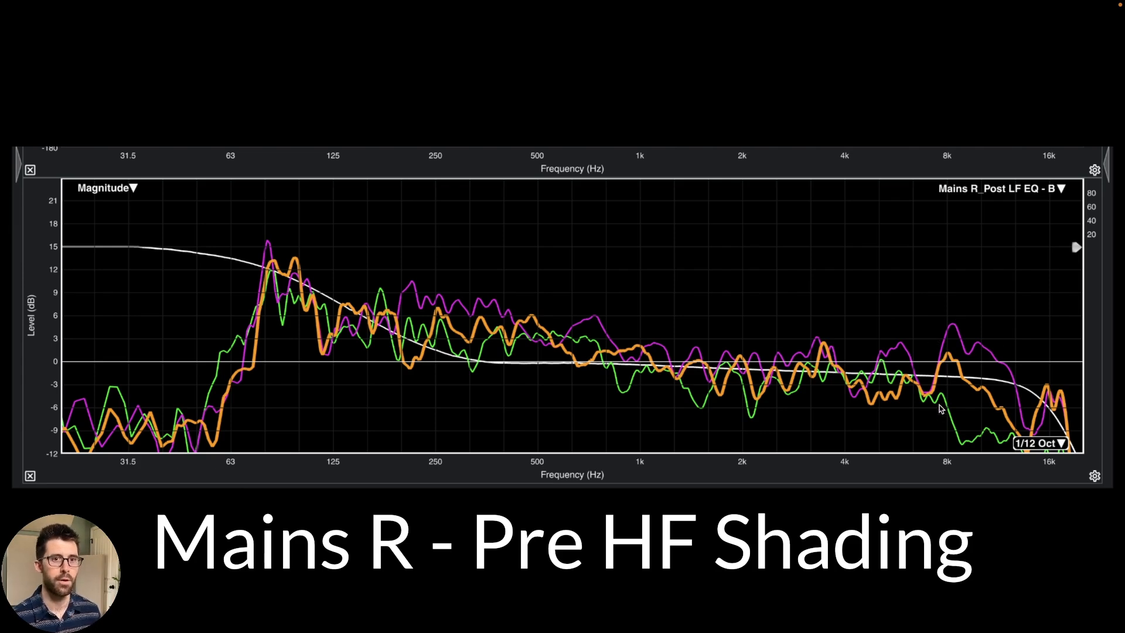
{"action": "mouse_move", "coordinate": [945, 408]}
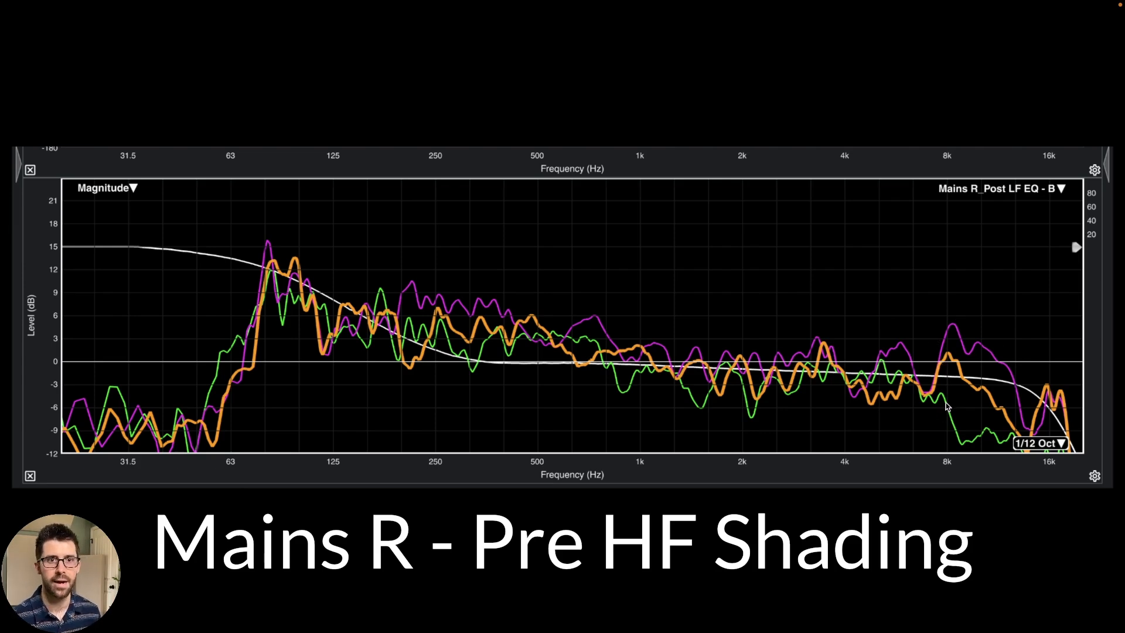
{"action": "mouse_move", "coordinate": [958, 425]}
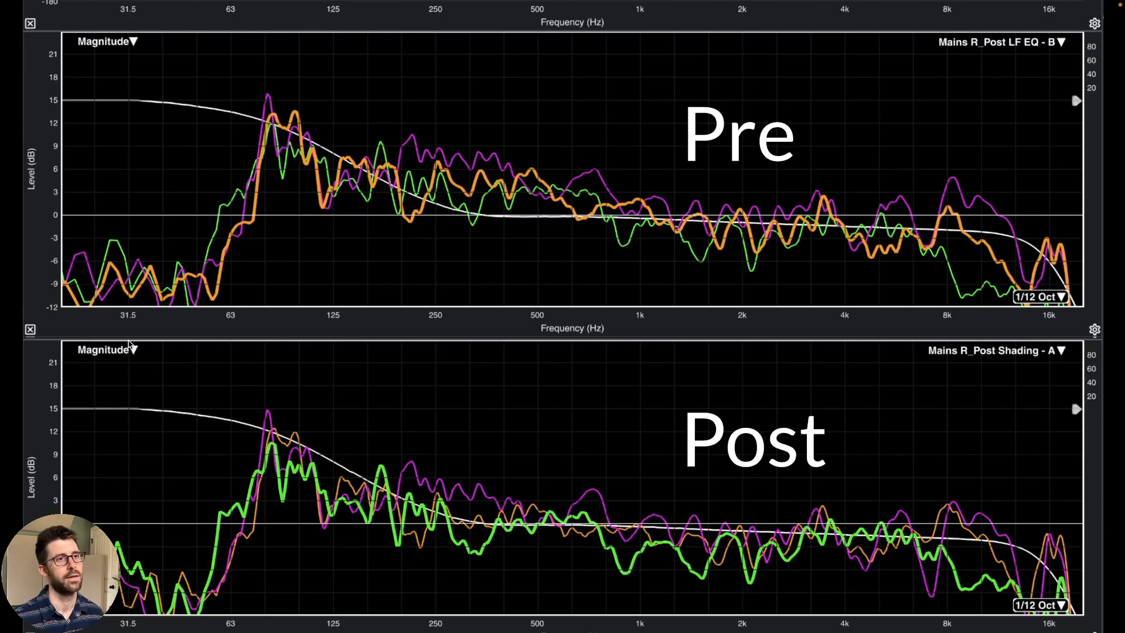
{"action": "mouse_move", "coordinate": [694, 224]}
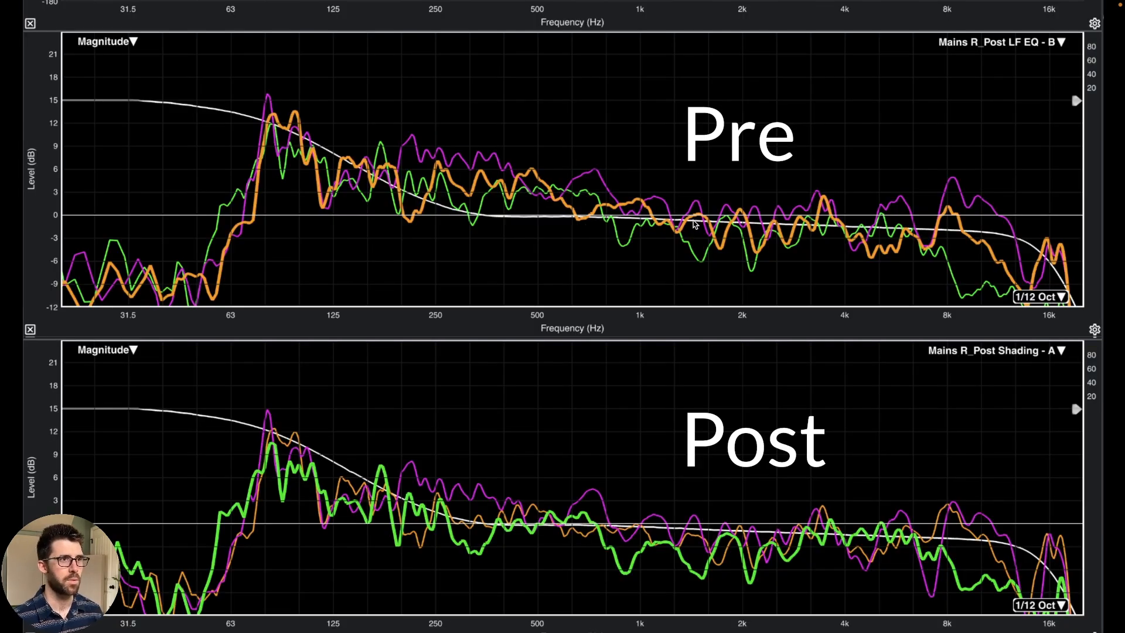
{"action": "mouse_move", "coordinate": [910, 213]}
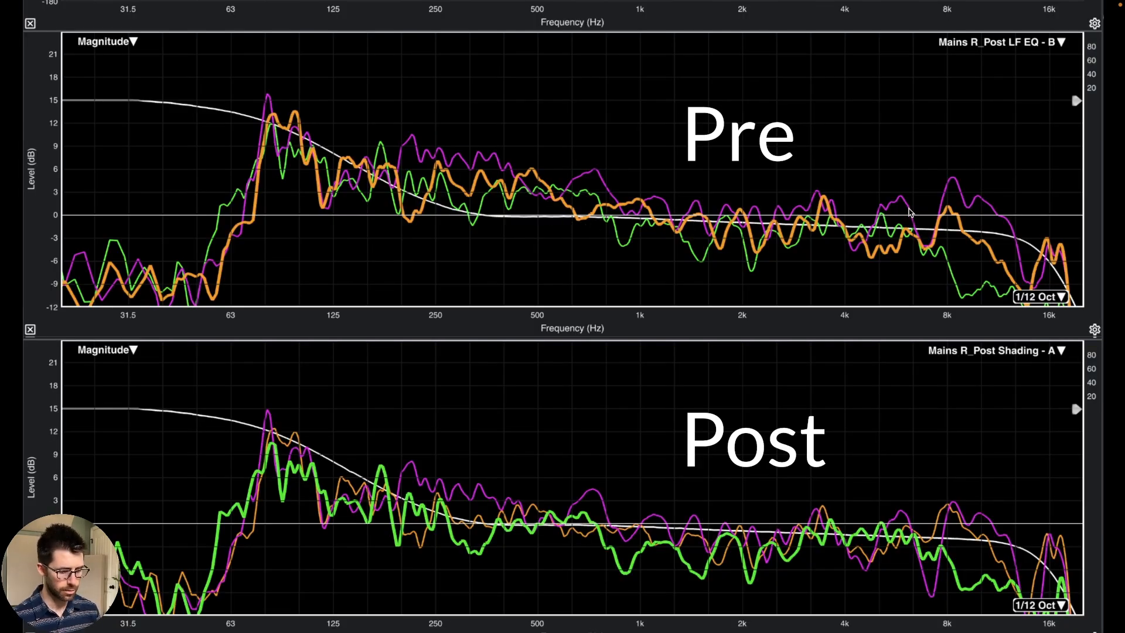
{"action": "mouse_move", "coordinate": [836, 162]}
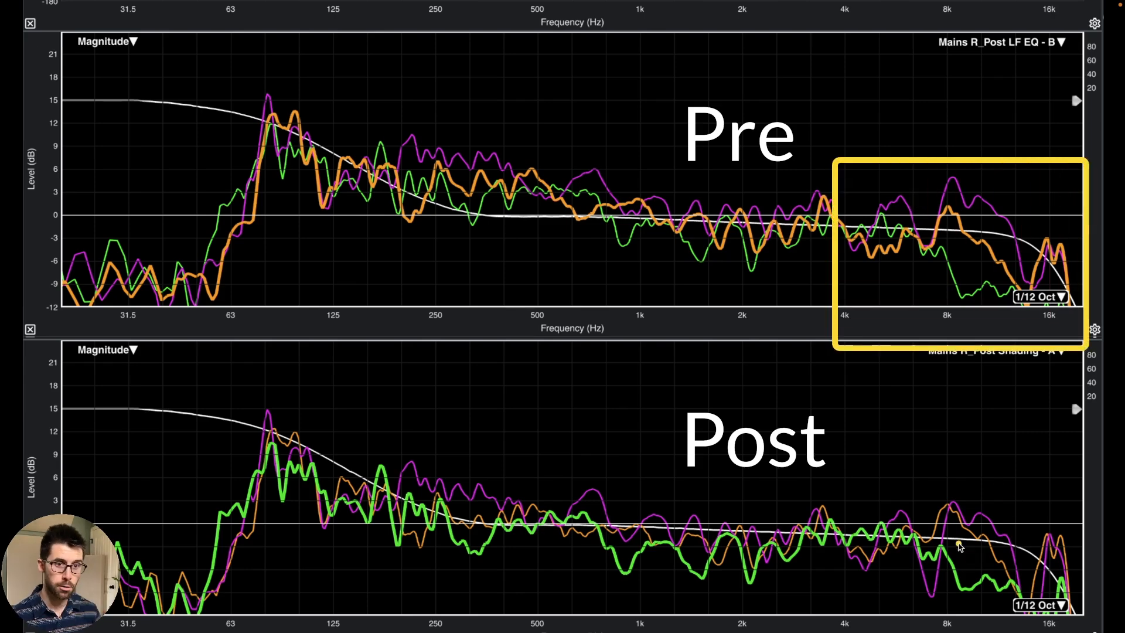
{"action": "mouse_move", "coordinate": [960, 522]}
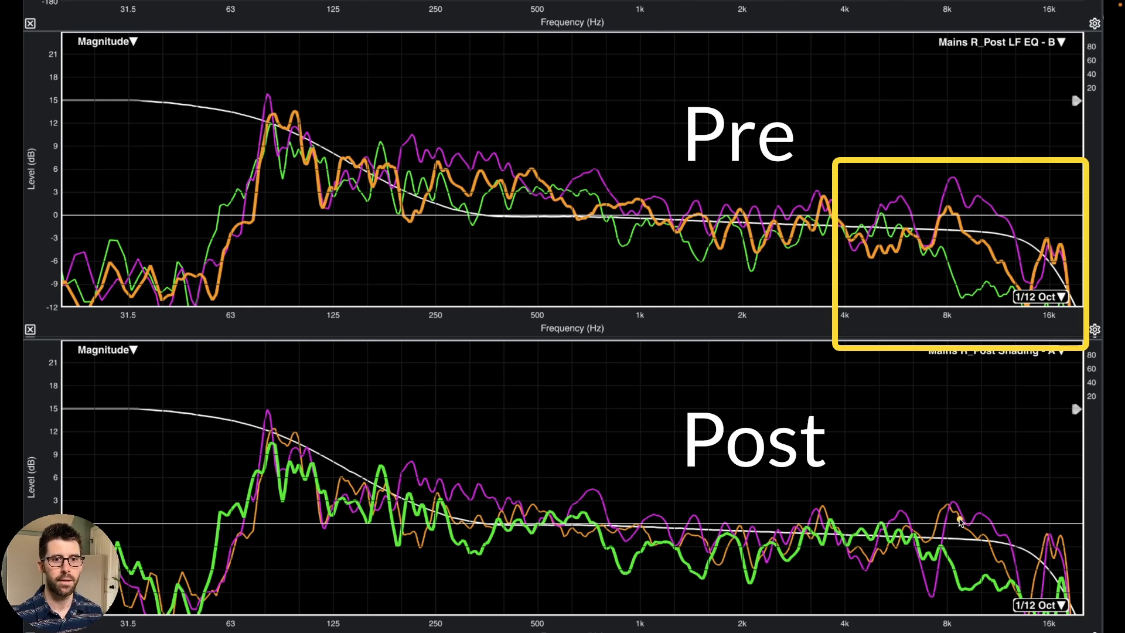
{"action": "mouse_move", "coordinate": [1029, 552]}
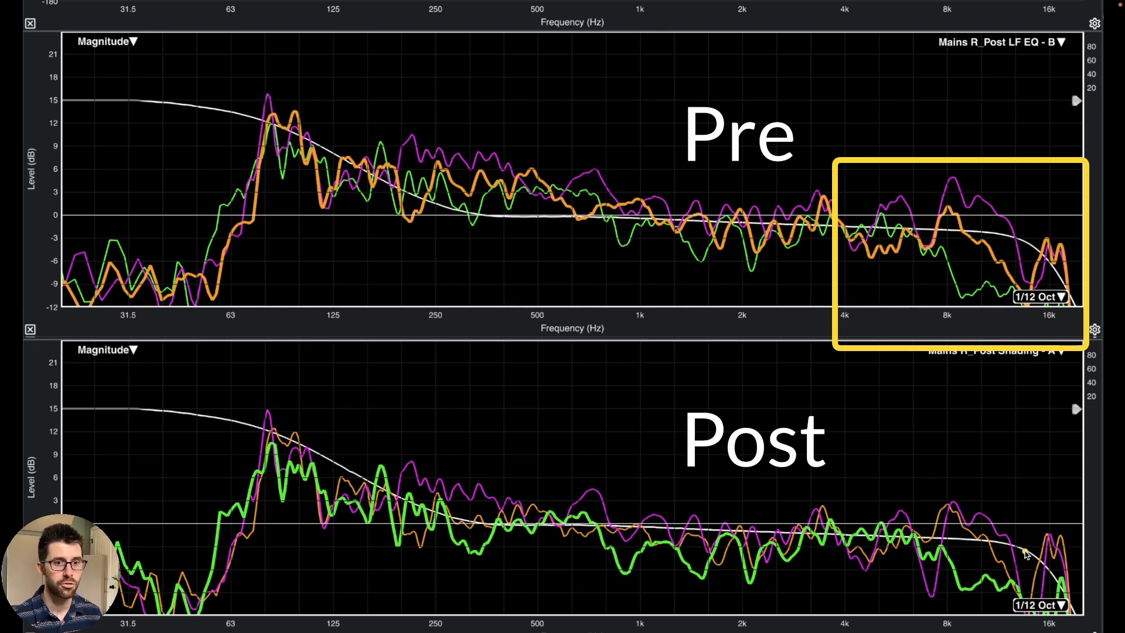
{"action": "mouse_move", "coordinate": [969, 585]}
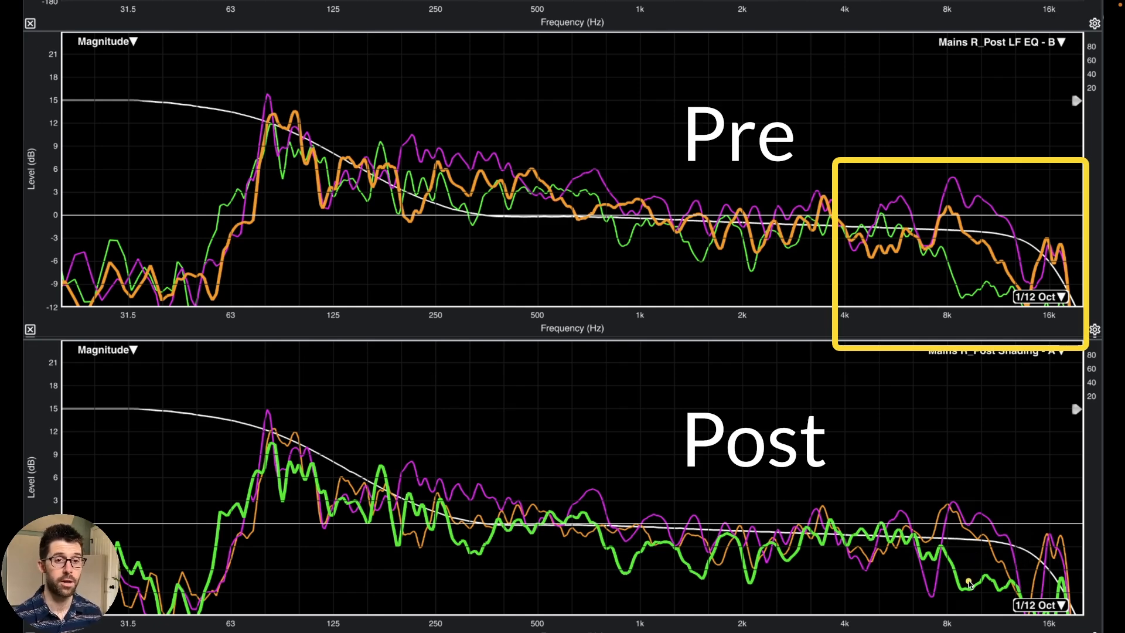
{"action": "mouse_move", "coordinate": [984, 576]}
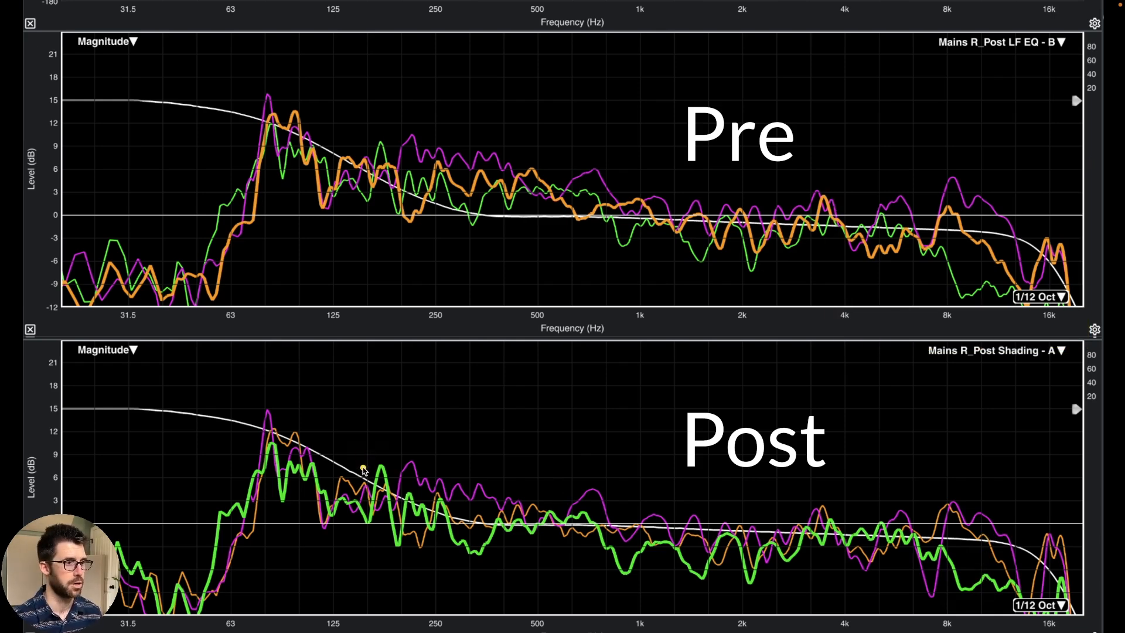
{"action": "mouse_move", "coordinate": [301, 445]}
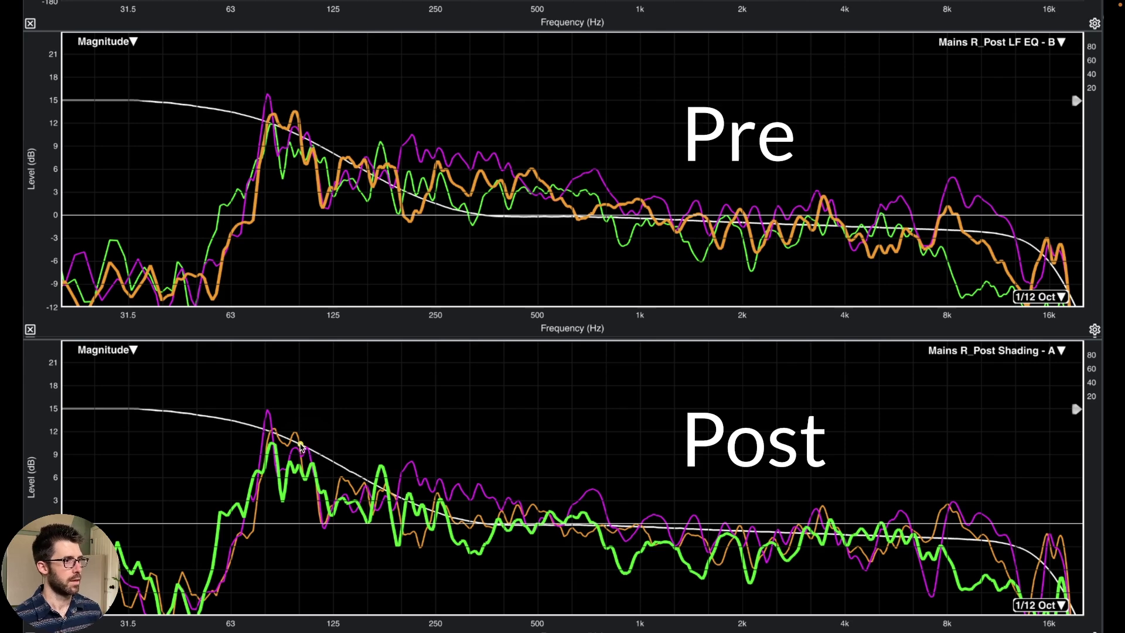
{"action": "mouse_move", "coordinate": [445, 499]}
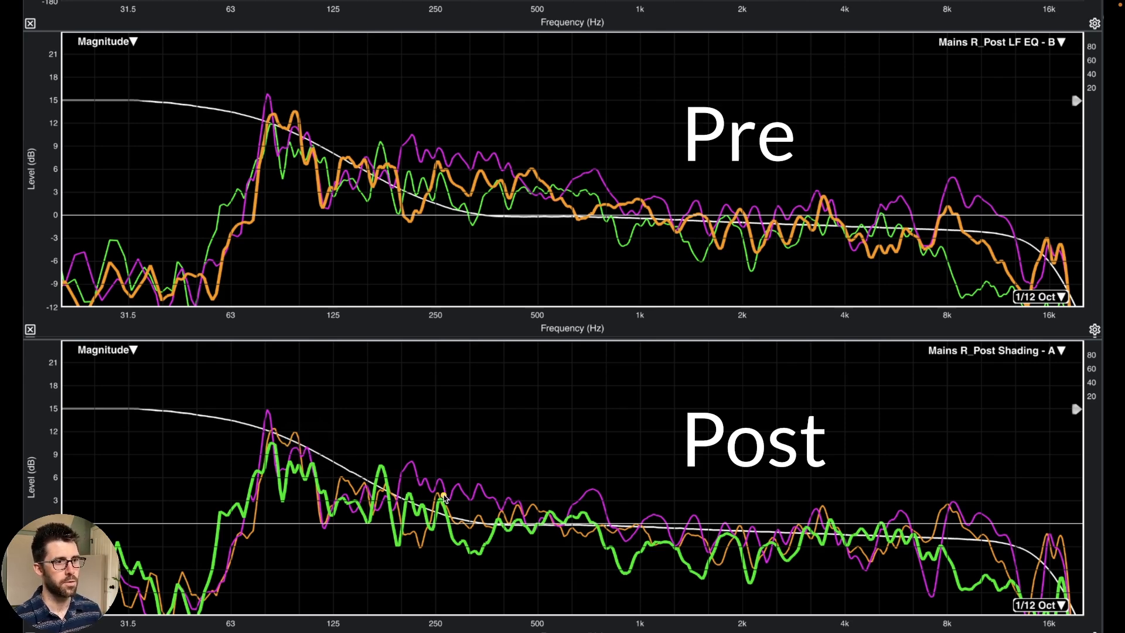
{"action": "mouse_move", "coordinate": [926, 541]}
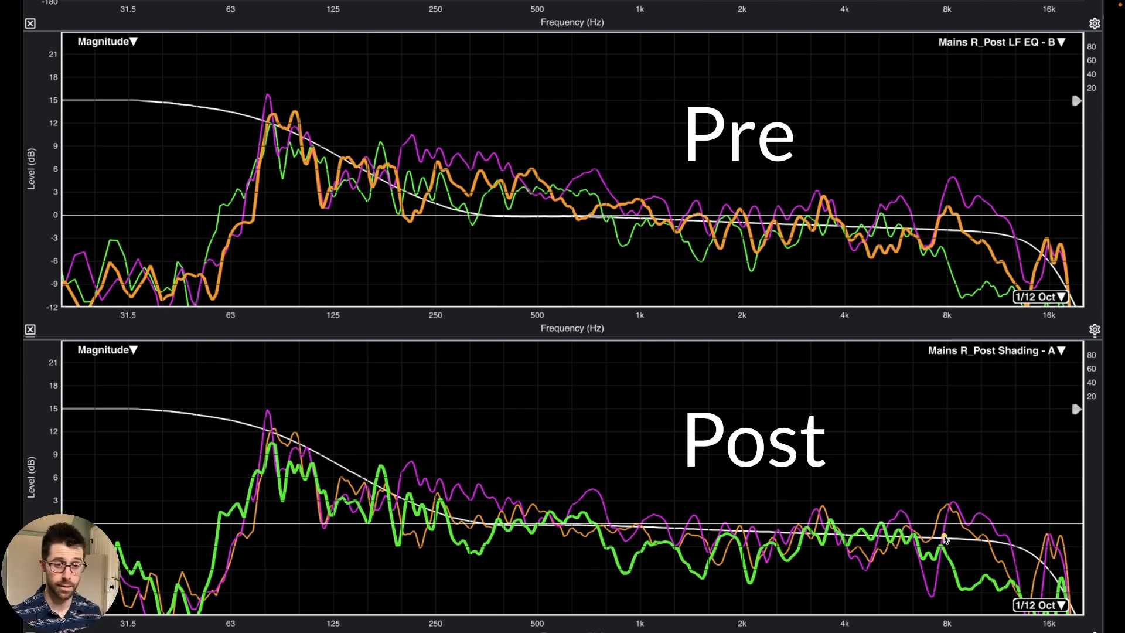
{"action": "mouse_move", "coordinate": [754, 545]}
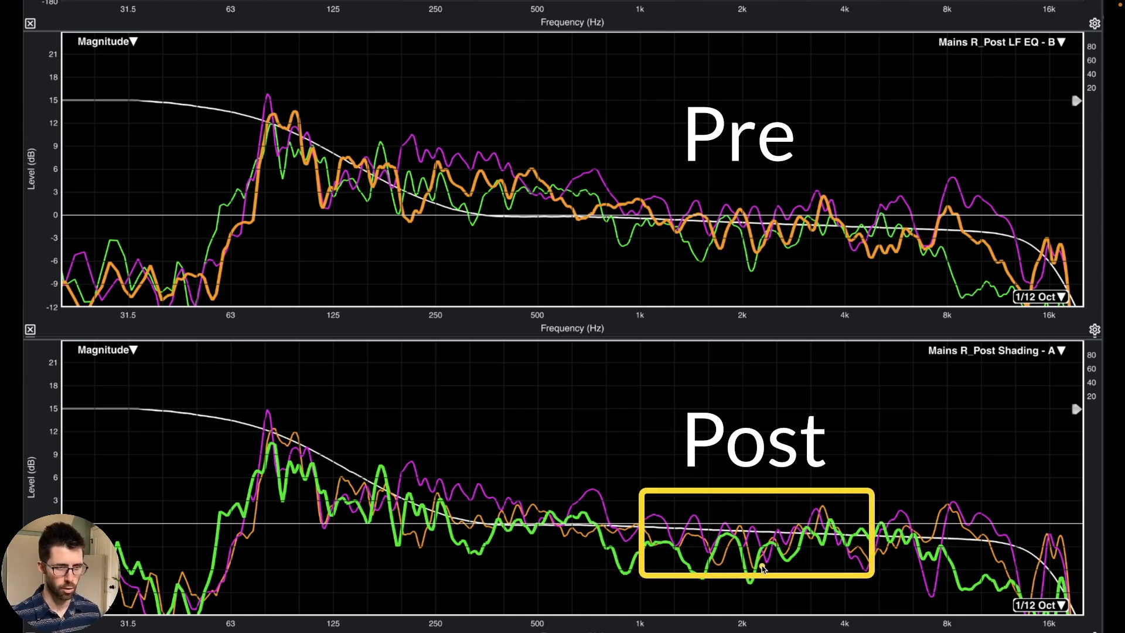
{"action": "mouse_move", "coordinate": [710, 546]}
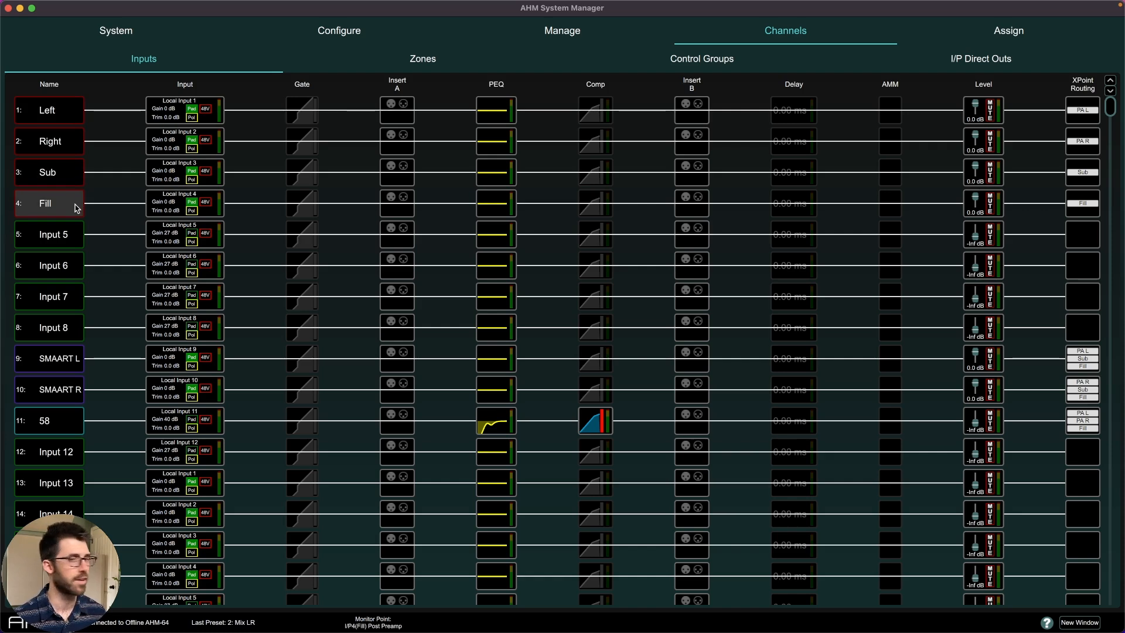
{"action": "left_click", "coordinate": [47, 111]}
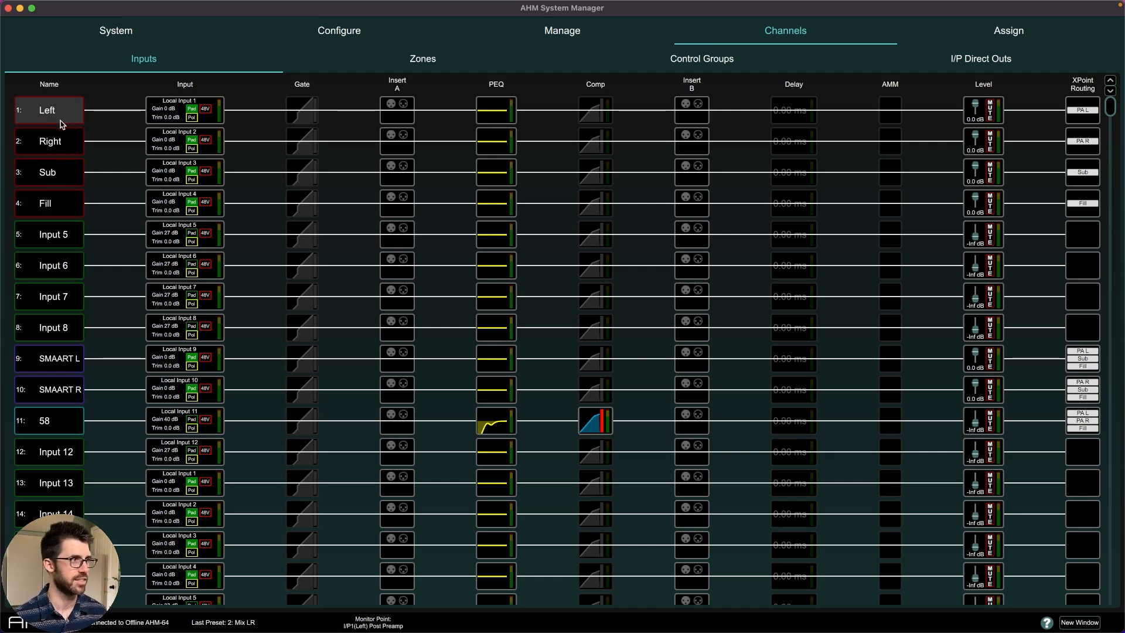
{"action": "mouse_move", "coordinate": [64, 128]}
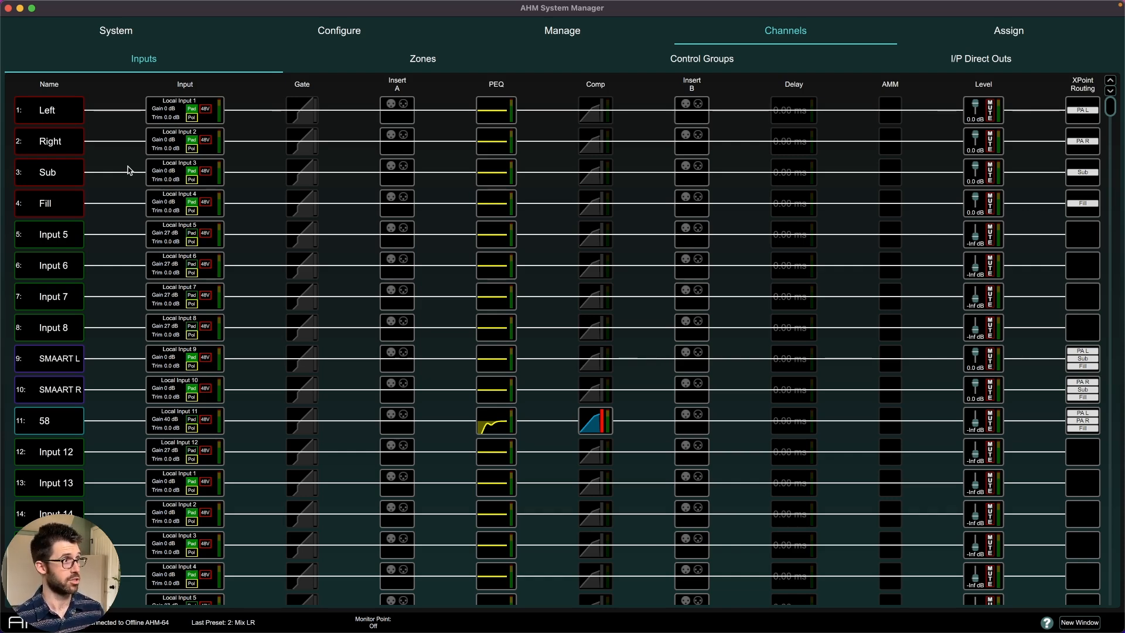
{"action": "mouse_move", "coordinate": [89, 202]}
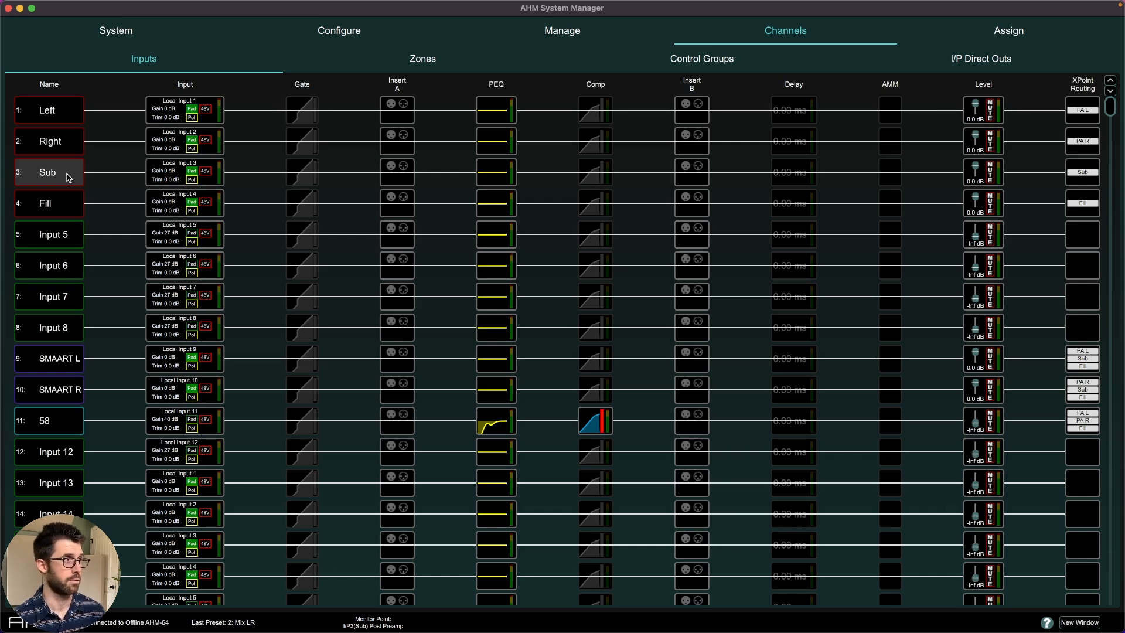
{"action": "left_click", "coordinate": [48, 203]}
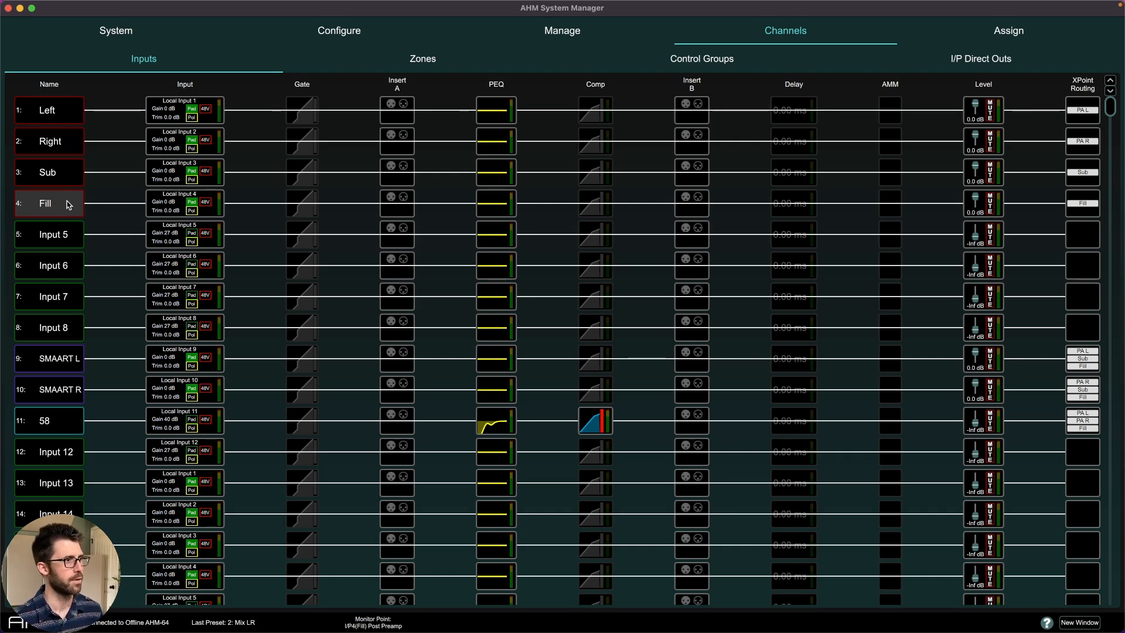
{"action": "left_click", "coordinate": [48, 389]}
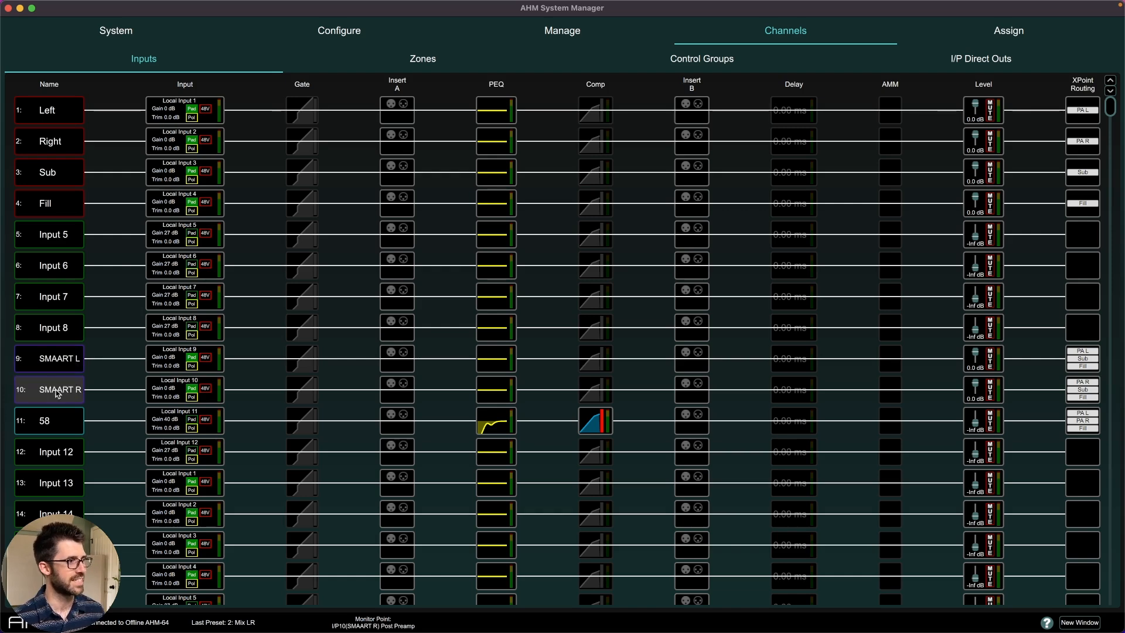
{"action": "mouse_move", "coordinate": [63, 403]}
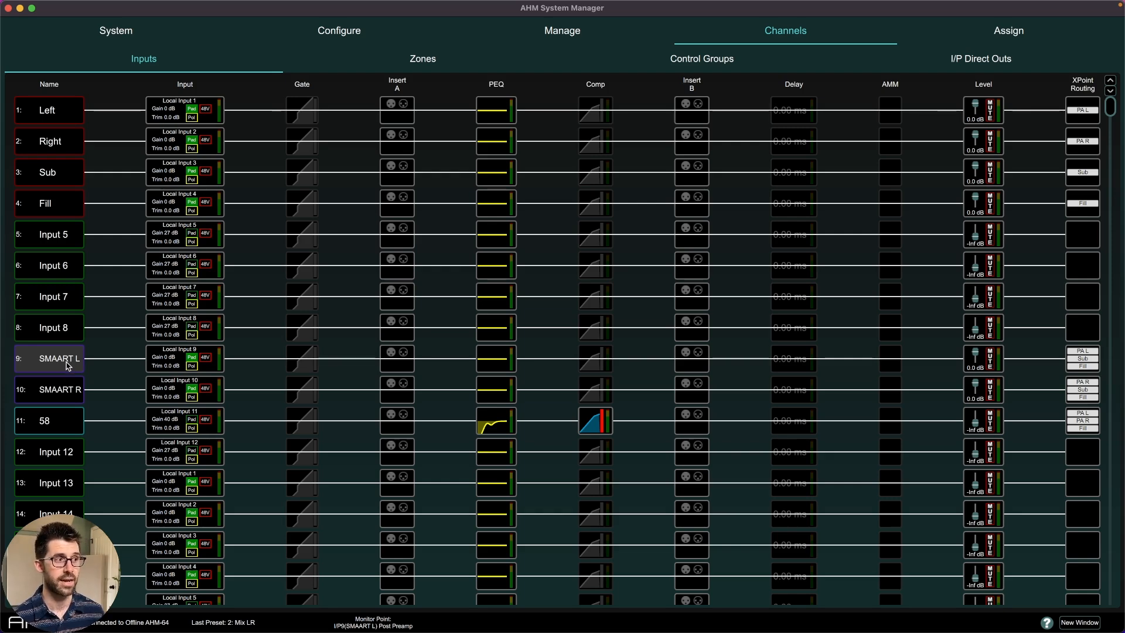
{"action": "left_click", "coordinate": [48, 420]}
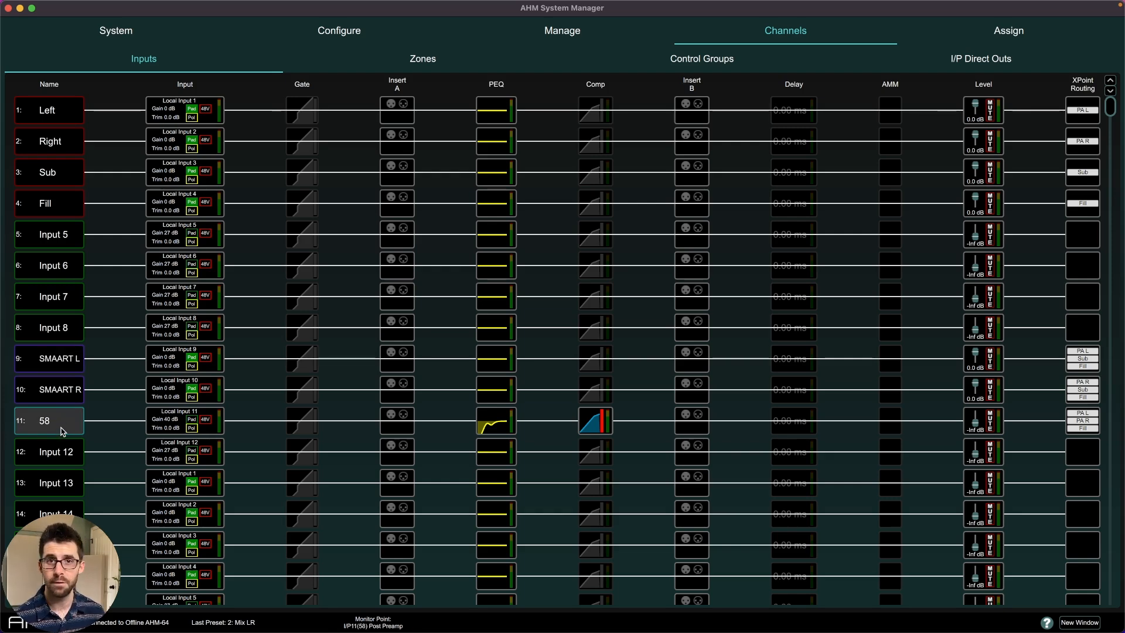
{"action": "mouse_move", "coordinate": [61, 427]}
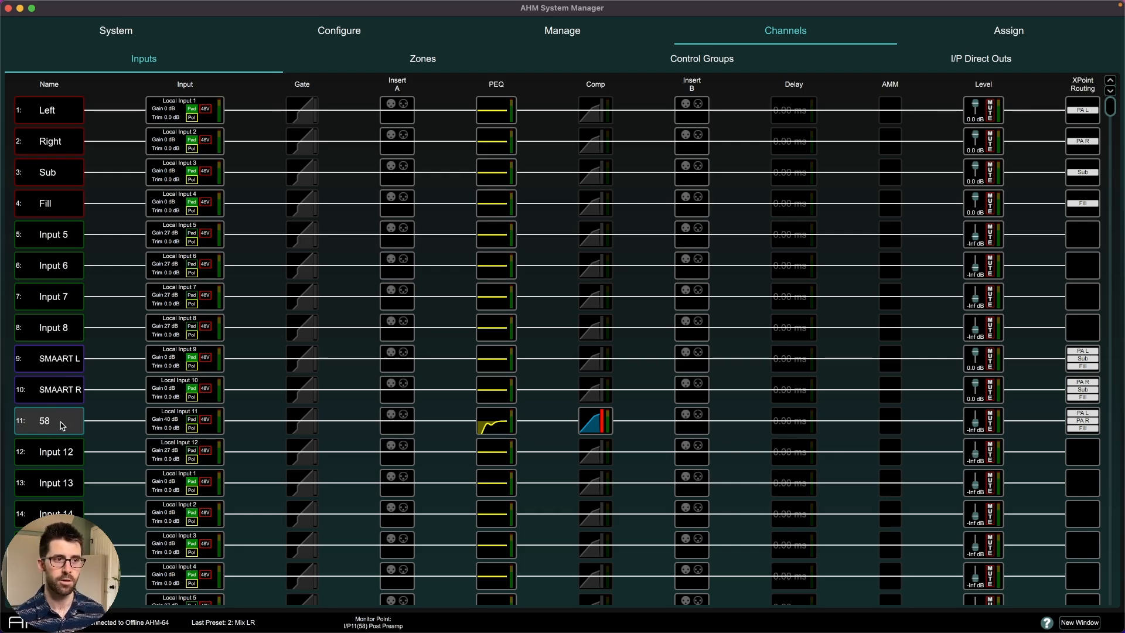
{"action": "mouse_move", "coordinate": [61, 418]}
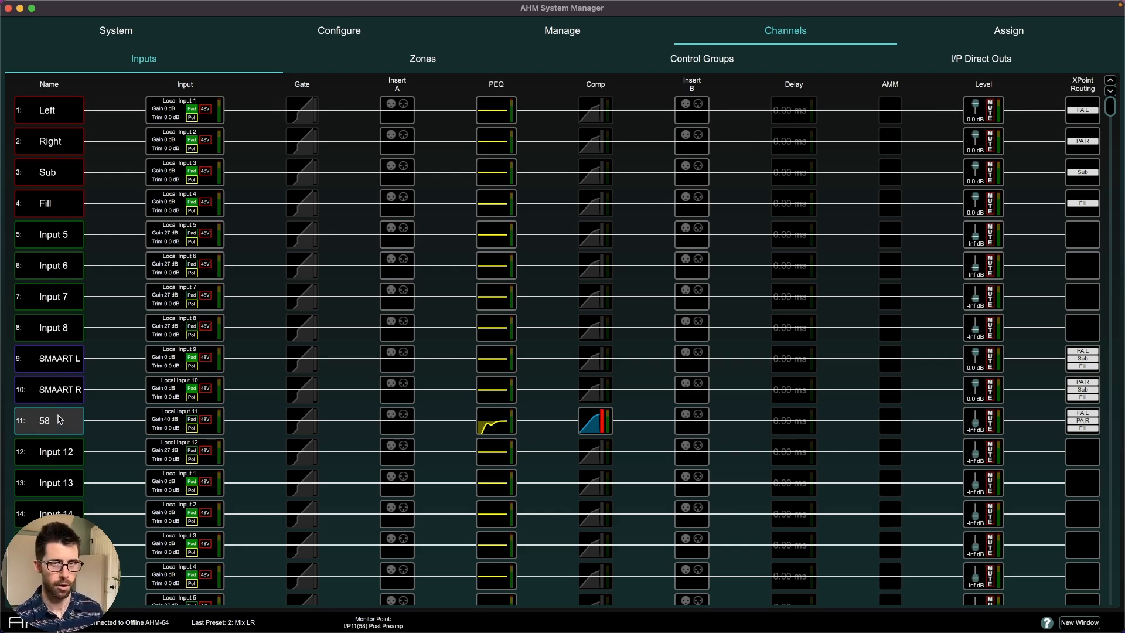
{"action": "mouse_move", "coordinate": [56, 411]}
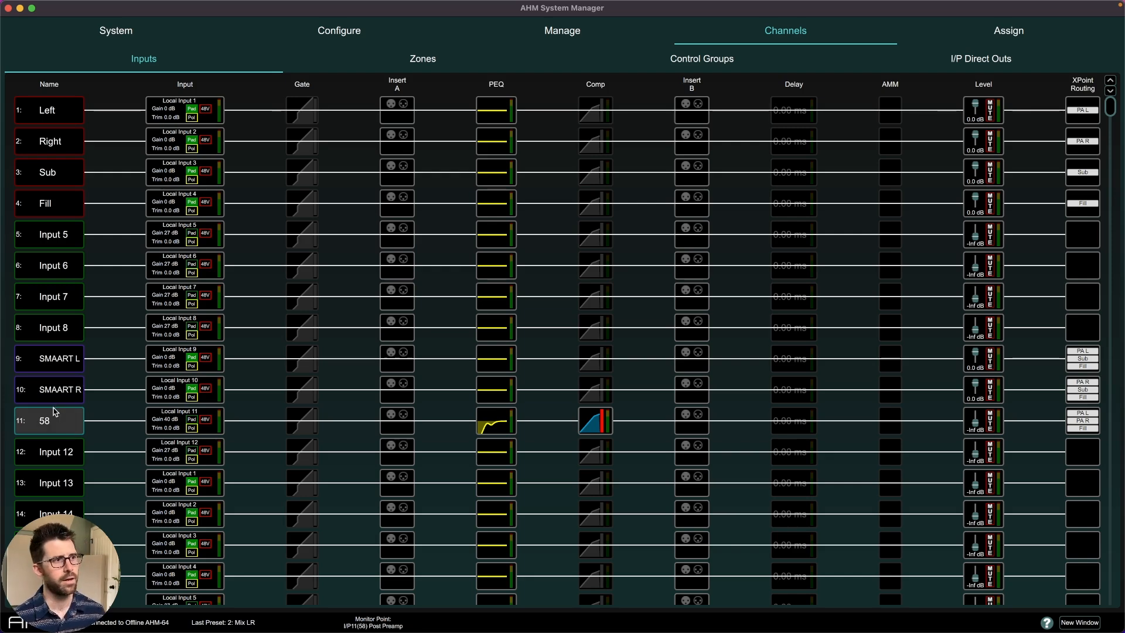
{"action": "mouse_move", "coordinate": [66, 424]}
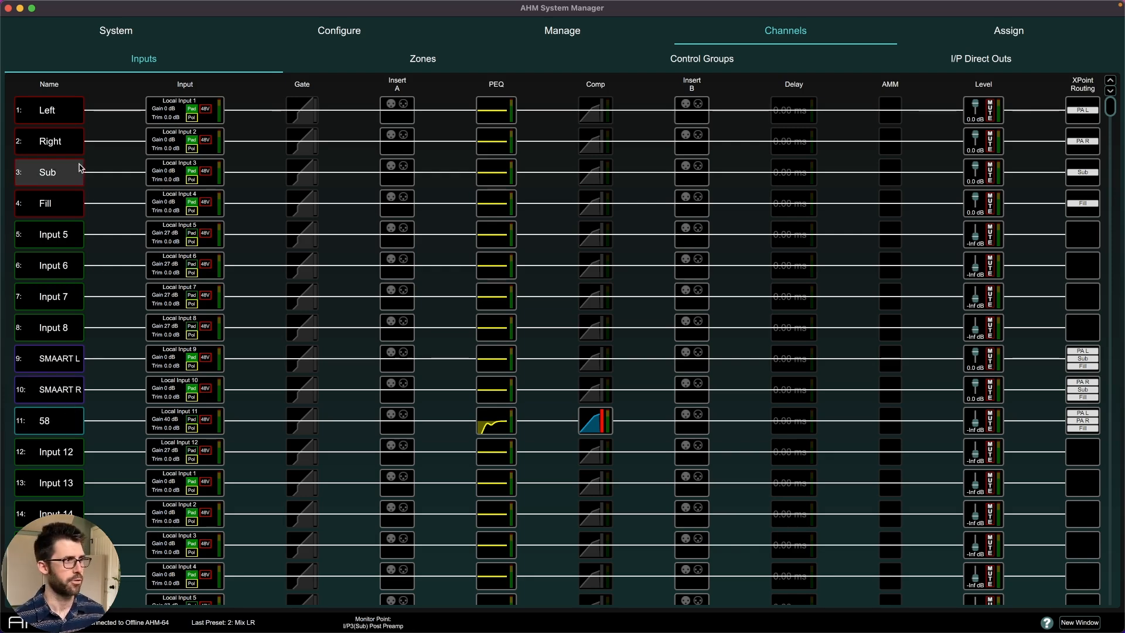
{"action": "left_click", "coordinate": [49, 327]}
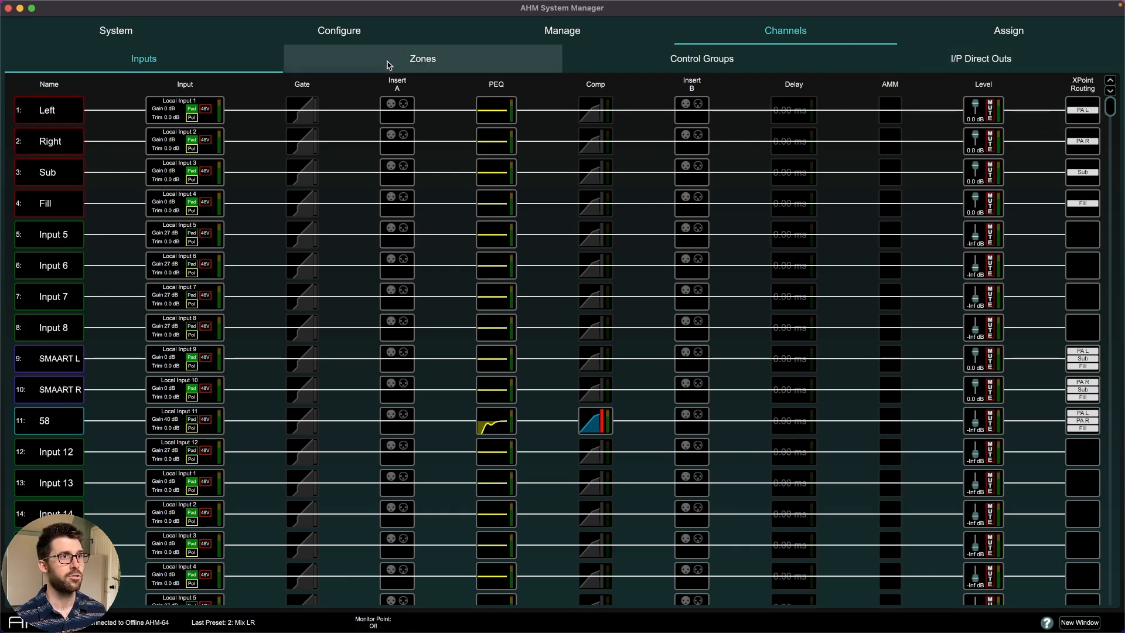
{"action": "left_click", "coordinate": [422, 58]}
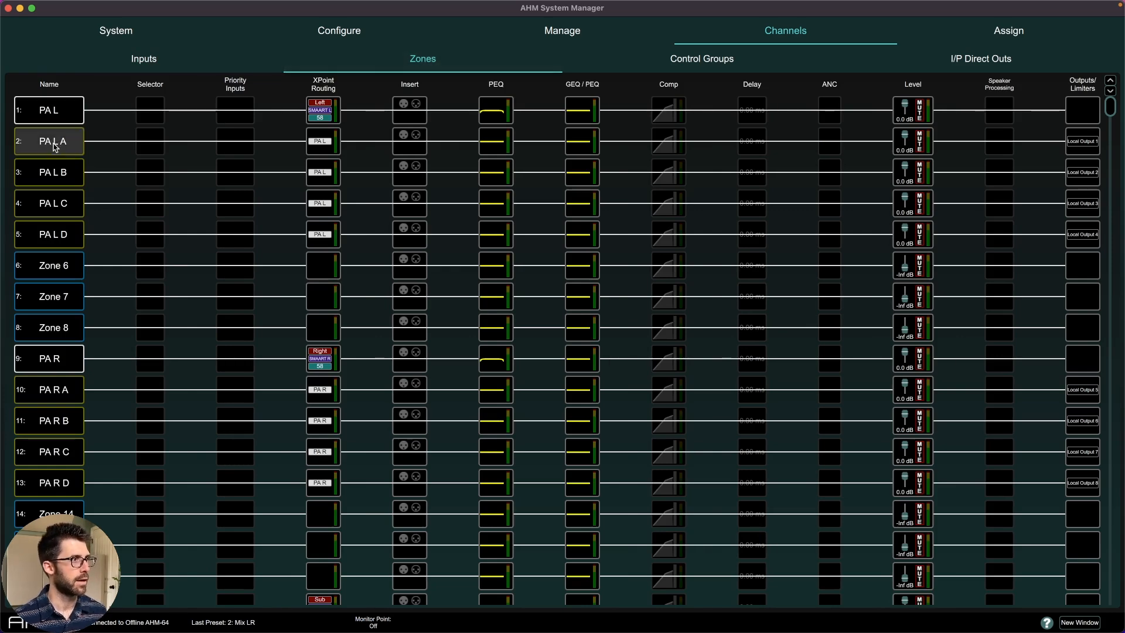
{"action": "left_click", "coordinate": [48, 109]}
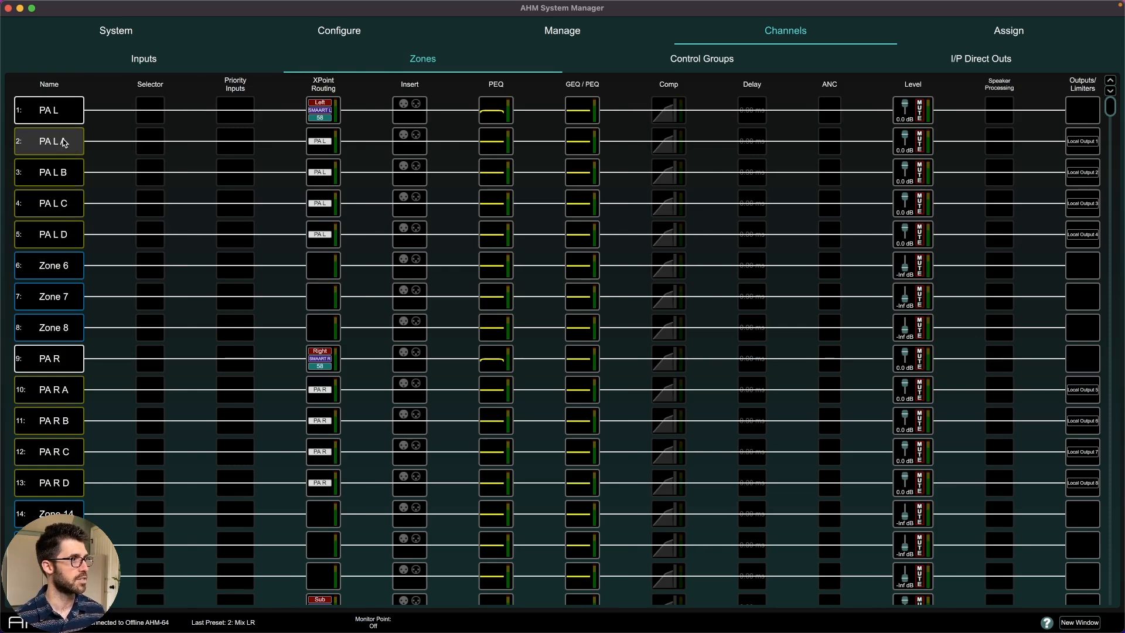
{"action": "scroll", "scroll_direction": "down", "scroll_amount": 3}
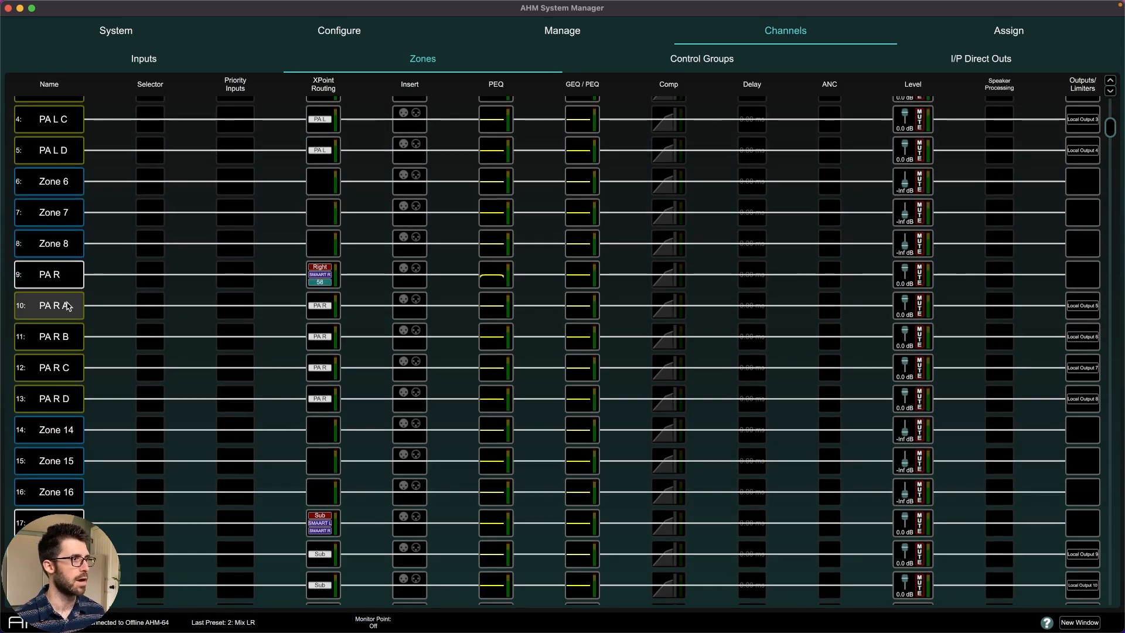
{"action": "scroll", "scroll_direction": "down", "scroll_amount": 3}
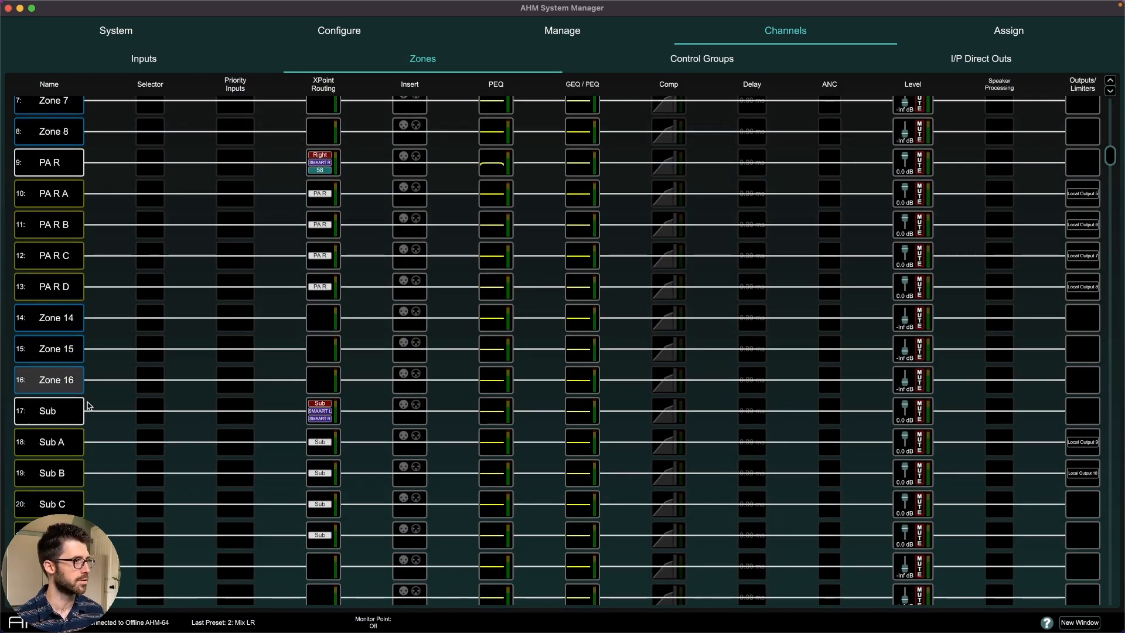
{"action": "scroll", "scroll_direction": "down", "scroll_amount": 3}
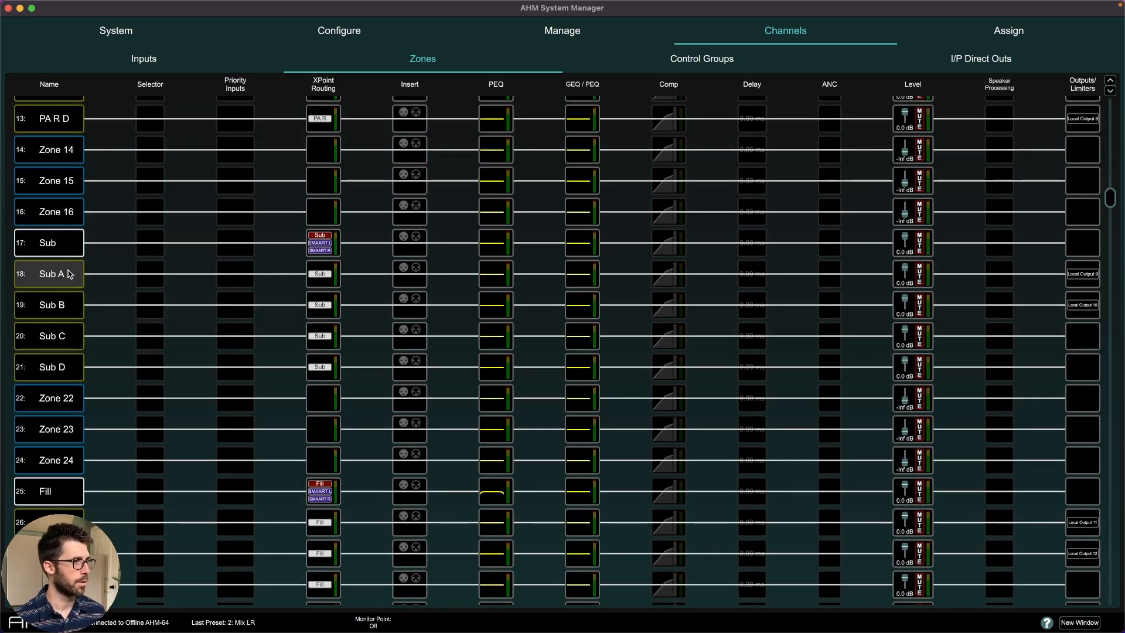
{"action": "scroll", "scroll_direction": "down", "scroll_amount": 3}
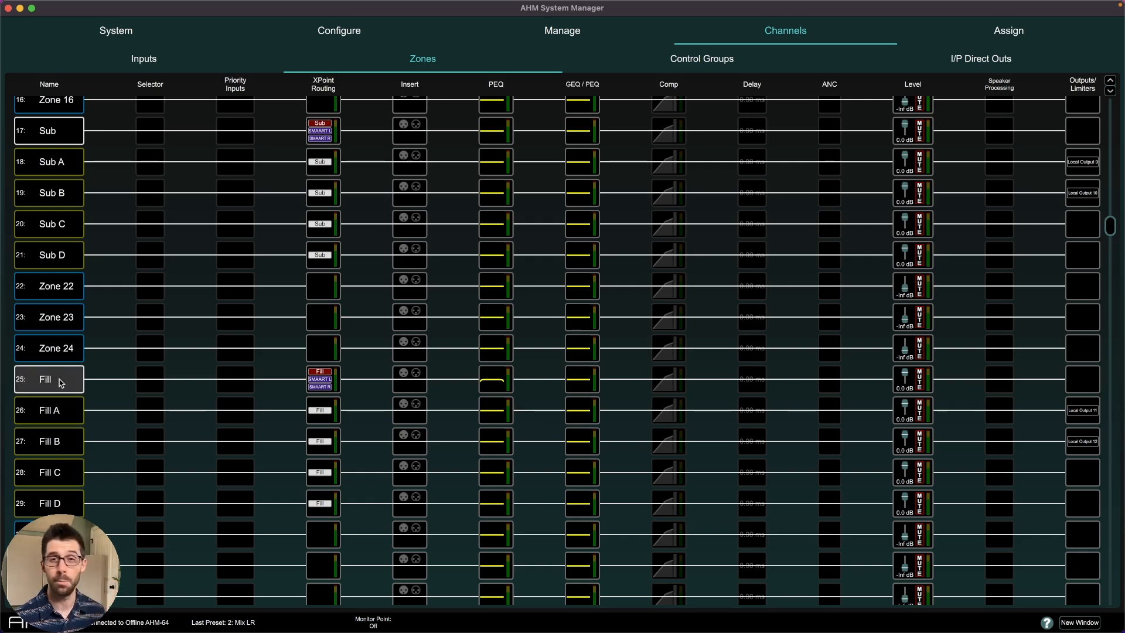
{"action": "mouse_move", "coordinate": [82, 391]}
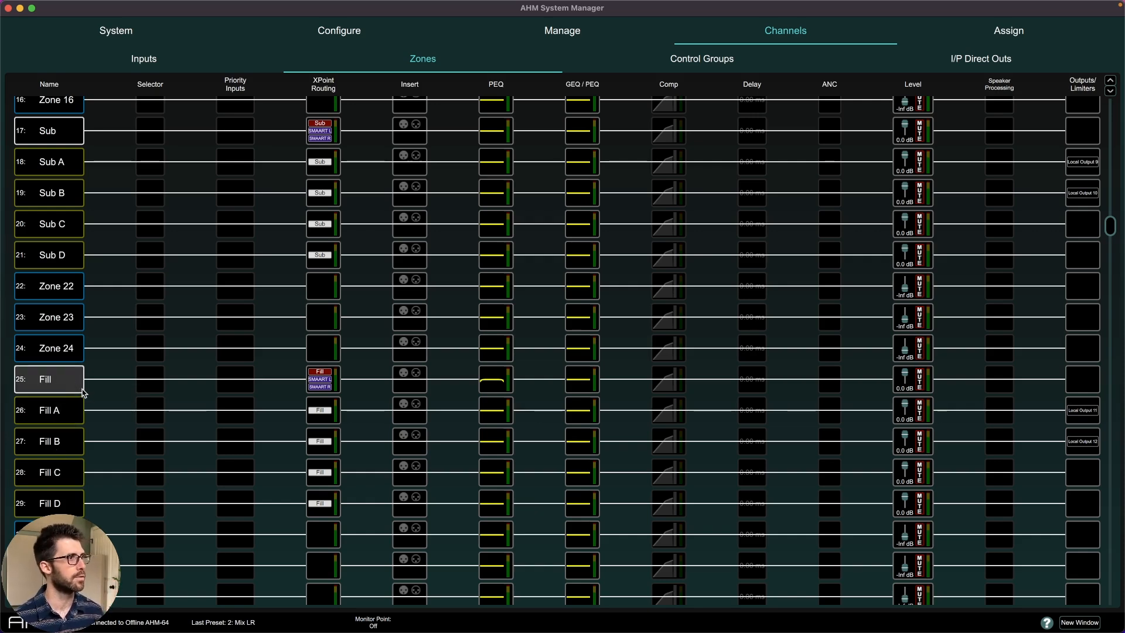
{"action": "mouse_move", "coordinate": [76, 387]}
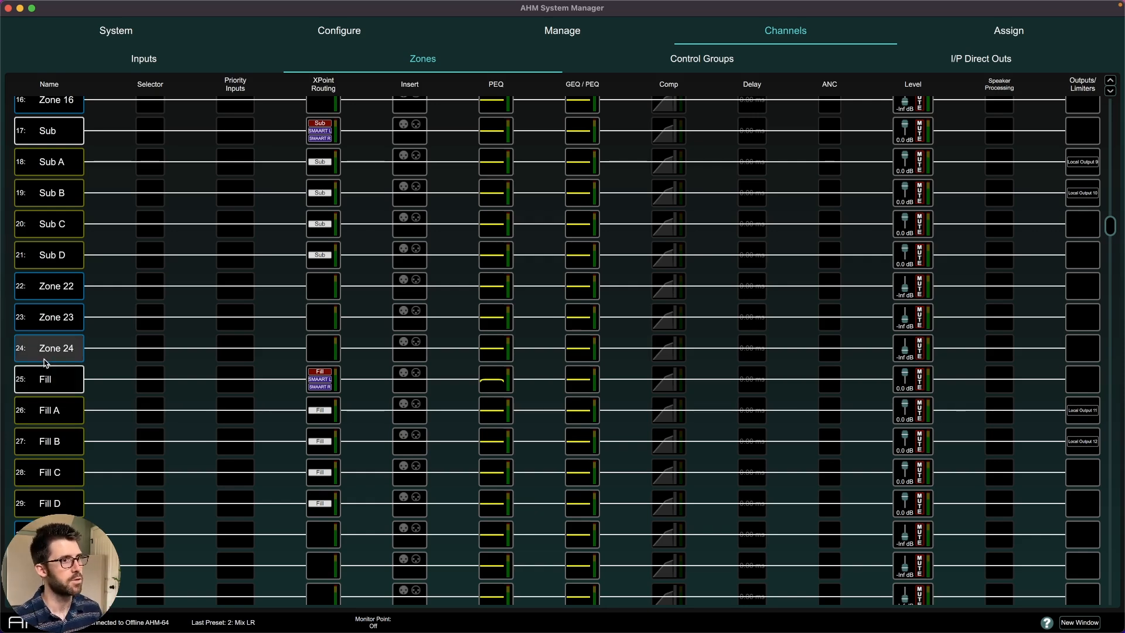
{"action": "scroll", "scroll_direction": "up", "scroll_amount": 3}
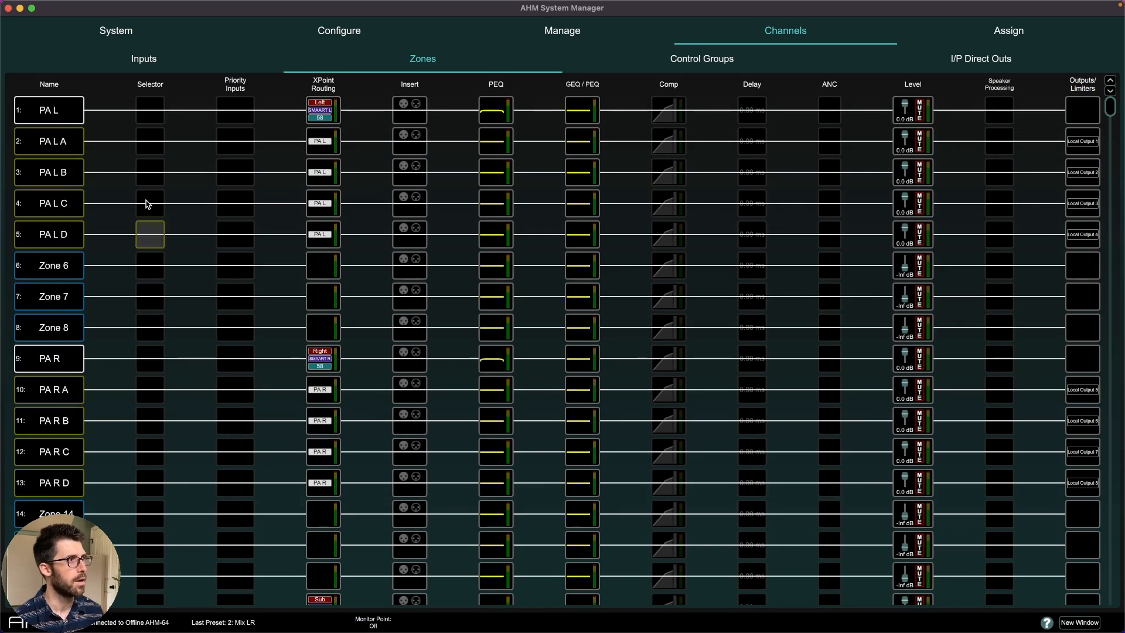
{"action": "left_click", "coordinate": [48, 110]}
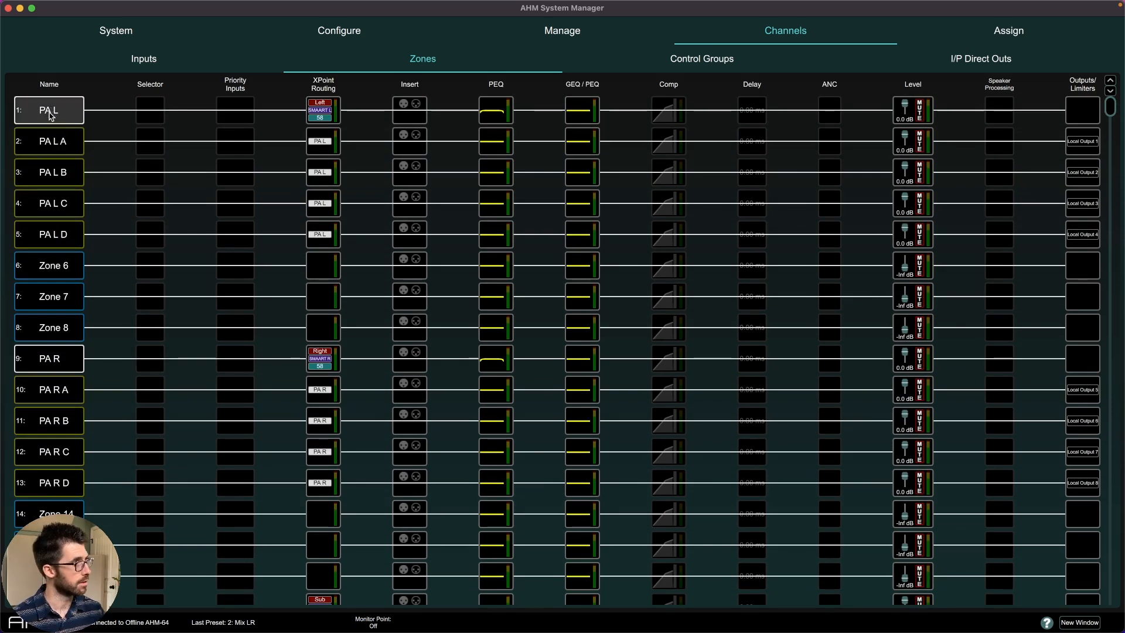
{"action": "left_click", "coordinate": [495, 110]}
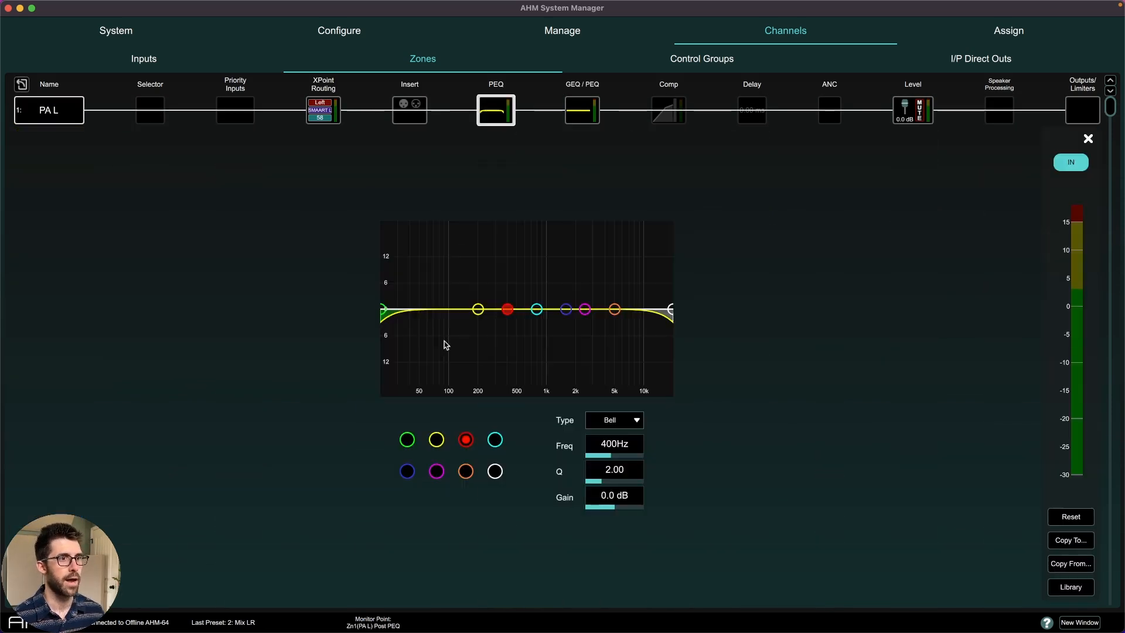
{"action": "left_click", "coordinate": [751, 109]}
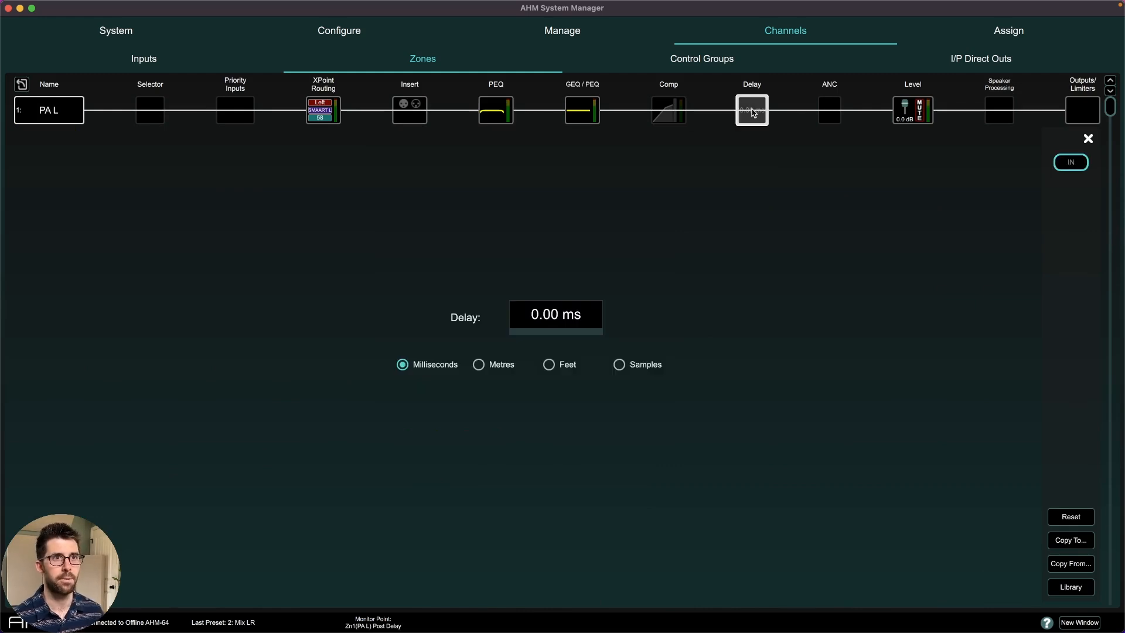
{"action": "left_click", "coordinate": [912, 109]}
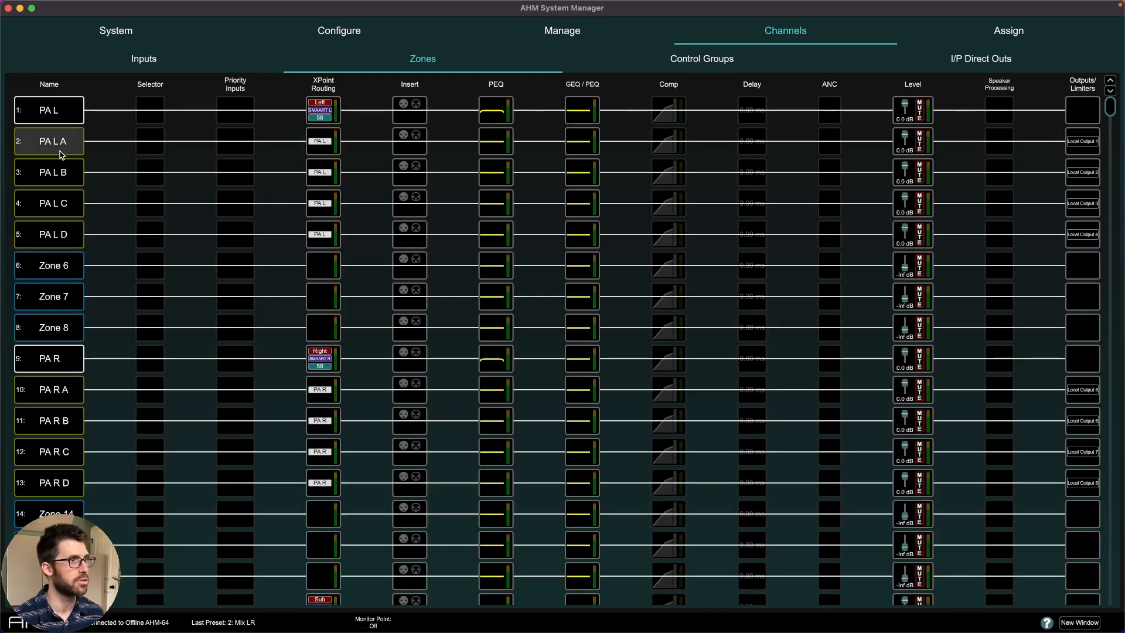
{"action": "mouse_move", "coordinate": [63, 151]}
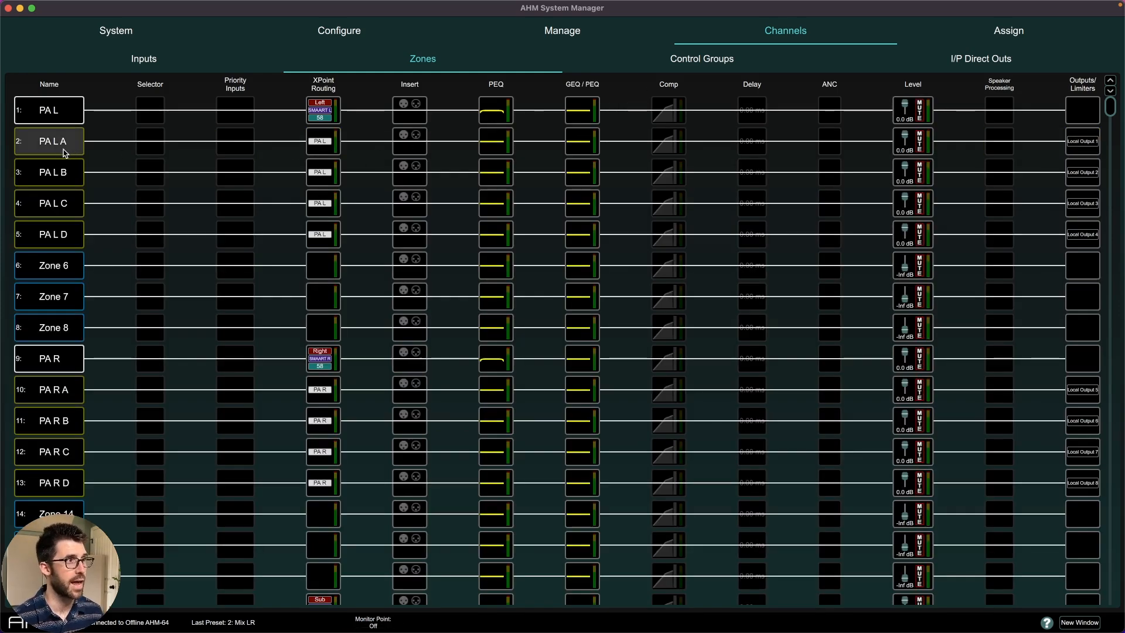
{"action": "left_click", "coordinate": [495, 141]}
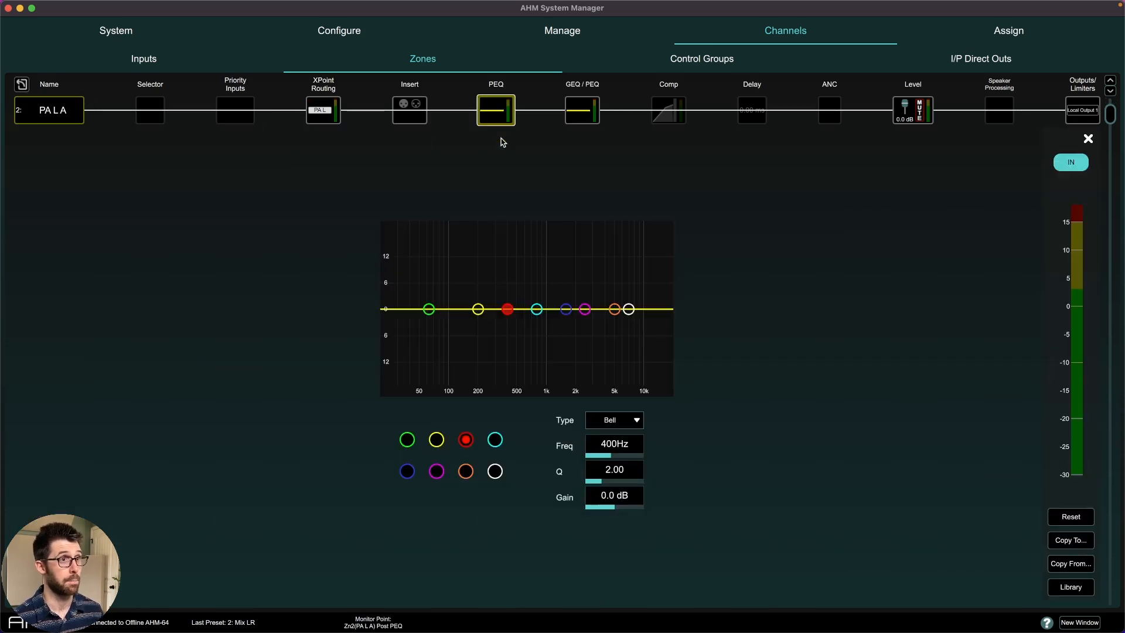
{"action": "left_click", "coordinate": [668, 110]}
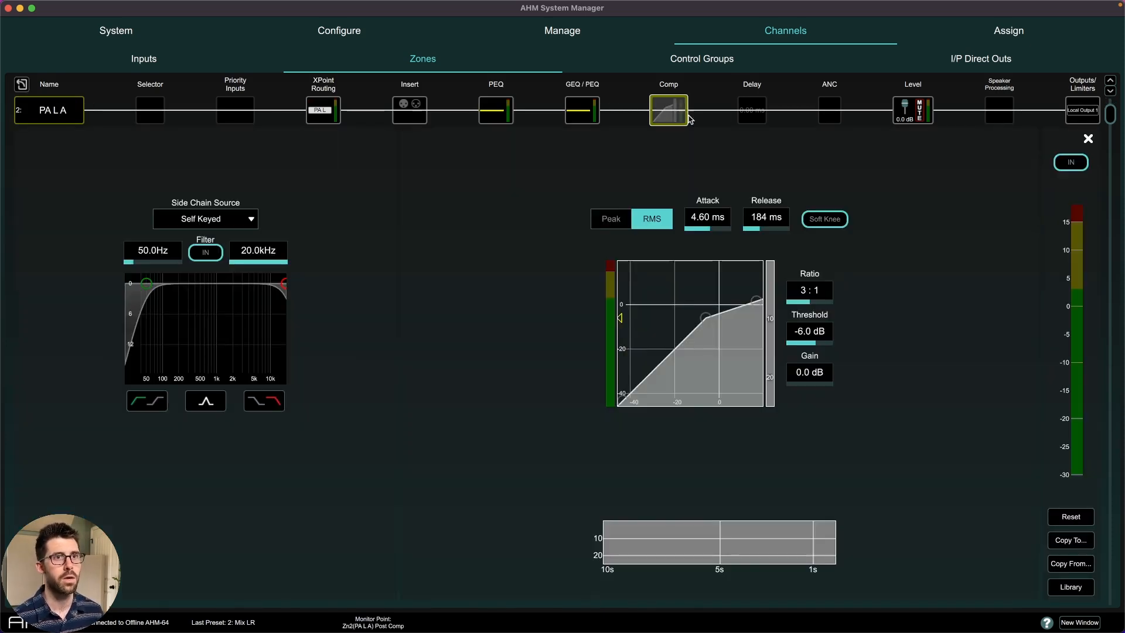
{"action": "mouse_move", "coordinate": [940, 112]}
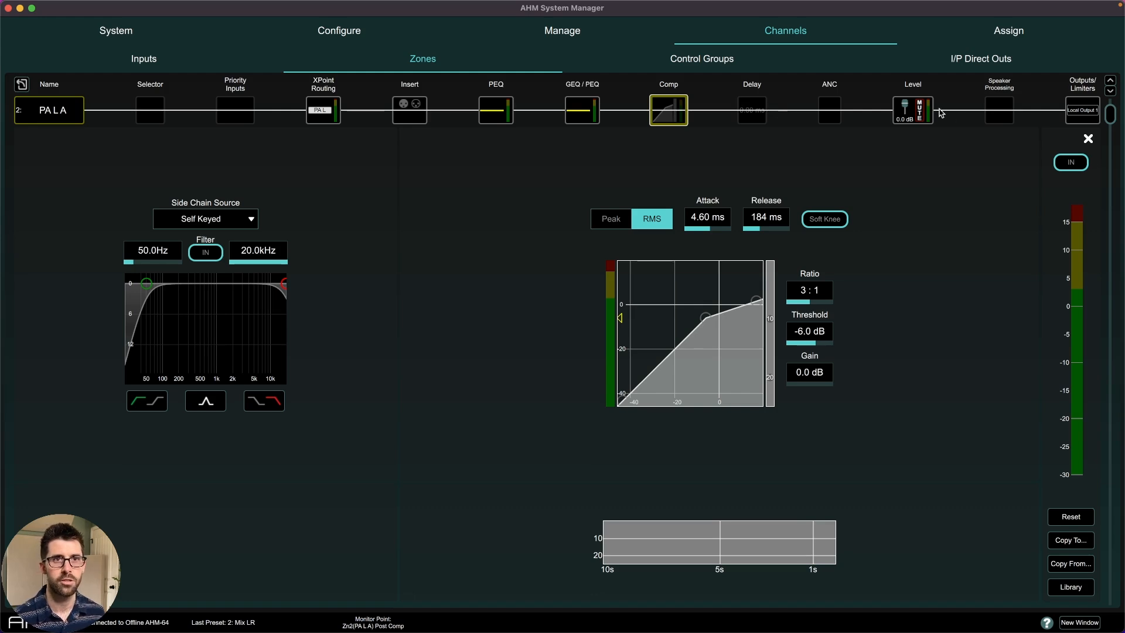
{"action": "left_click", "coordinate": [912, 110]}
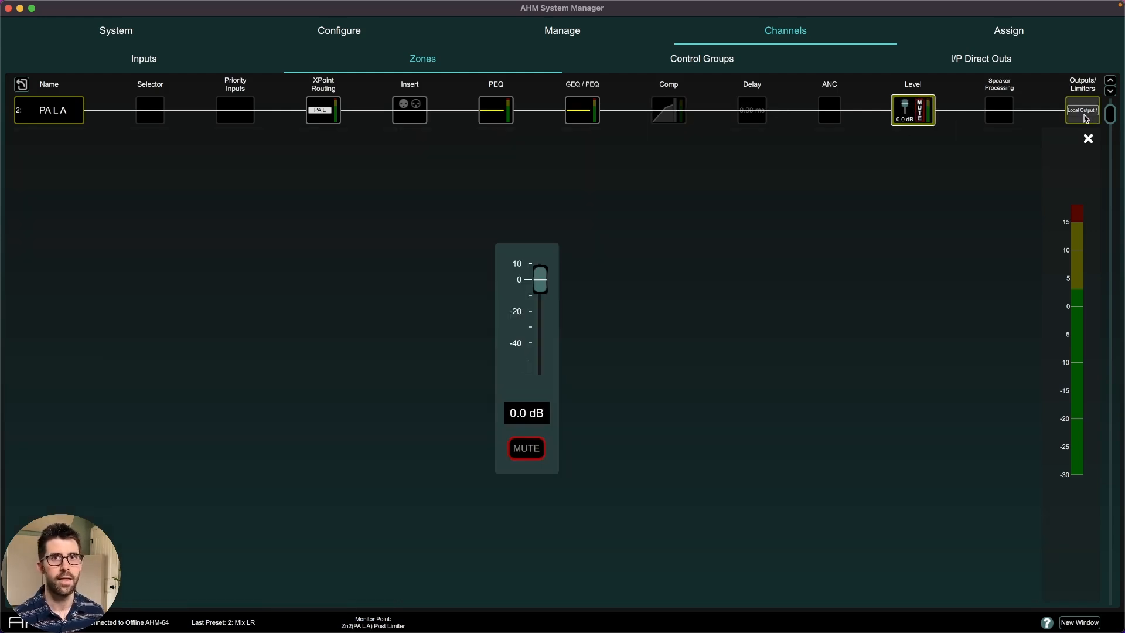
{"action": "left_click", "coordinate": [1083, 110]}
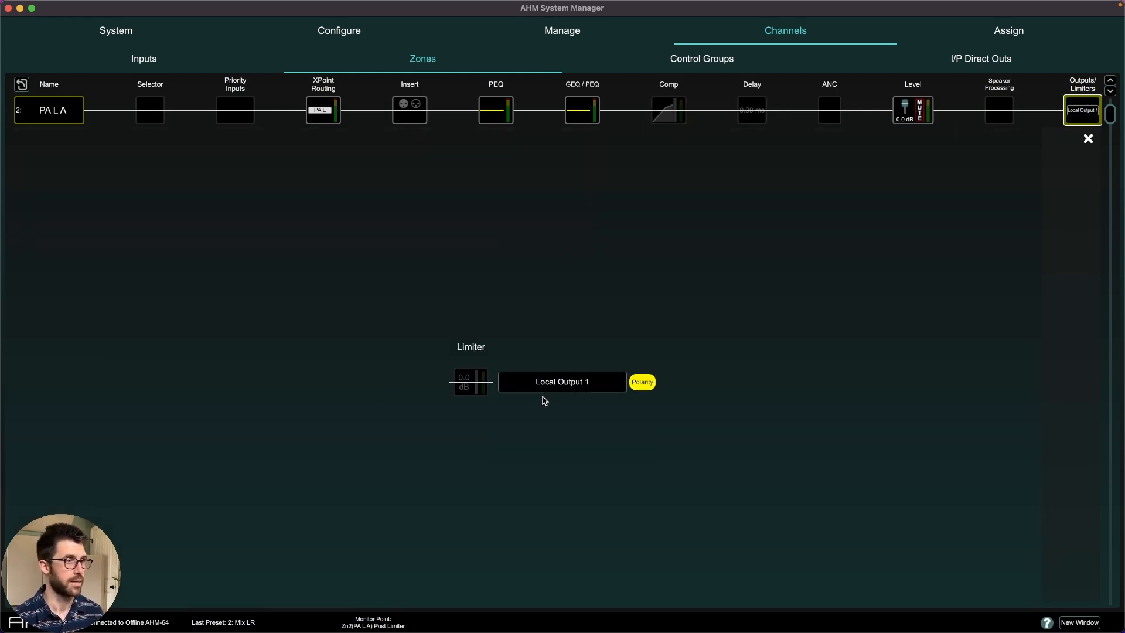
{"action": "left_click", "coordinate": [641, 381]}
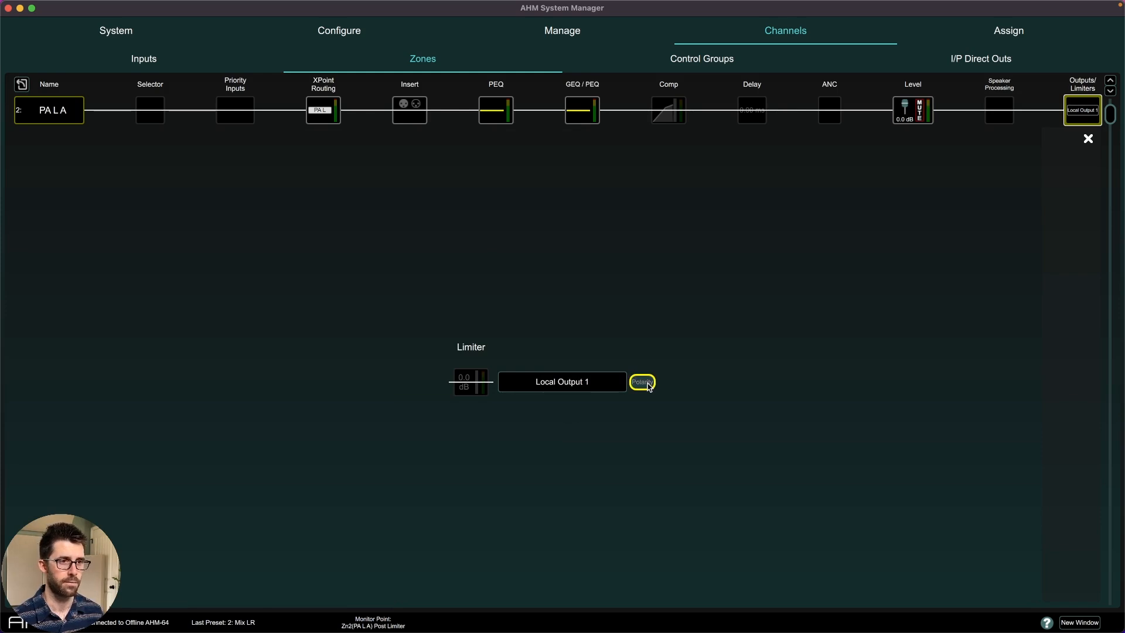
{"action": "left_click", "coordinate": [1088, 138]}
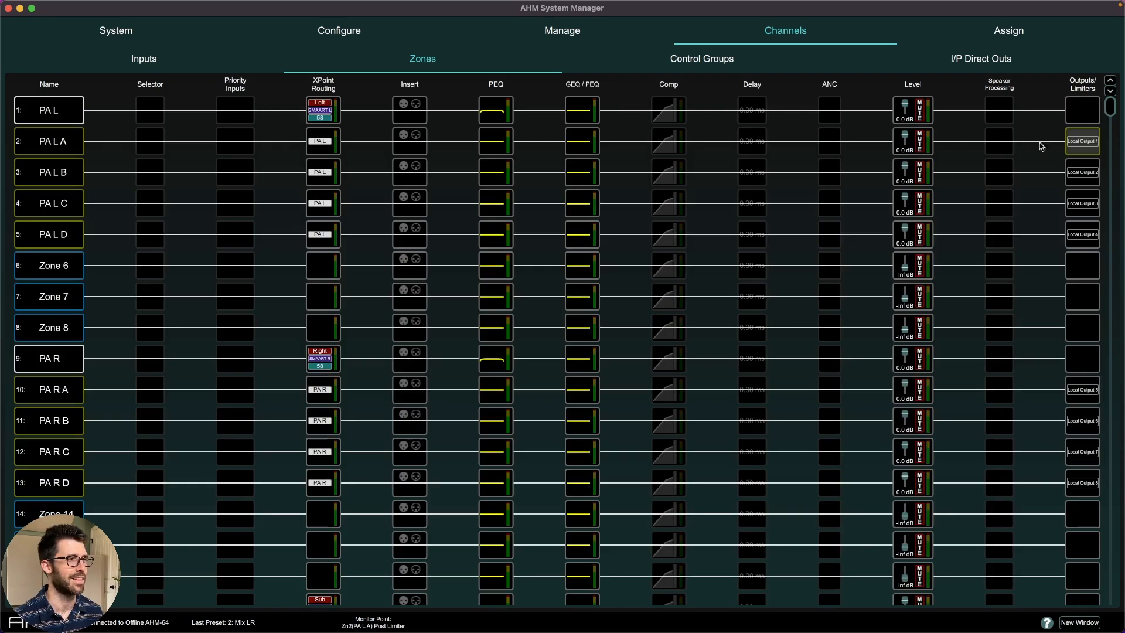
{"action": "left_click", "coordinate": [49, 141]}
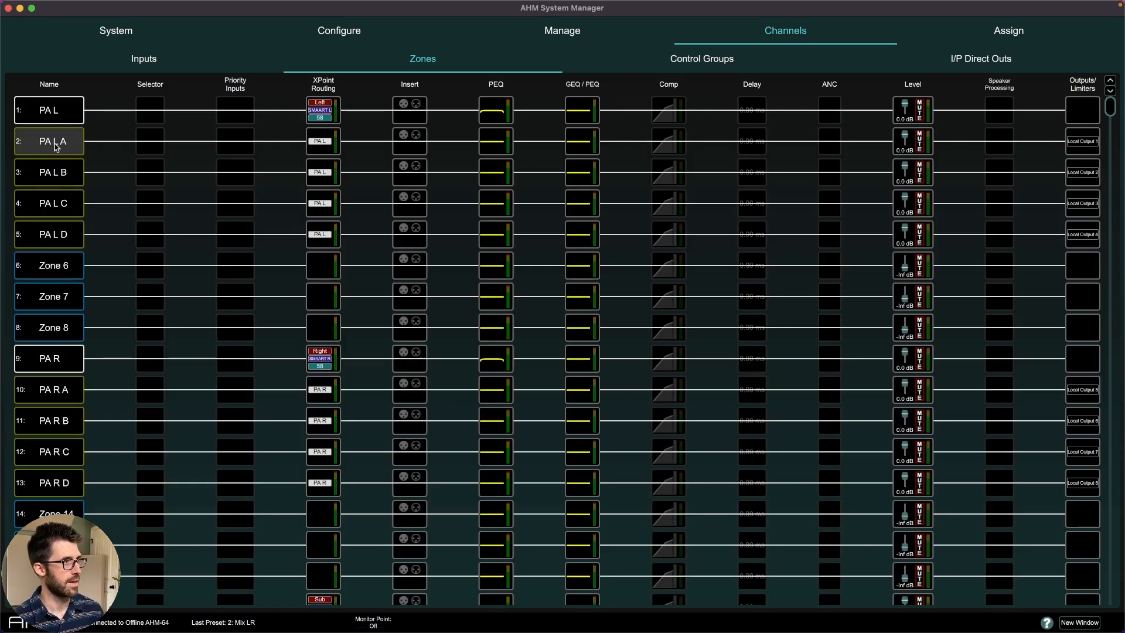
{"action": "left_click", "coordinate": [143, 58]}
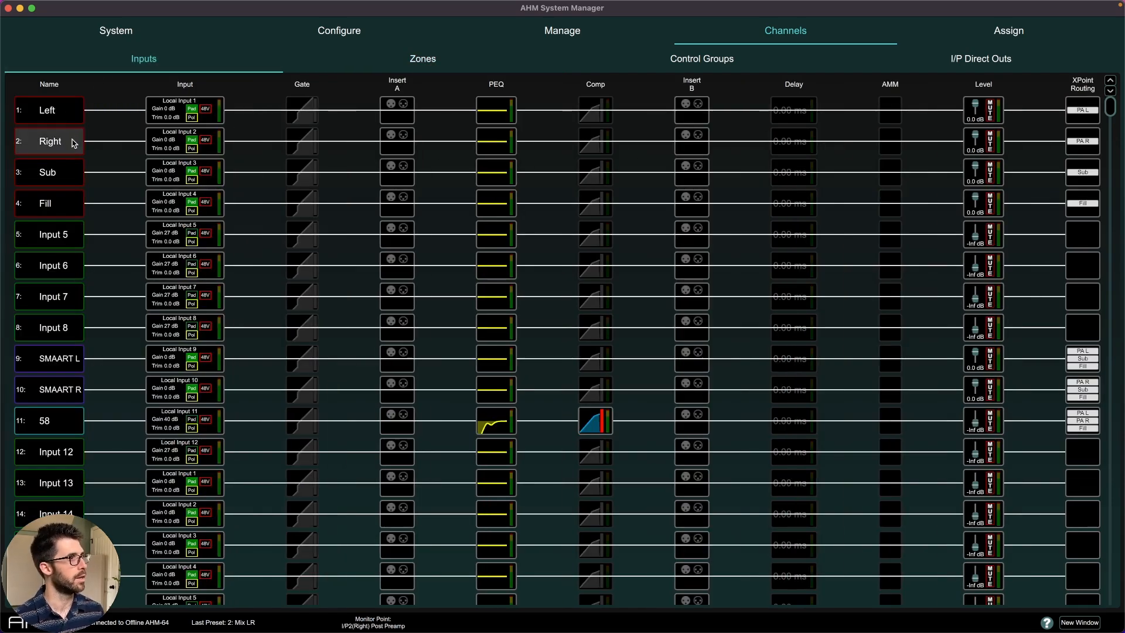
{"action": "left_click", "coordinate": [495, 110]}
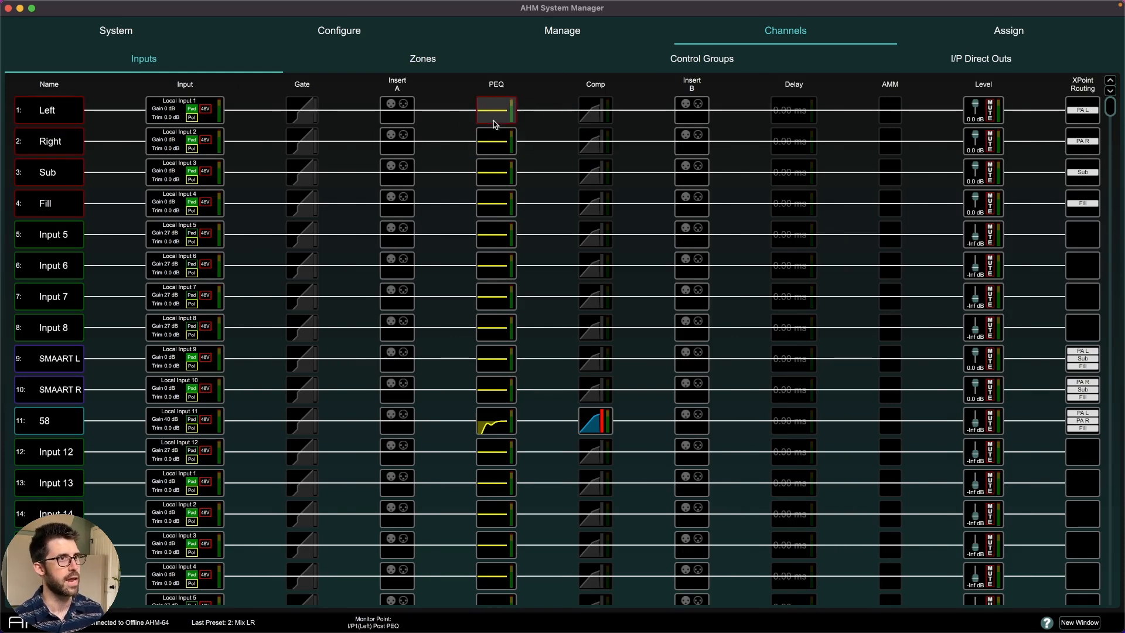
{"action": "left_click", "coordinate": [422, 58]}
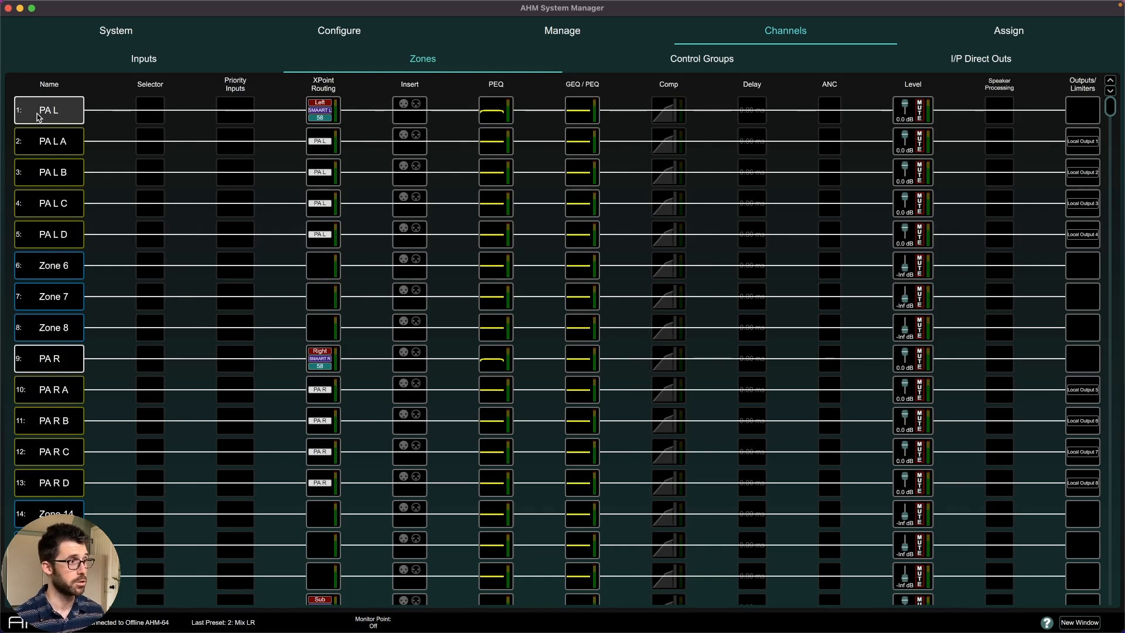
{"action": "scroll", "scroll_direction": "down", "scroll_amount": 3}
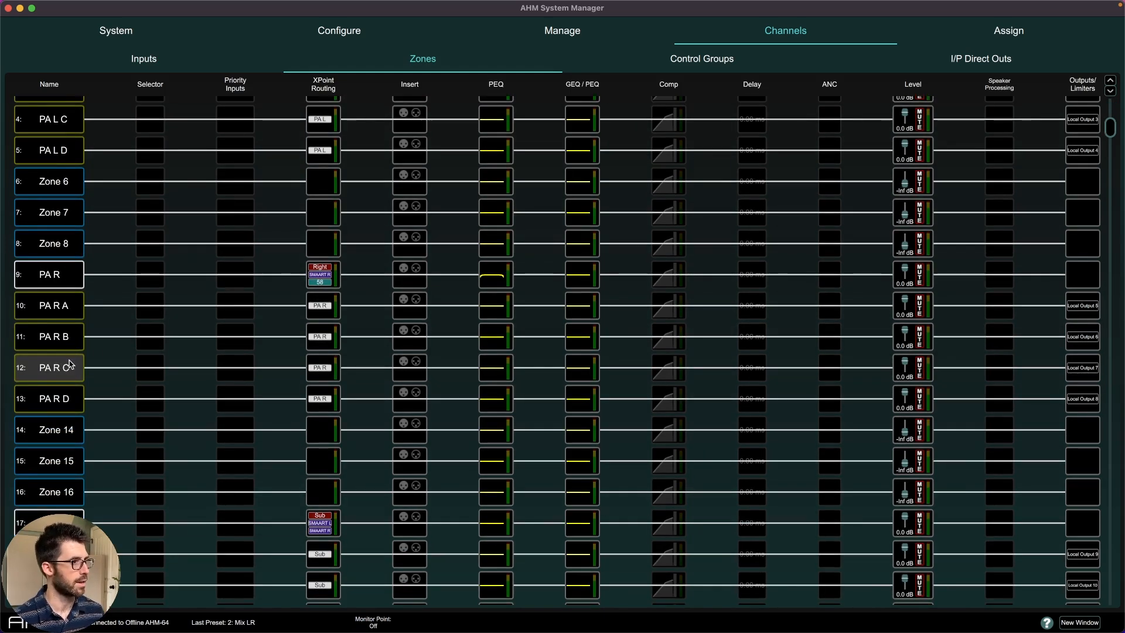
{"action": "scroll", "scroll_direction": "up", "scroll_amount": 3}
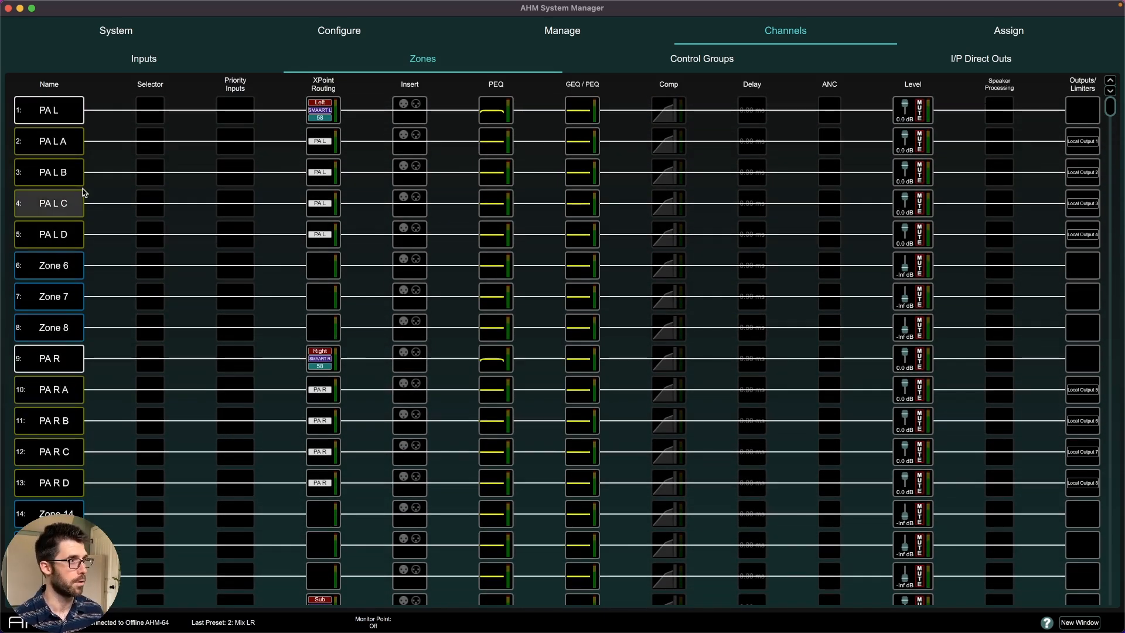
{"action": "double_click", "coordinate": [48, 141]}
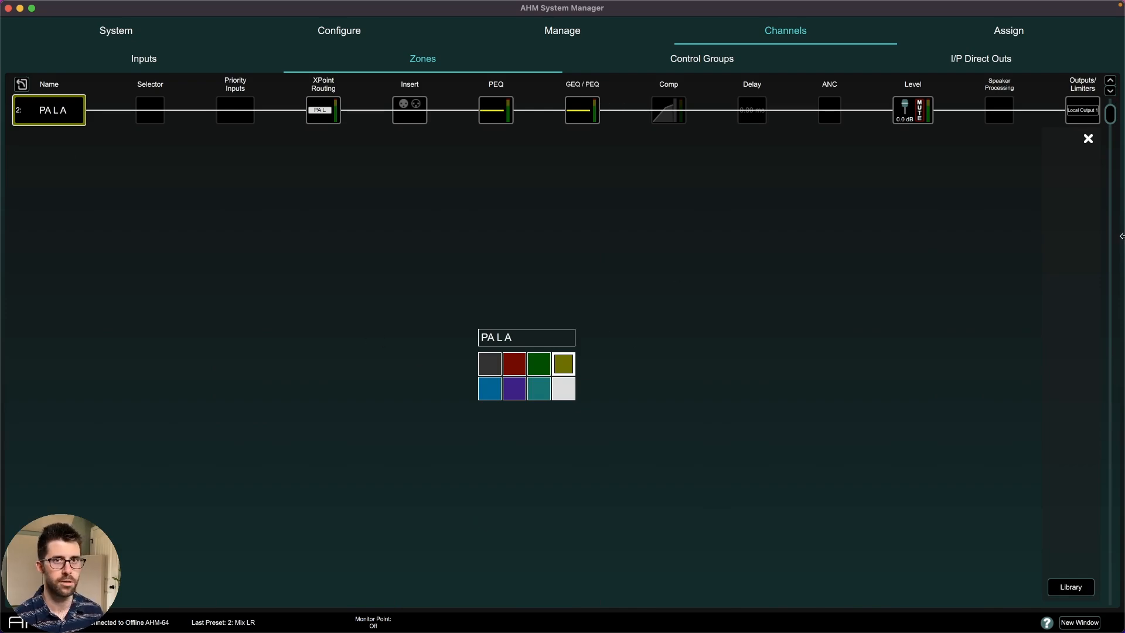
{"action": "left_click", "coordinate": [1087, 138]}
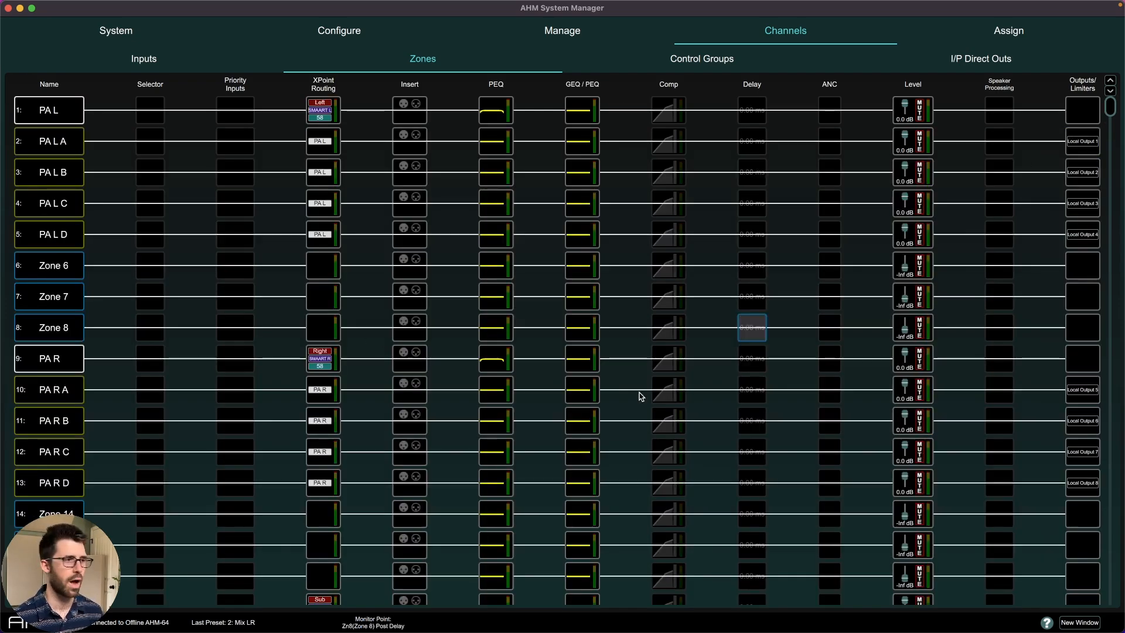
Step: Review the Sub and Fill zone groups, then show the input channels Left, Right, Sub, Fill, SMAART L/R and 58
{"action": "scroll", "scroll_direction": "down", "scroll_amount": 3}
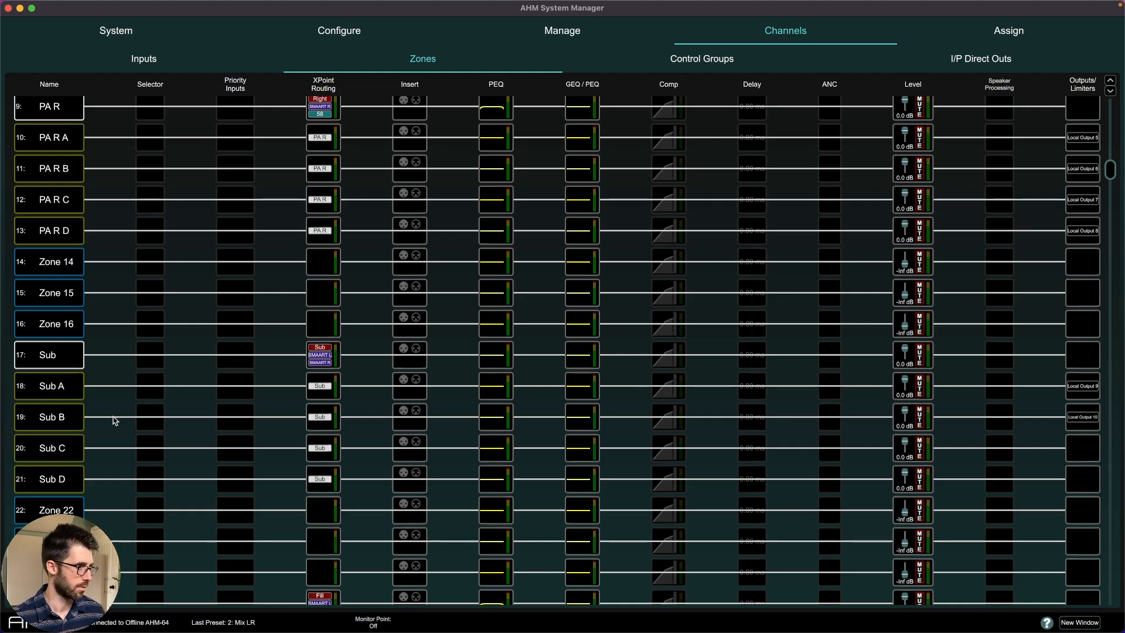
{"action": "scroll", "scroll_direction": "down", "scroll_amount": 3}
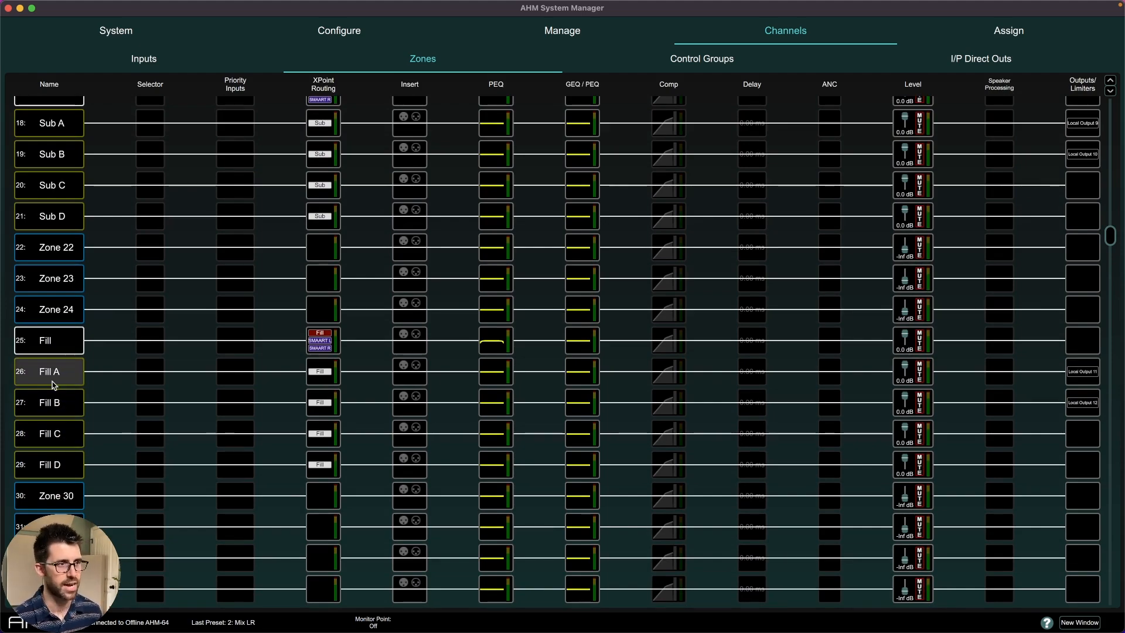
{"action": "scroll", "scroll_direction": "up", "scroll_amount": 3}
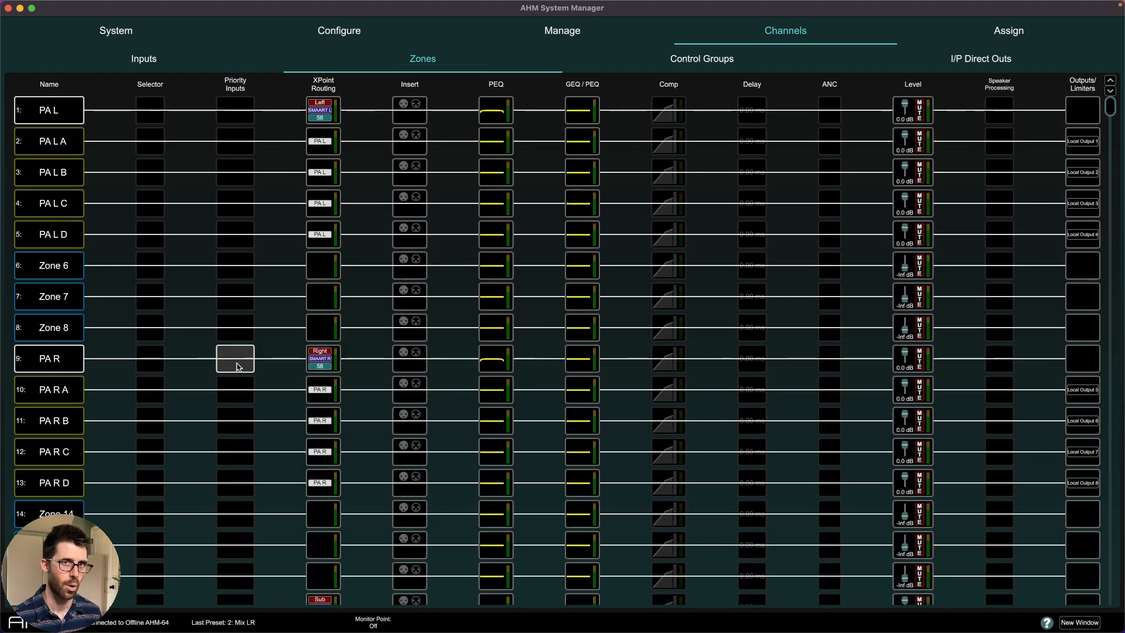
{"action": "left_click", "coordinate": [144, 58]}
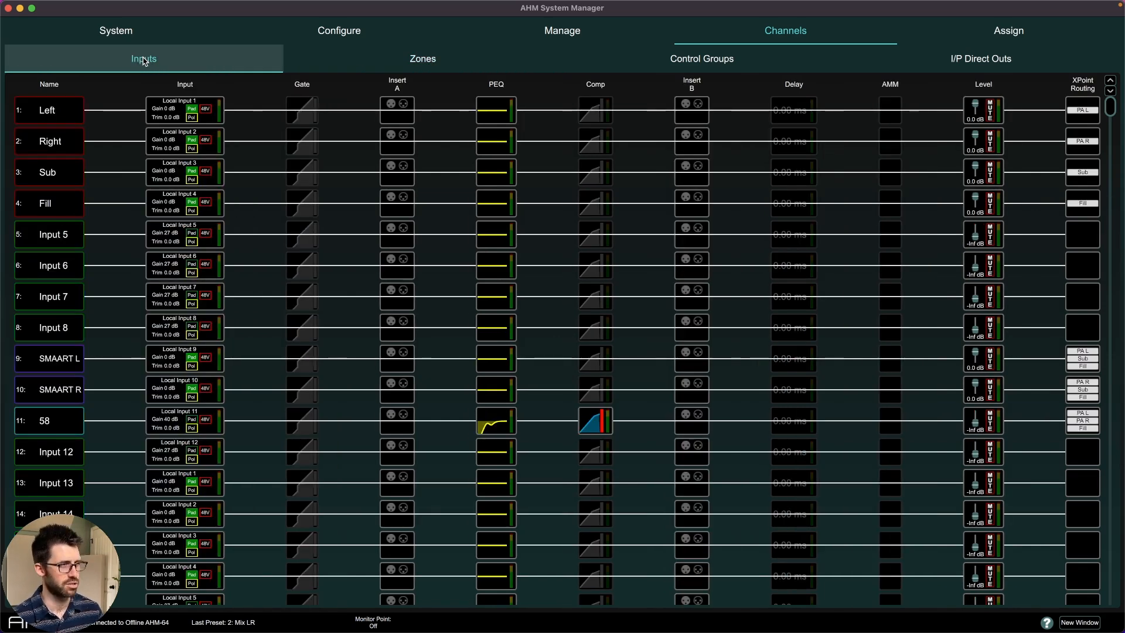
{"action": "mouse_move", "coordinate": [320, 259]}
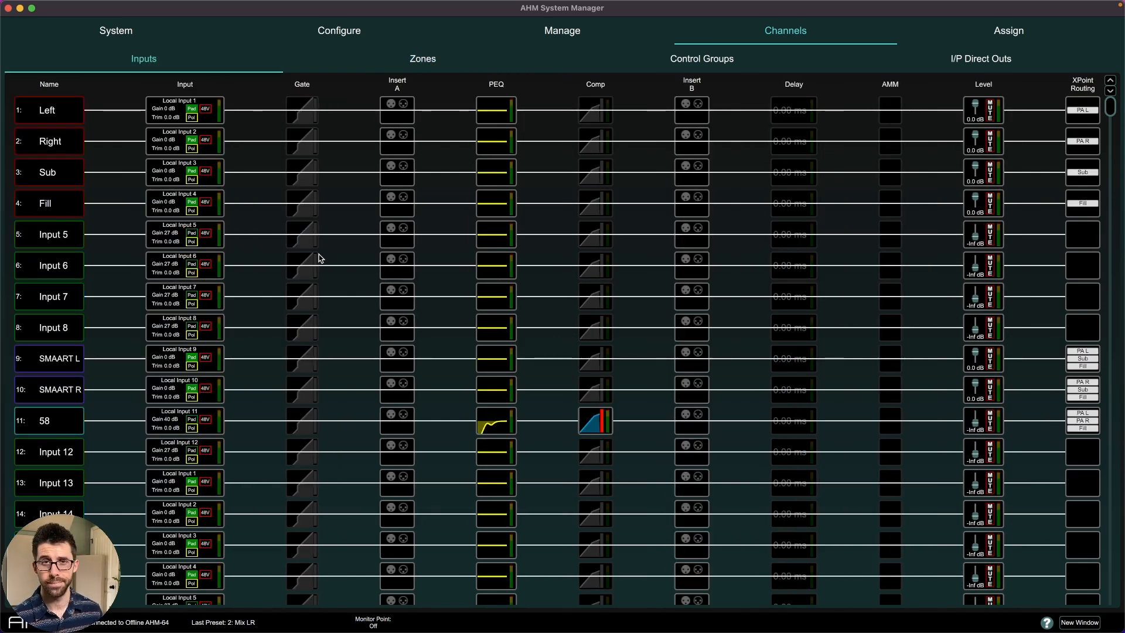